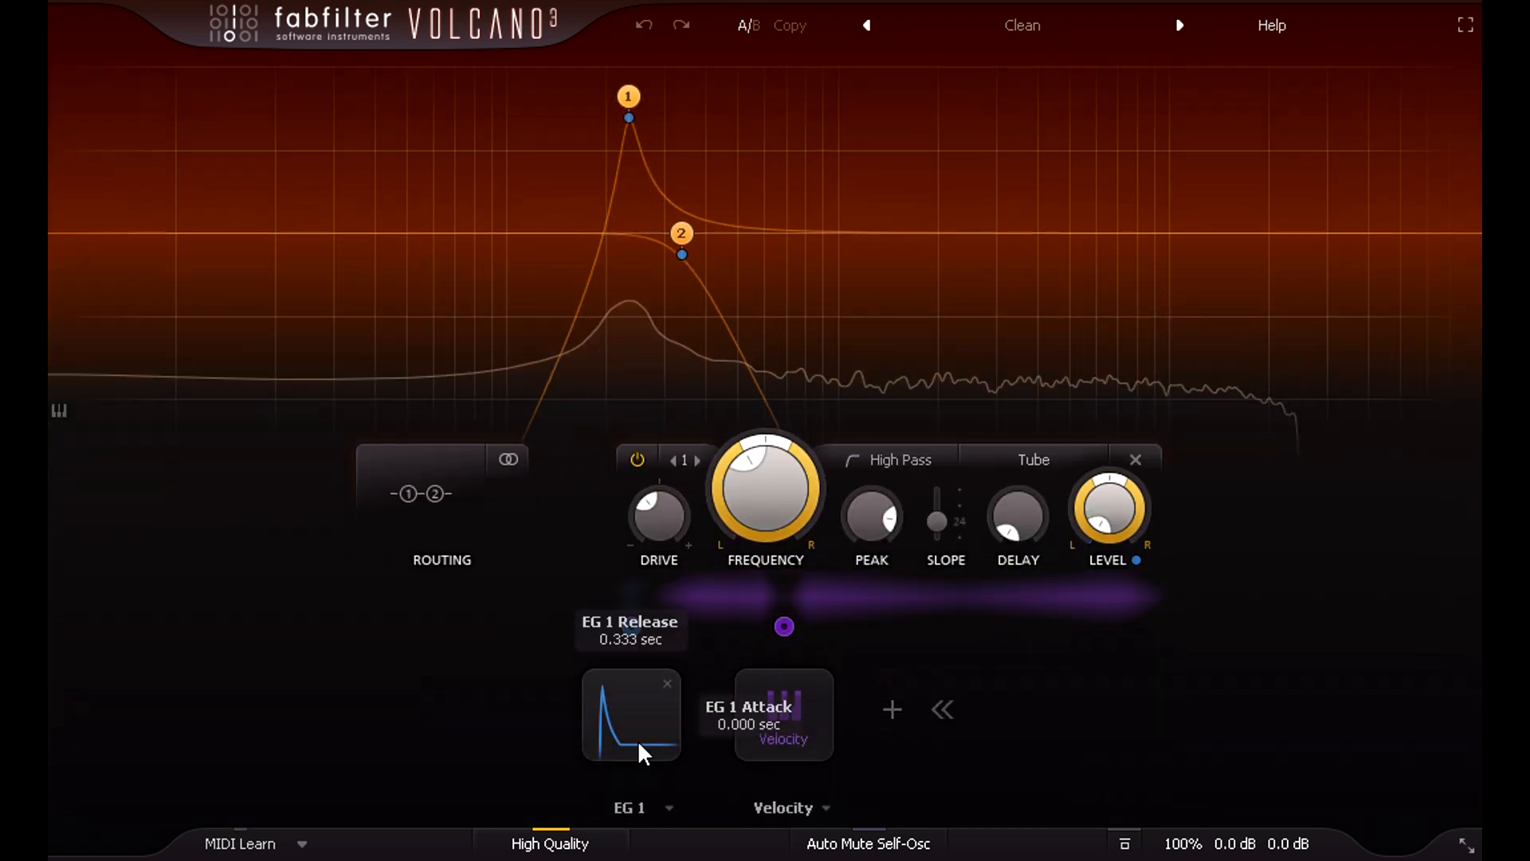
Switch from the Clean preset to the three-filter patch modulated by XLFO 1, EG 1 and KB Track.
click(631, 713)
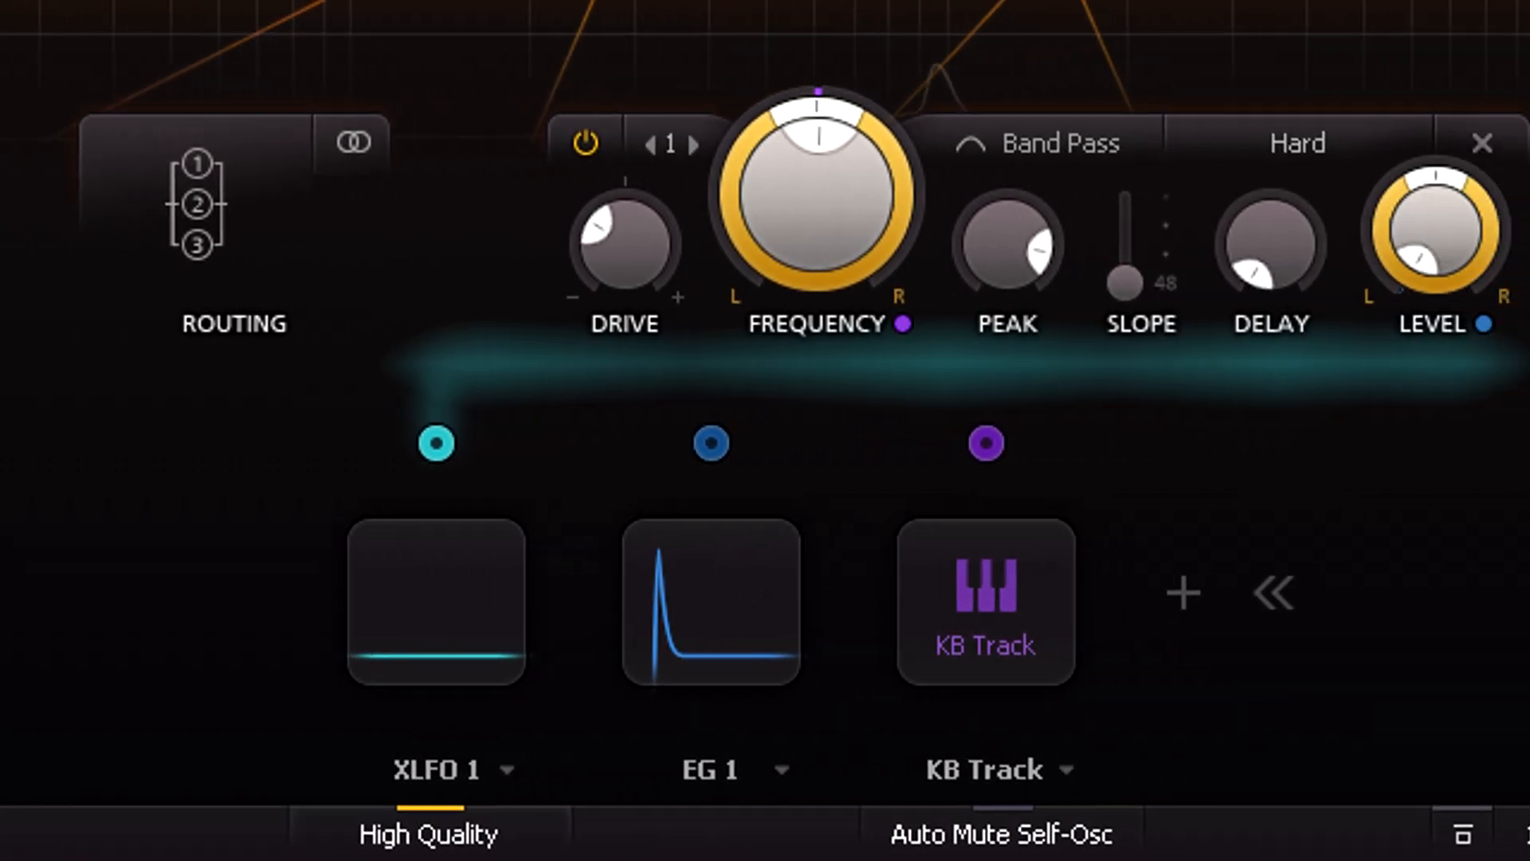
click(711, 602)
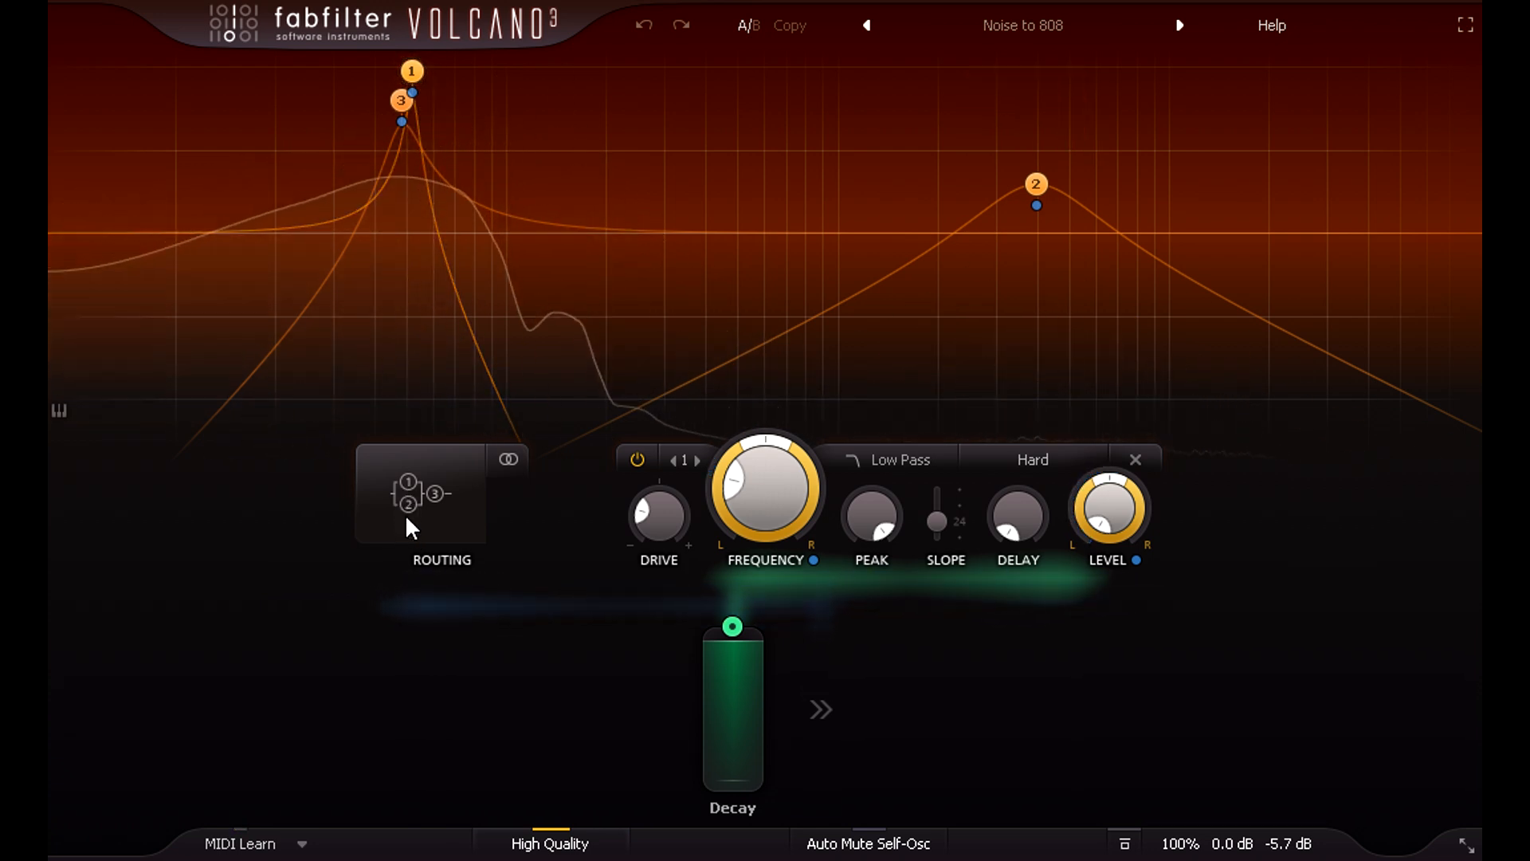
mouse_move(436, 512)
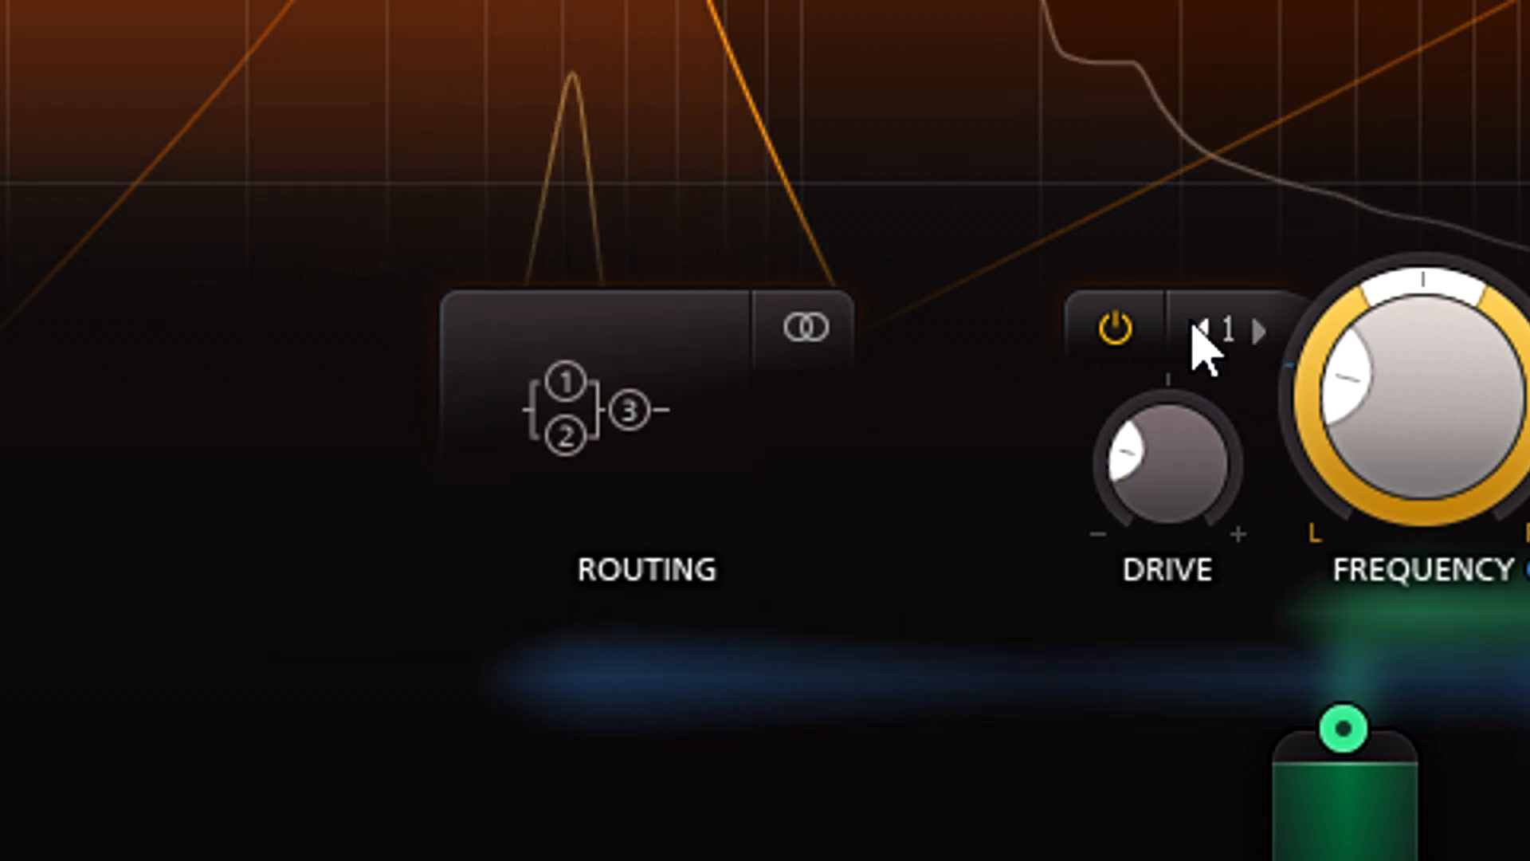
Load the Noise to 808 preset and bring filter 3, the Metal high-pass, into the filter panel.
click(1264, 330)
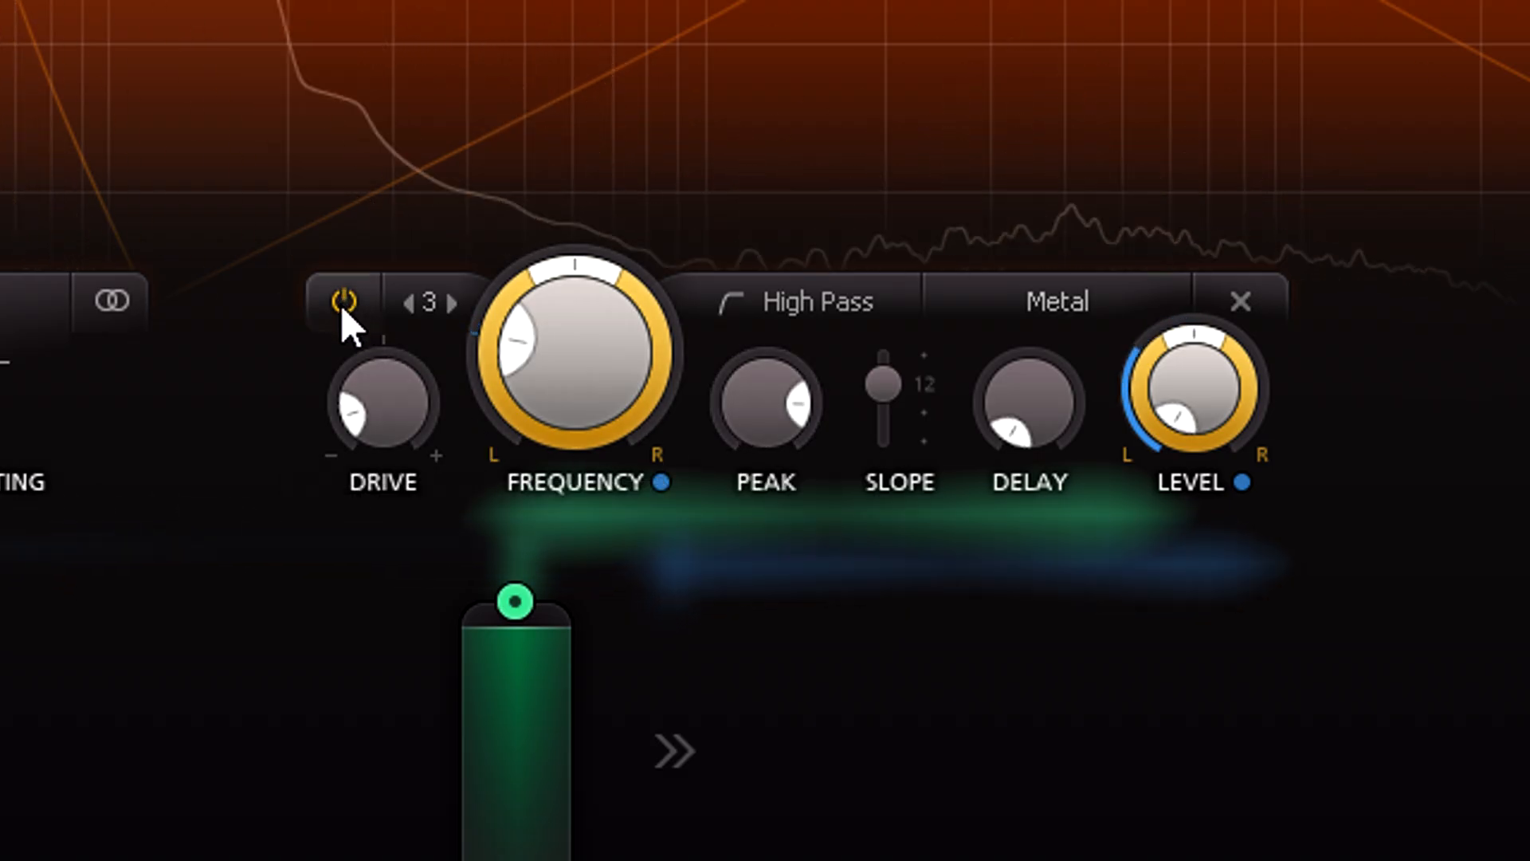
click(342, 303)
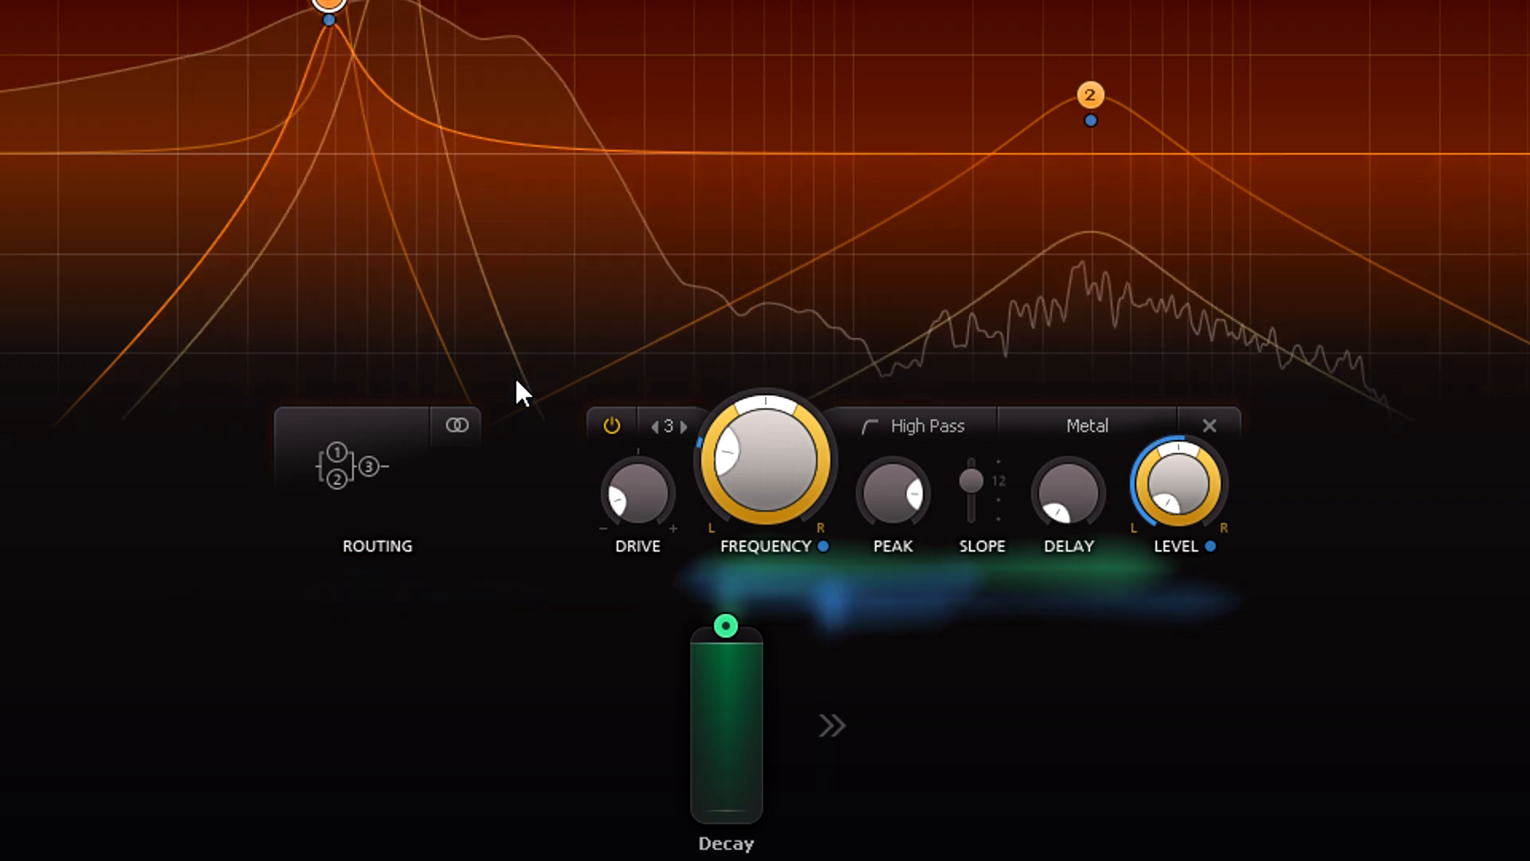
Expand EG 2 to show it driving Filter 1 Output Level and Filter 3 Freq, then undo the last edit.
click(831, 725)
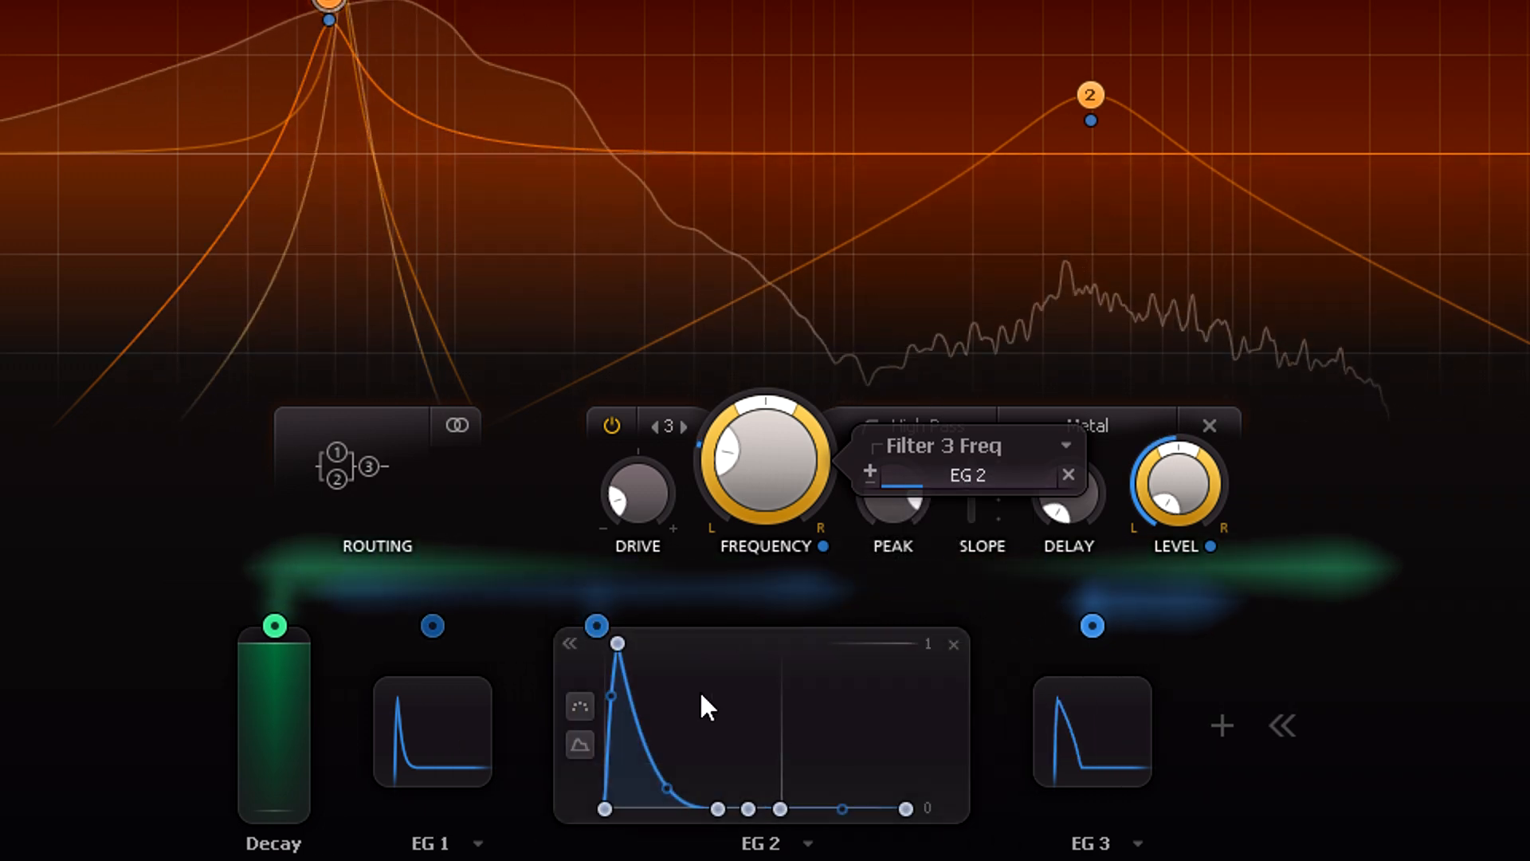
click(594, 624)
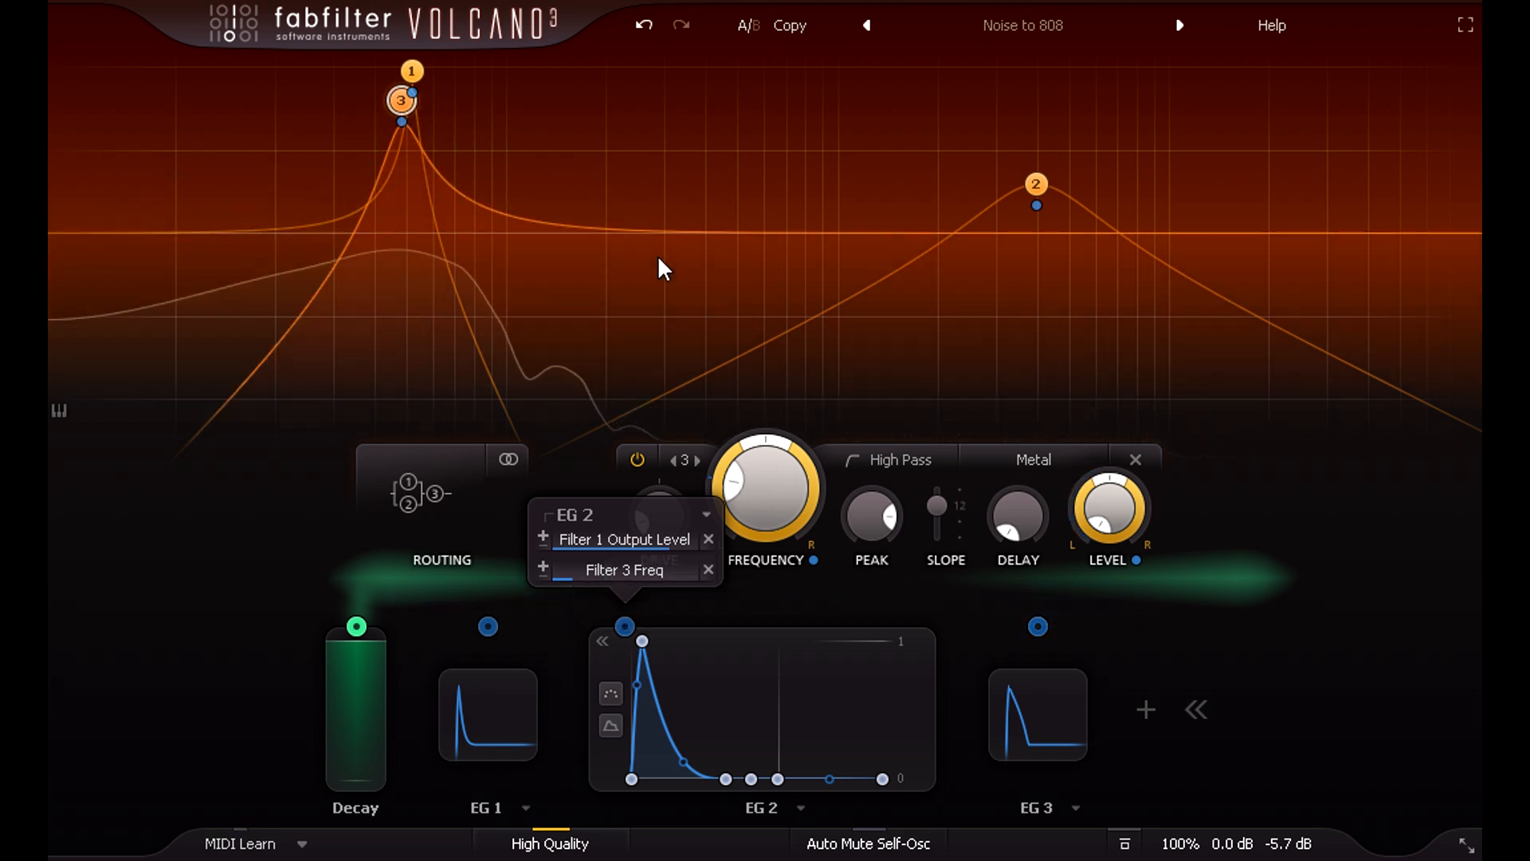
click(643, 25)
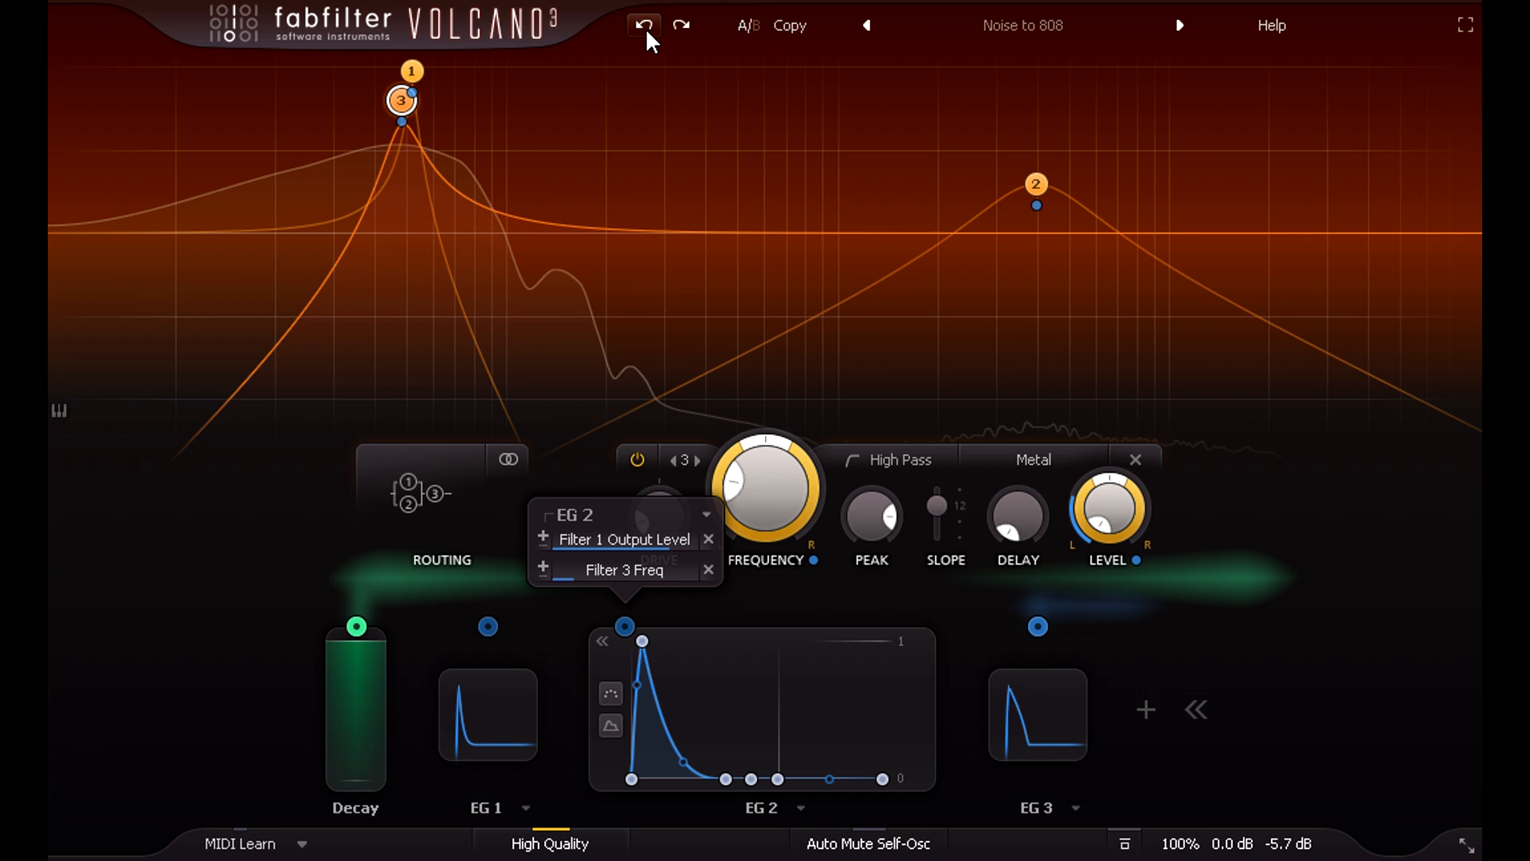
click(643, 26)
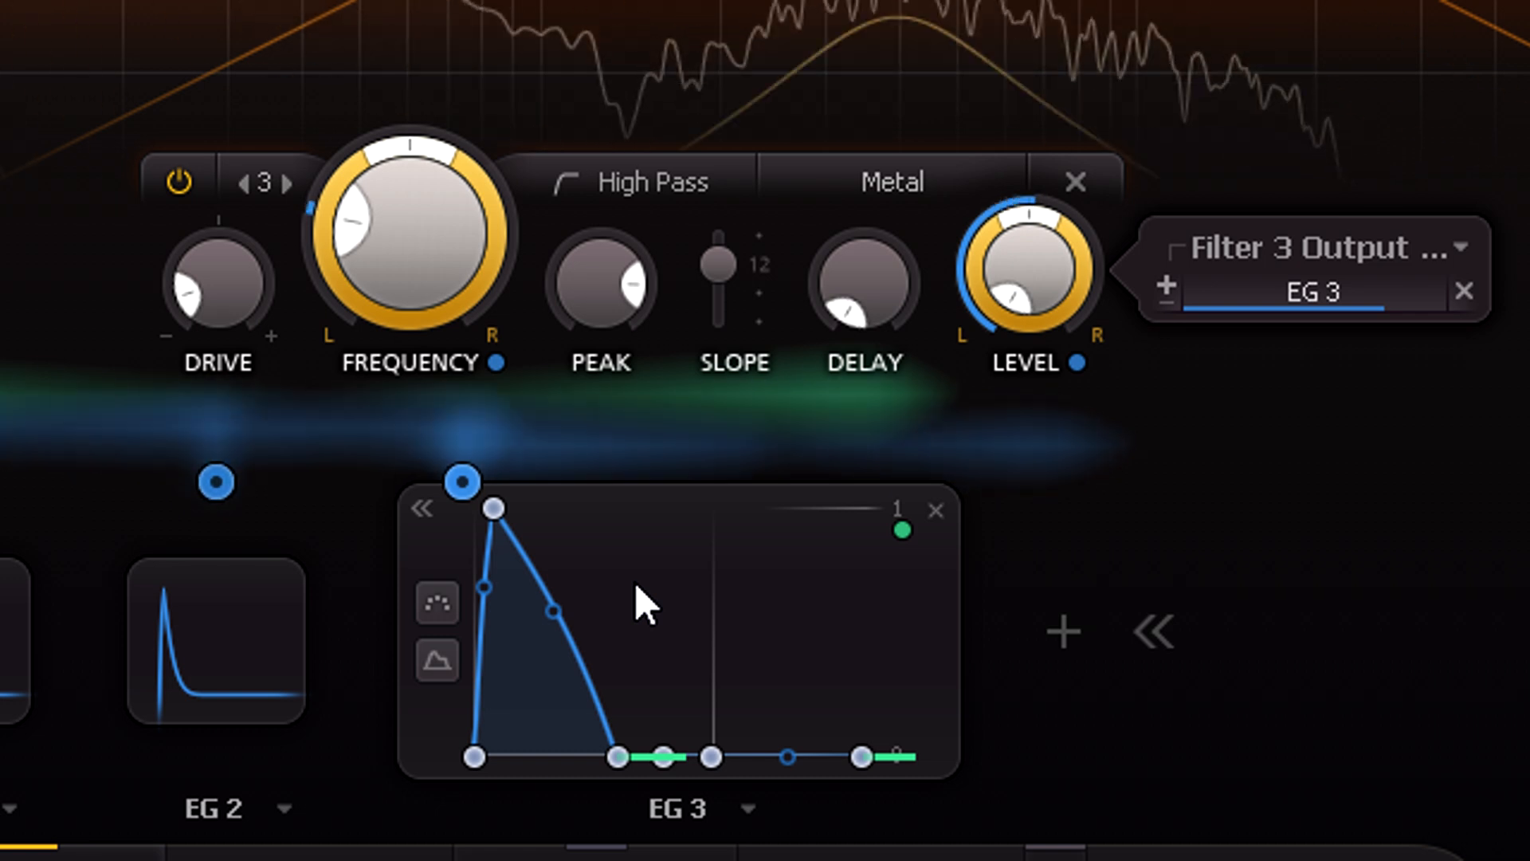
mouse_move(840, 585)
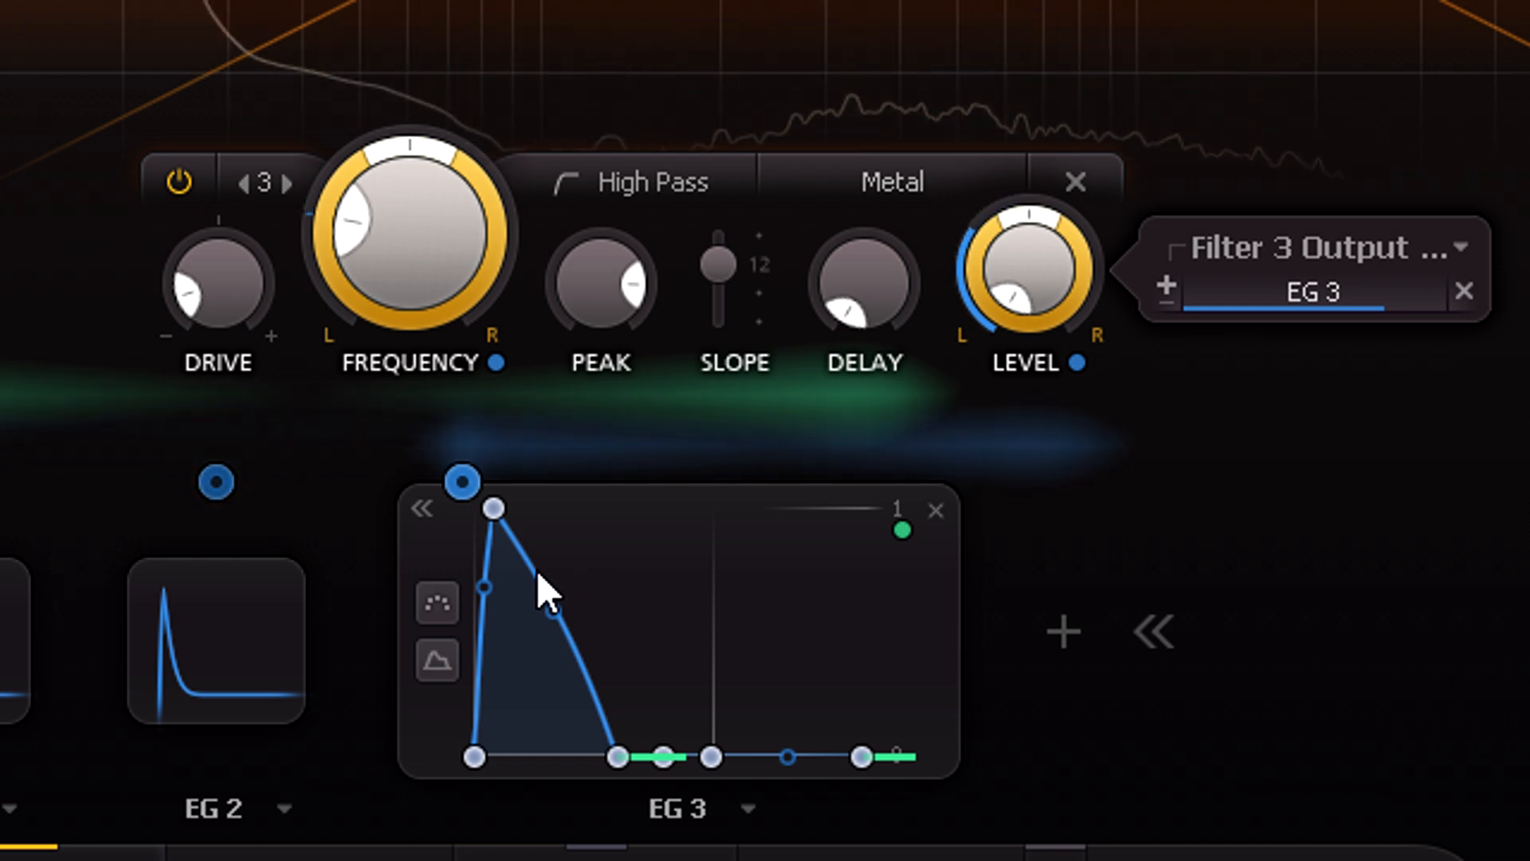
mouse_move(585, 611)
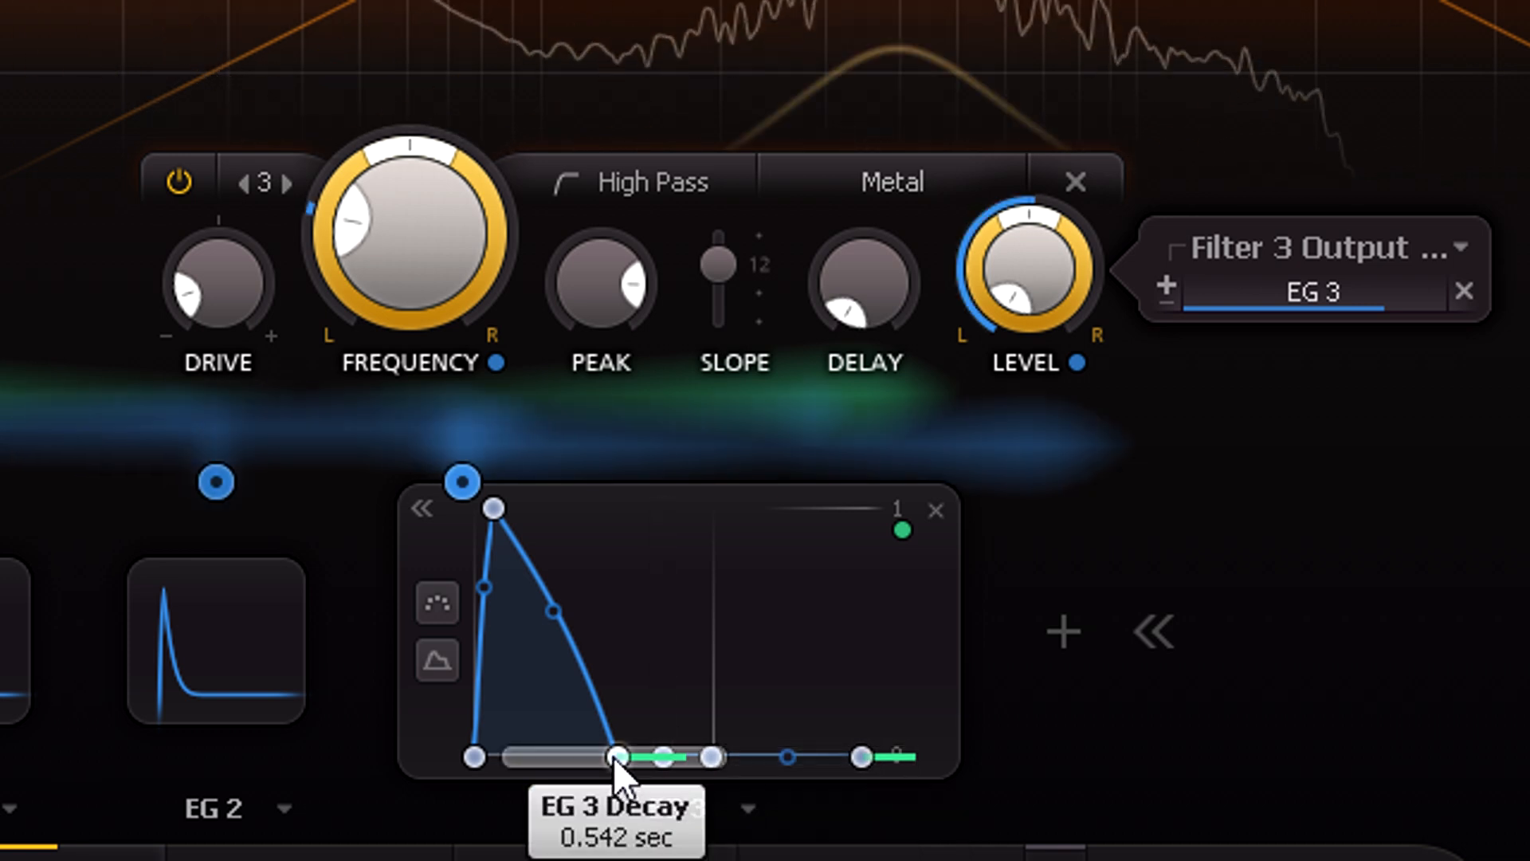
mouse_move(864, 755)
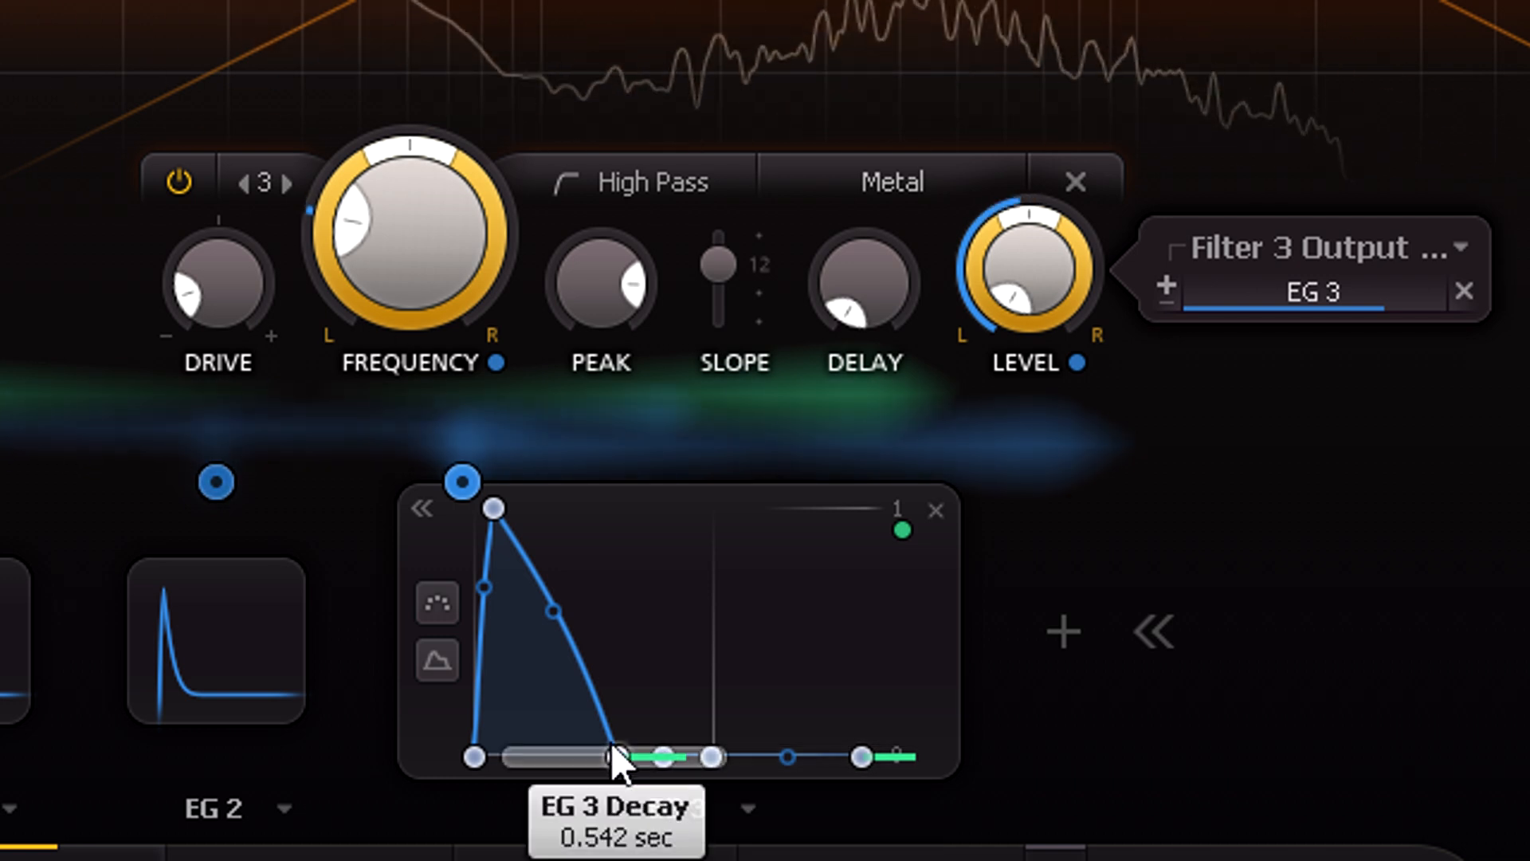
mouse_move(864, 756)
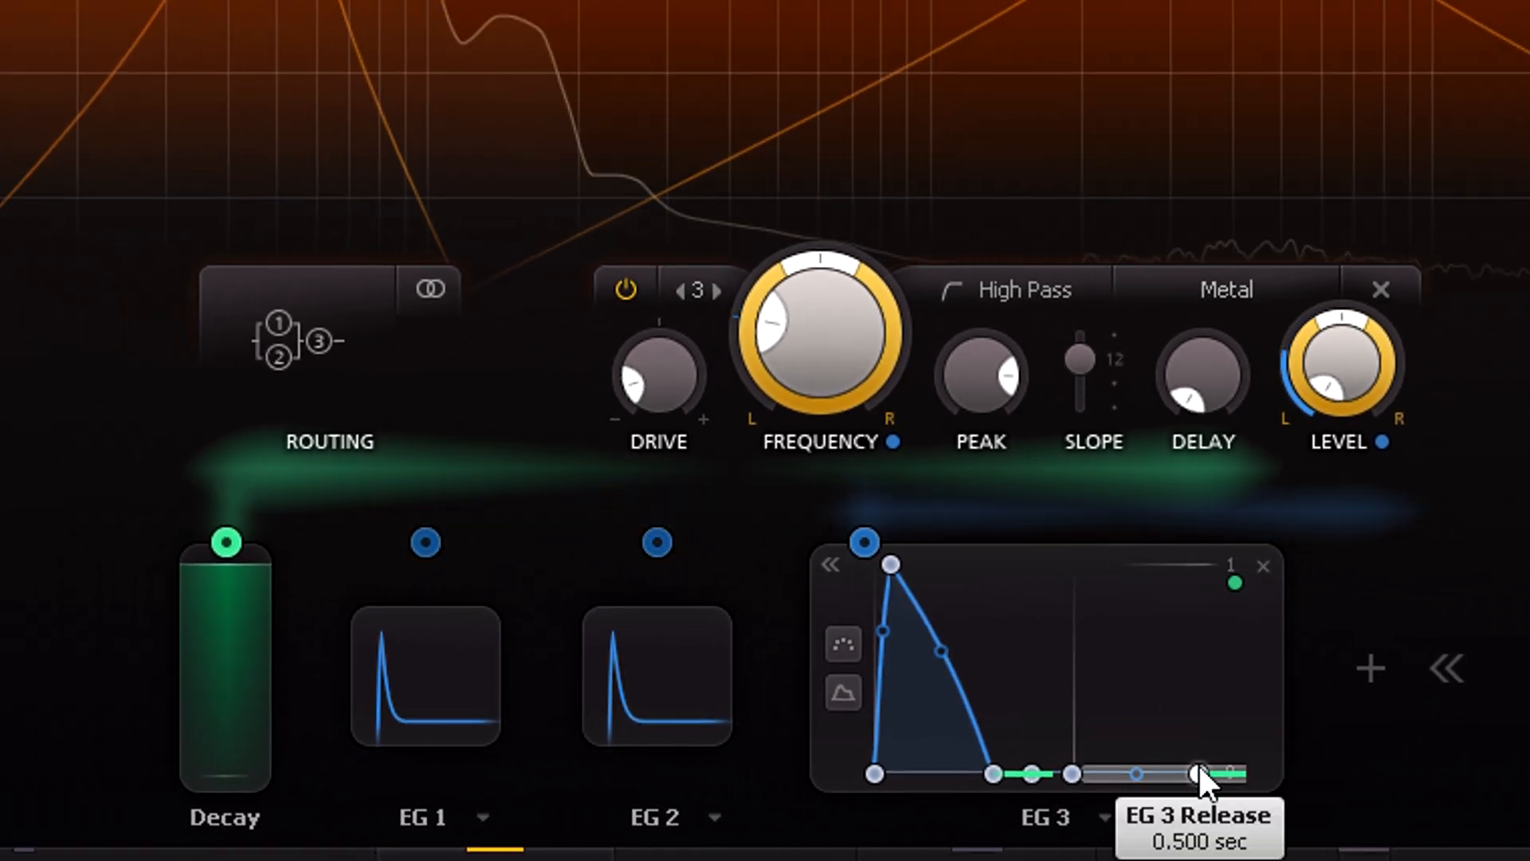
mouse_move(1098, 732)
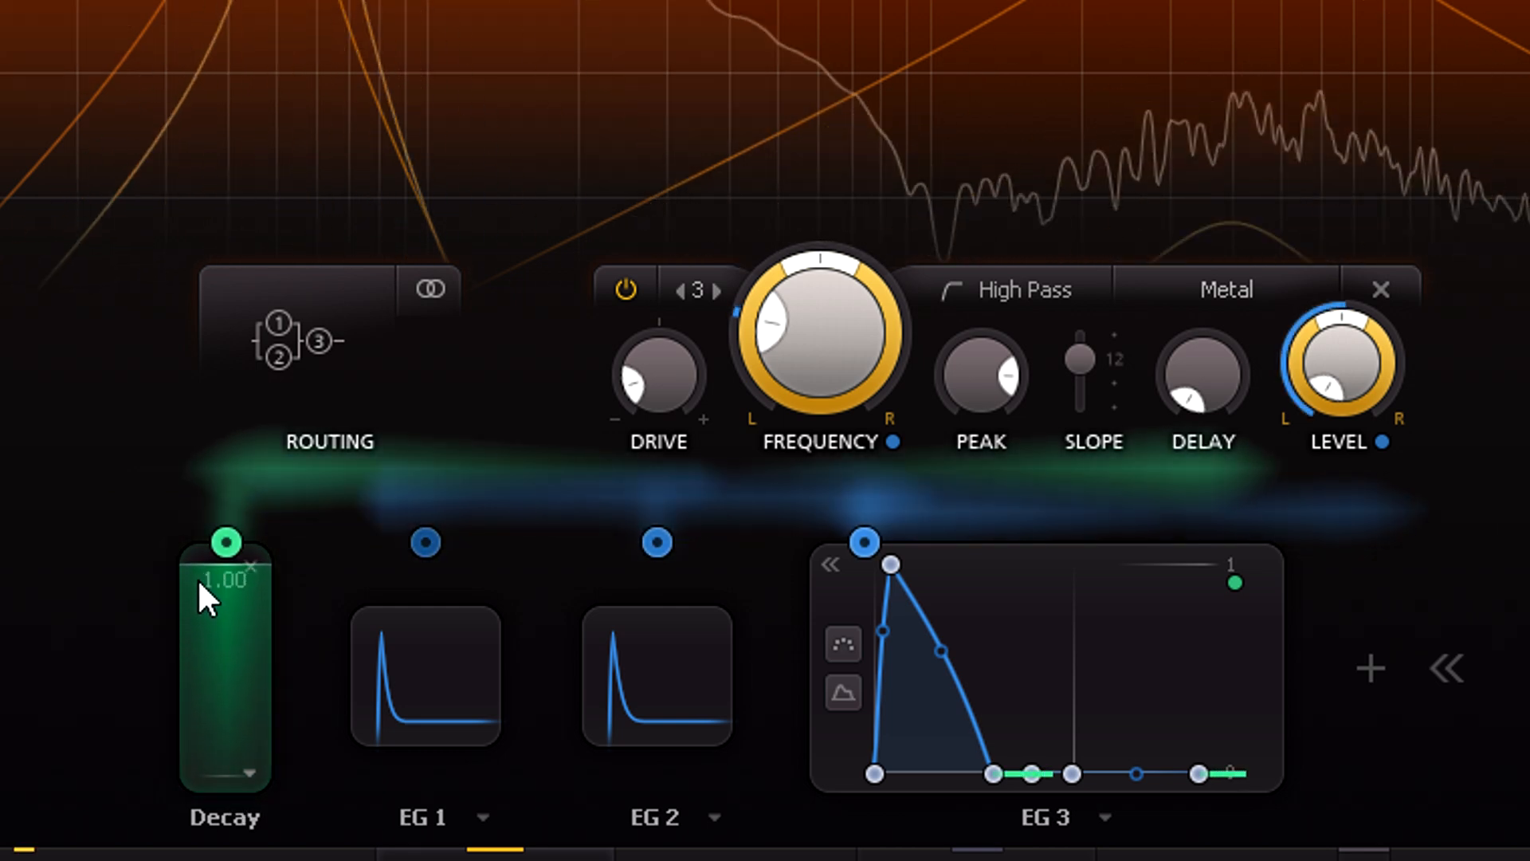
mouse_move(1025, 532)
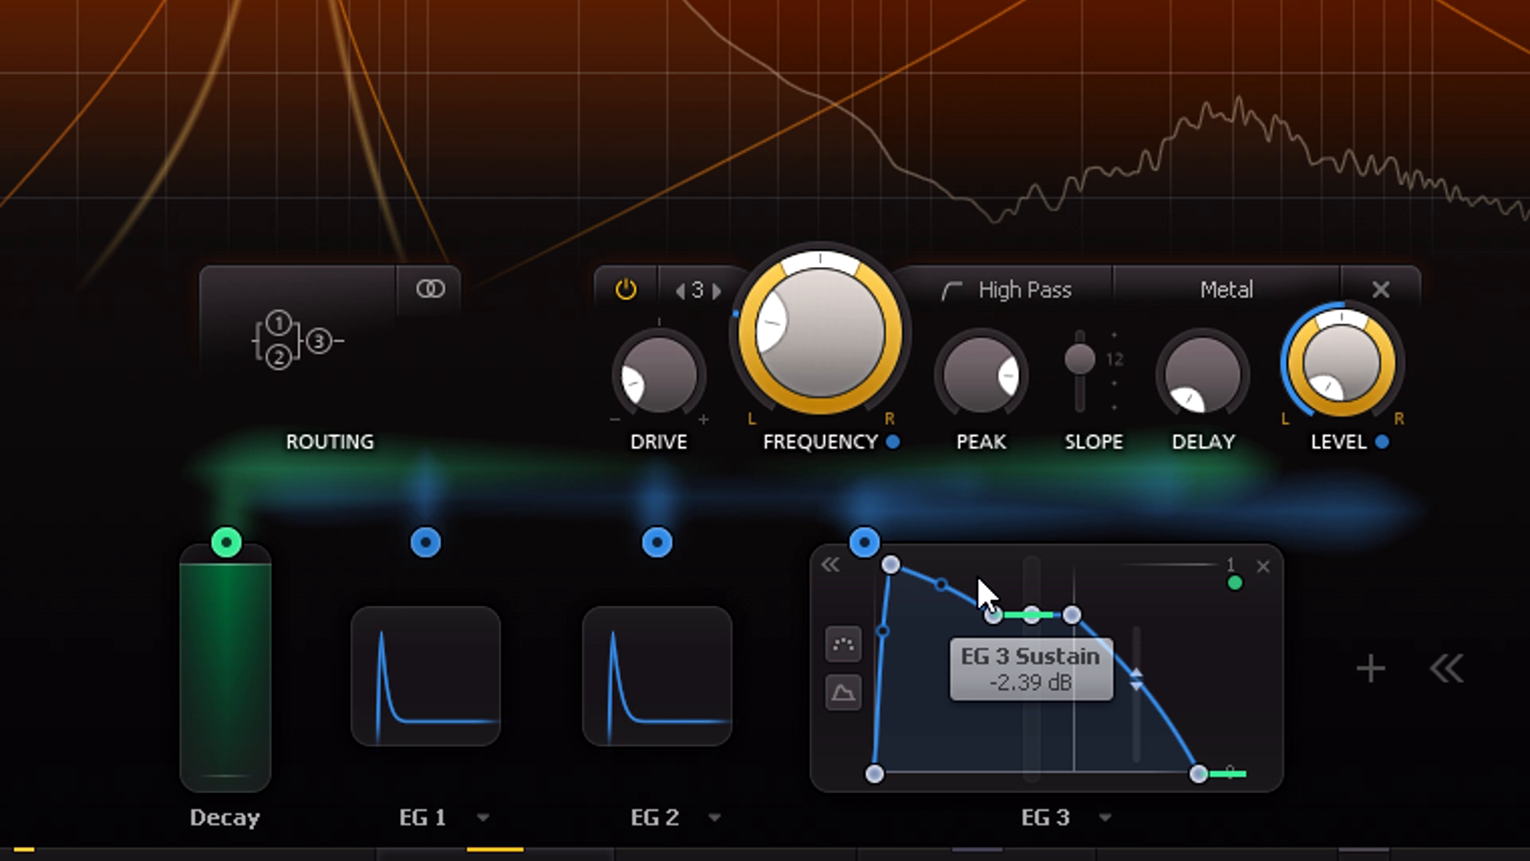
mouse_move(1137, 693)
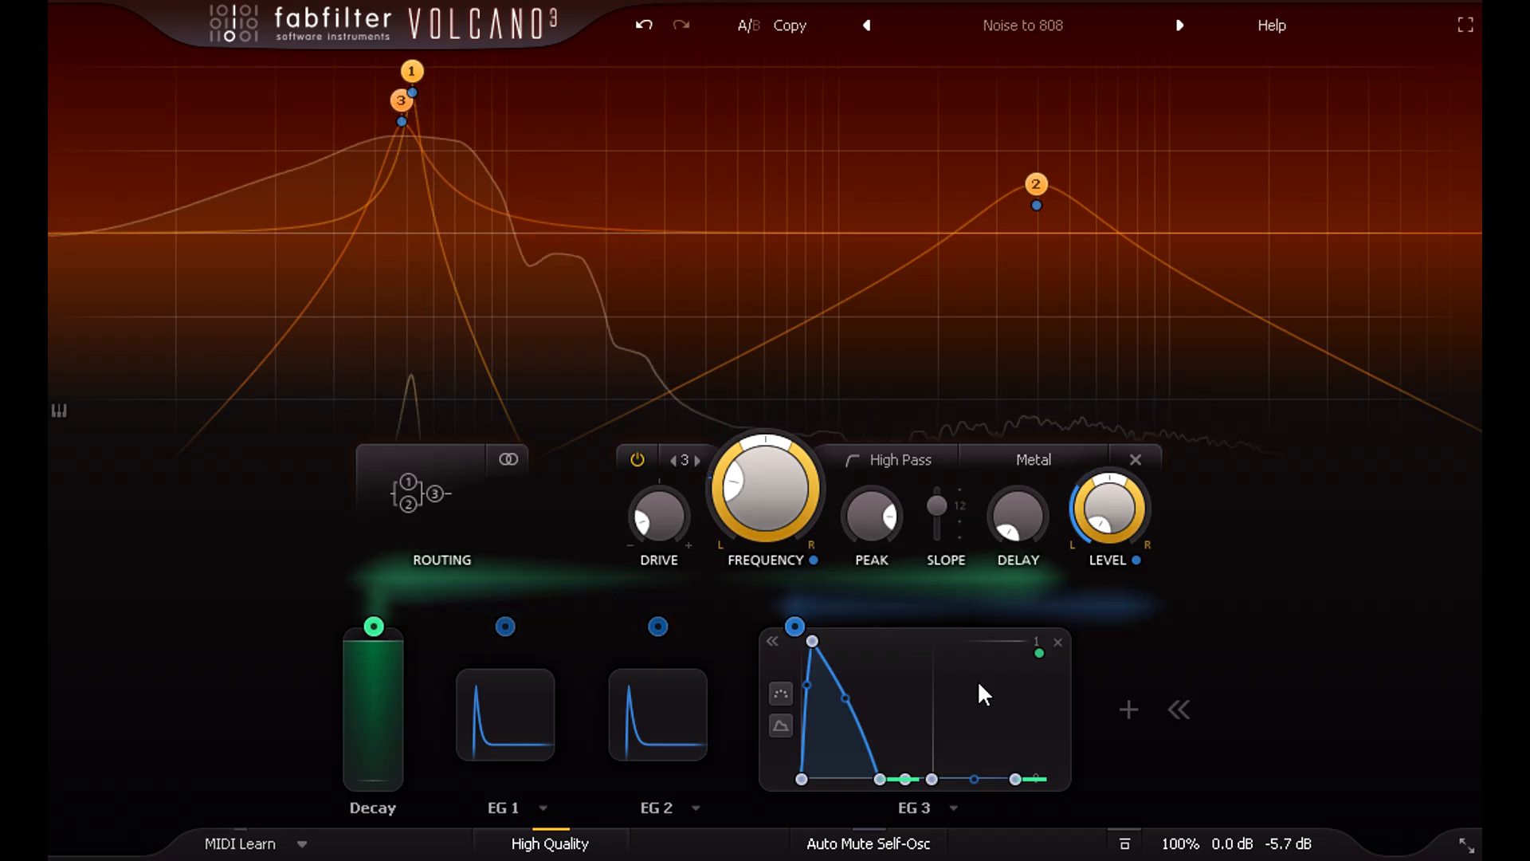
mouse_move(952, 711)
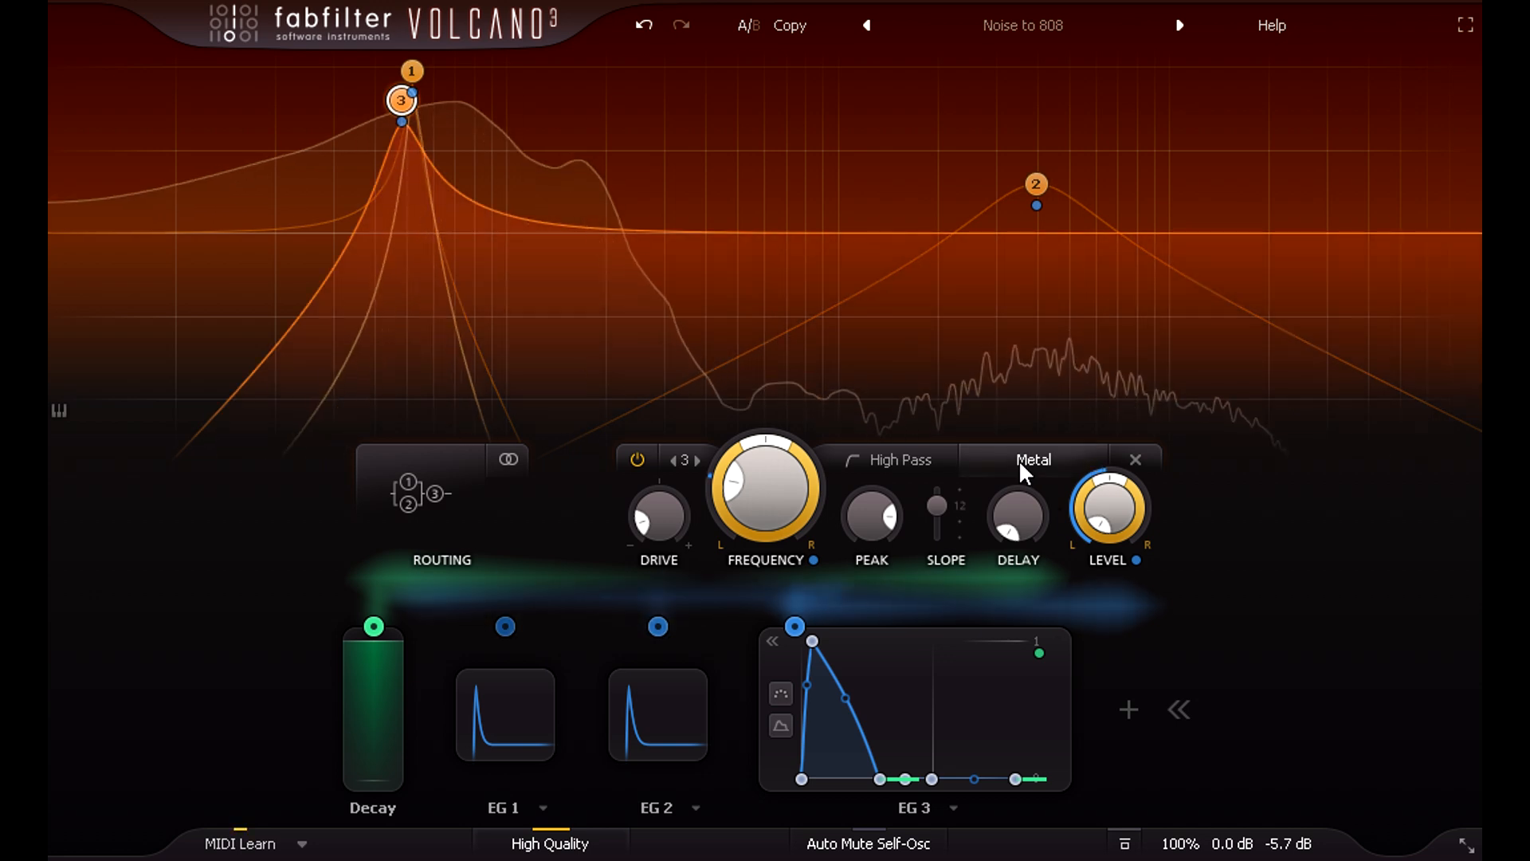
Set filter 3's style to Extreme, raise its drive to about +6 dB then settle at -4.97 dB.
click(1032, 459)
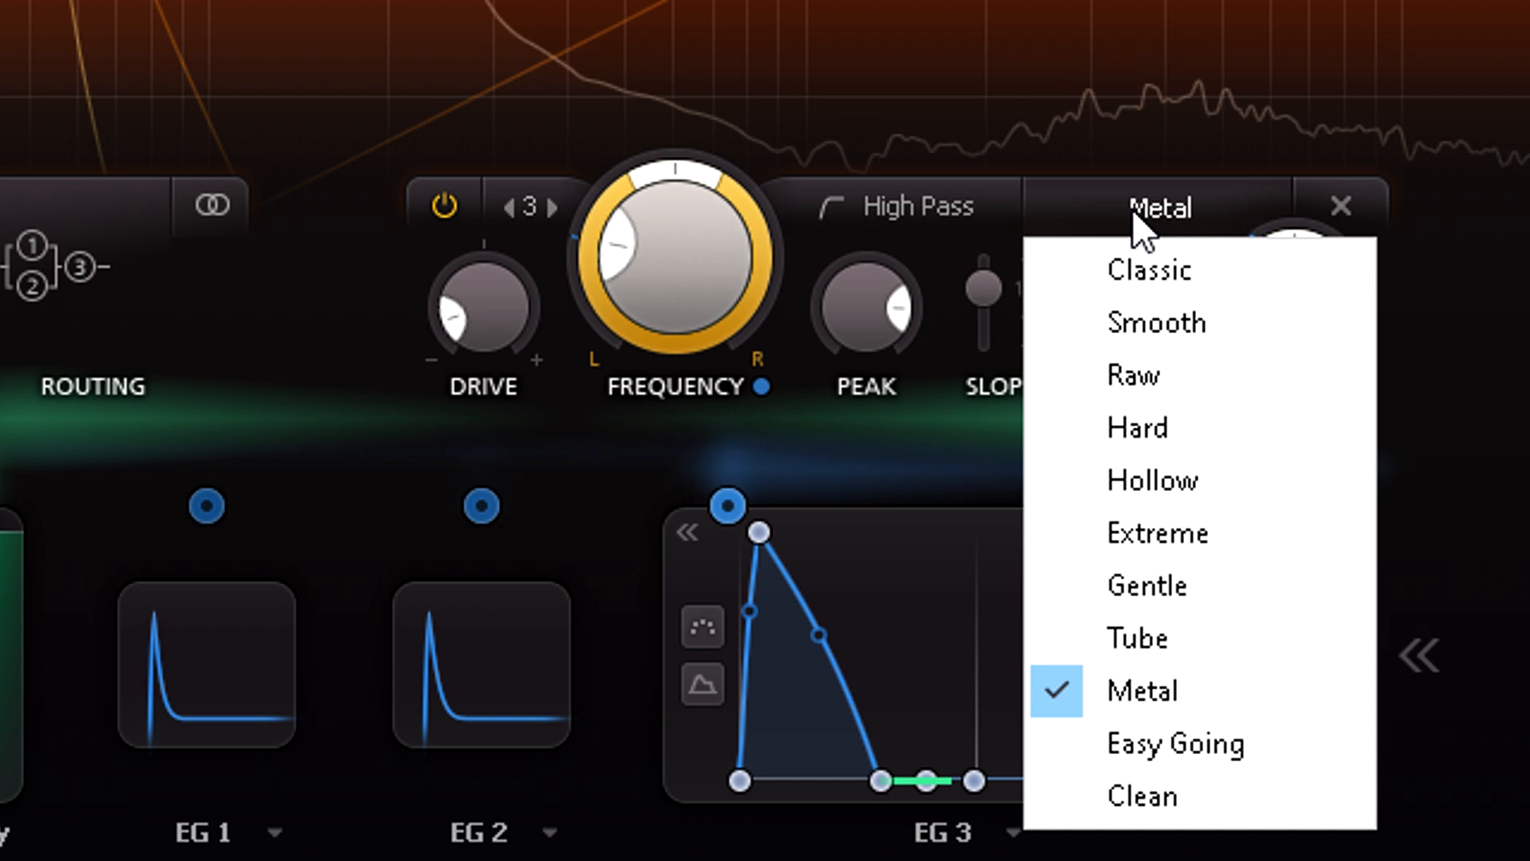
mouse_move(1278, 528)
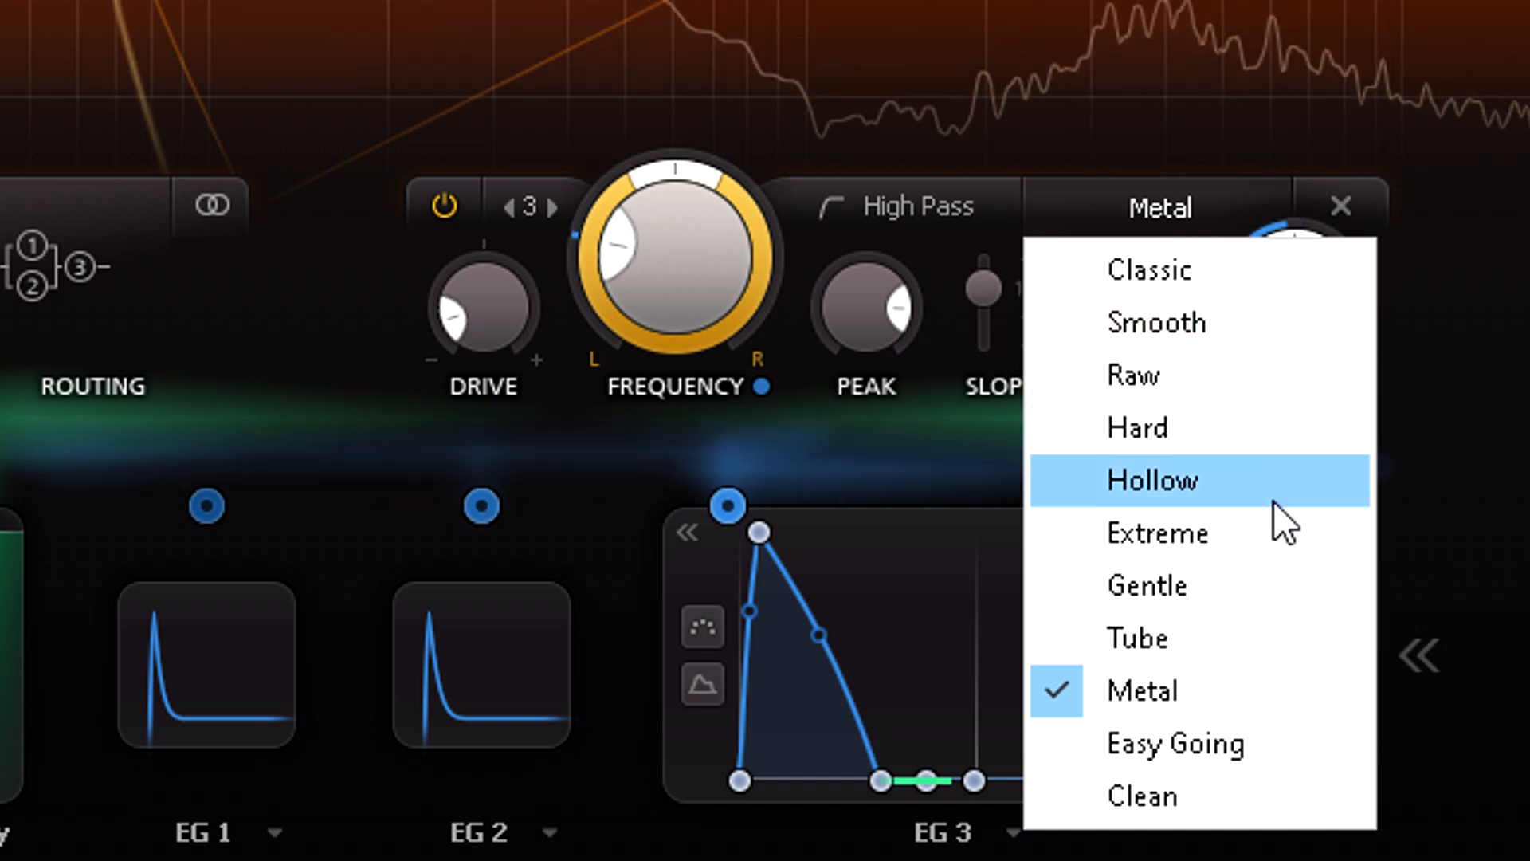
click(1159, 533)
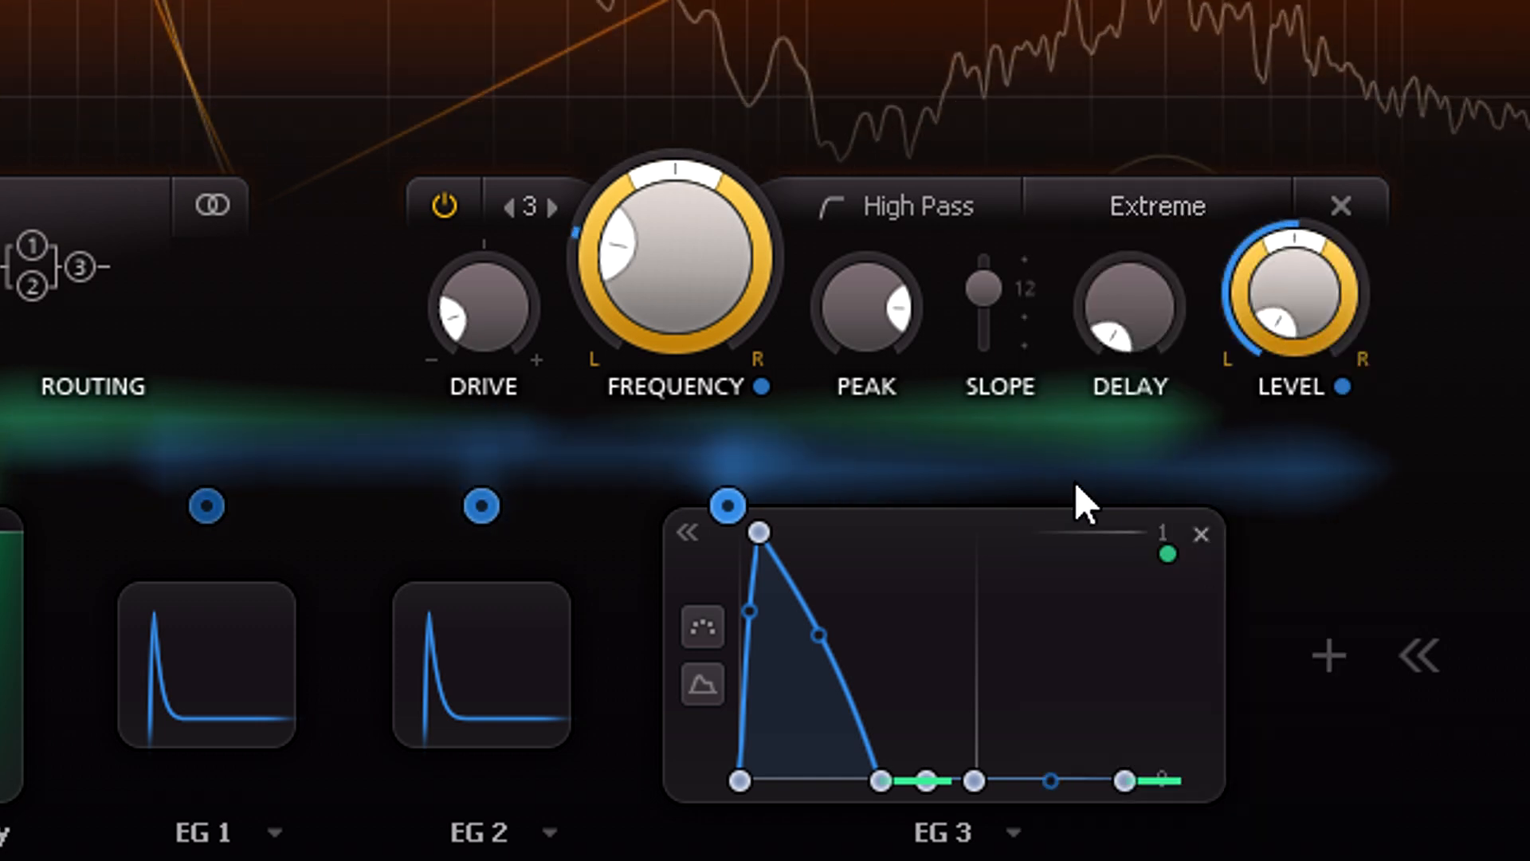
mouse_move(859, 283)
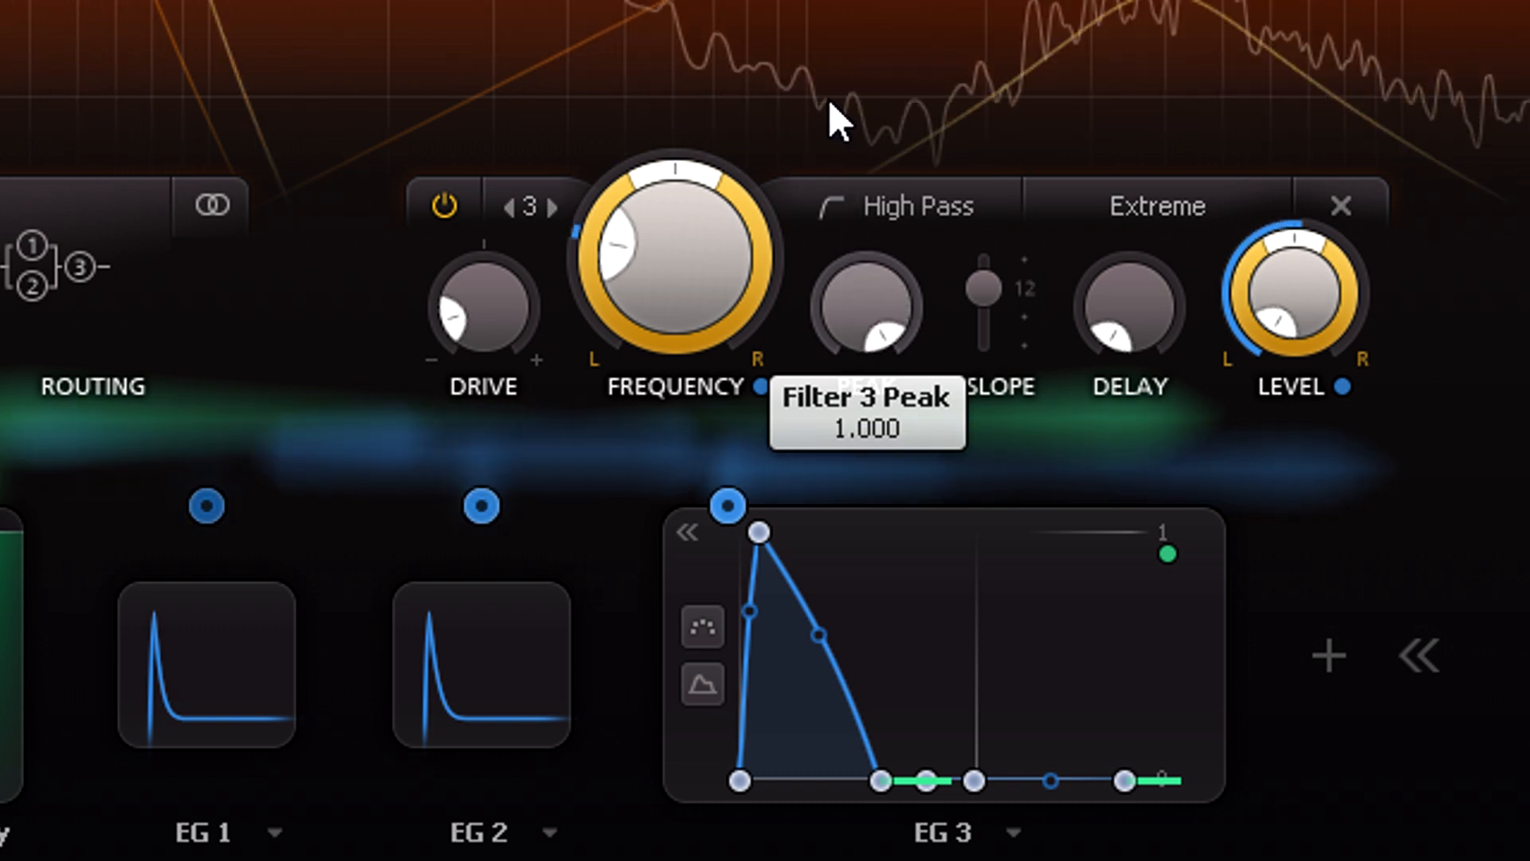
mouse_move(502, 336)
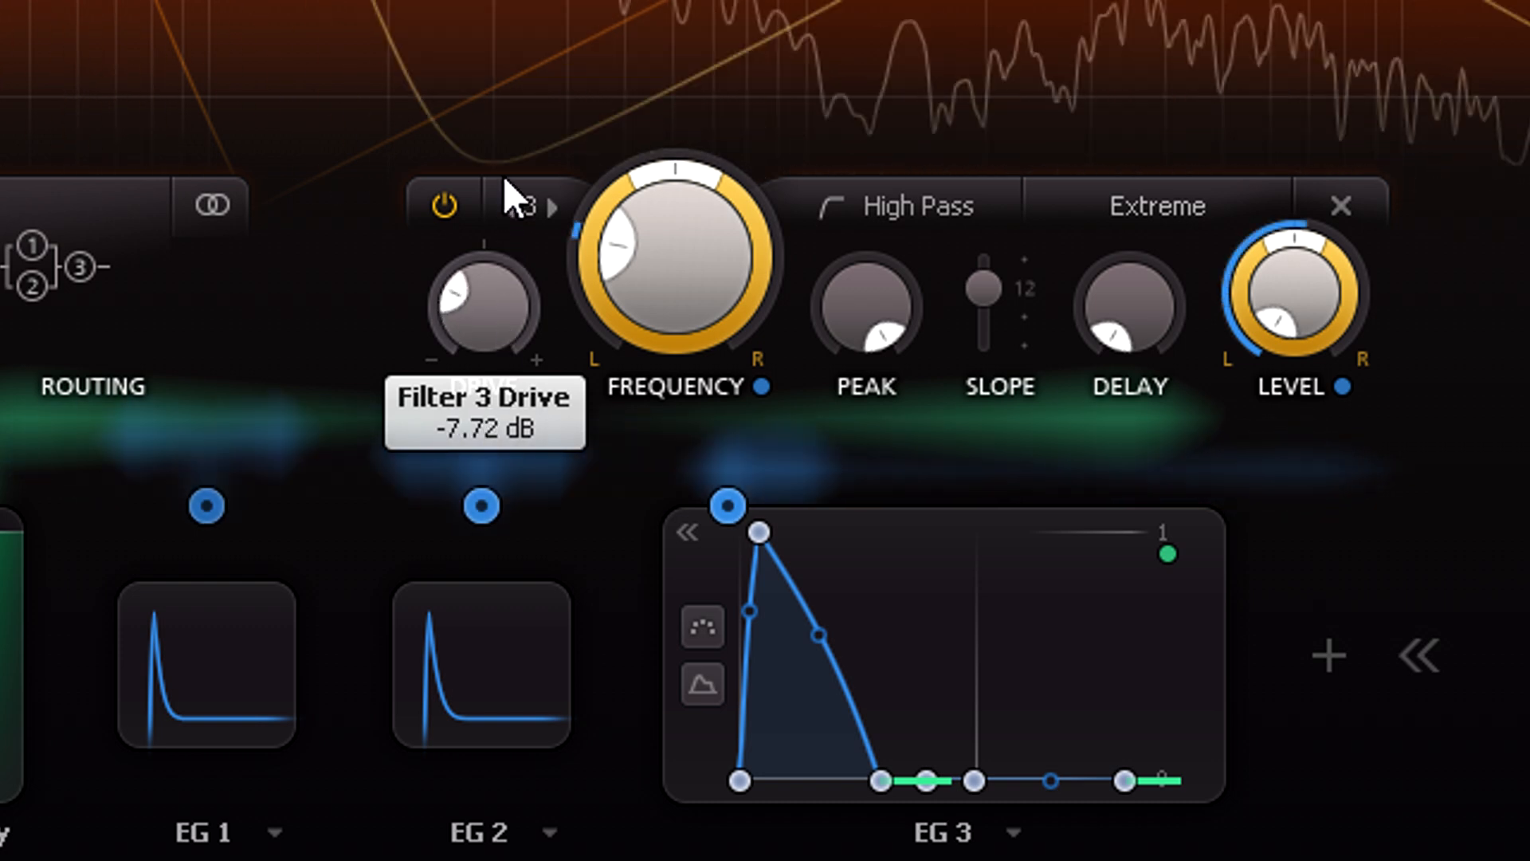
drag(488, 308, 488, 273)
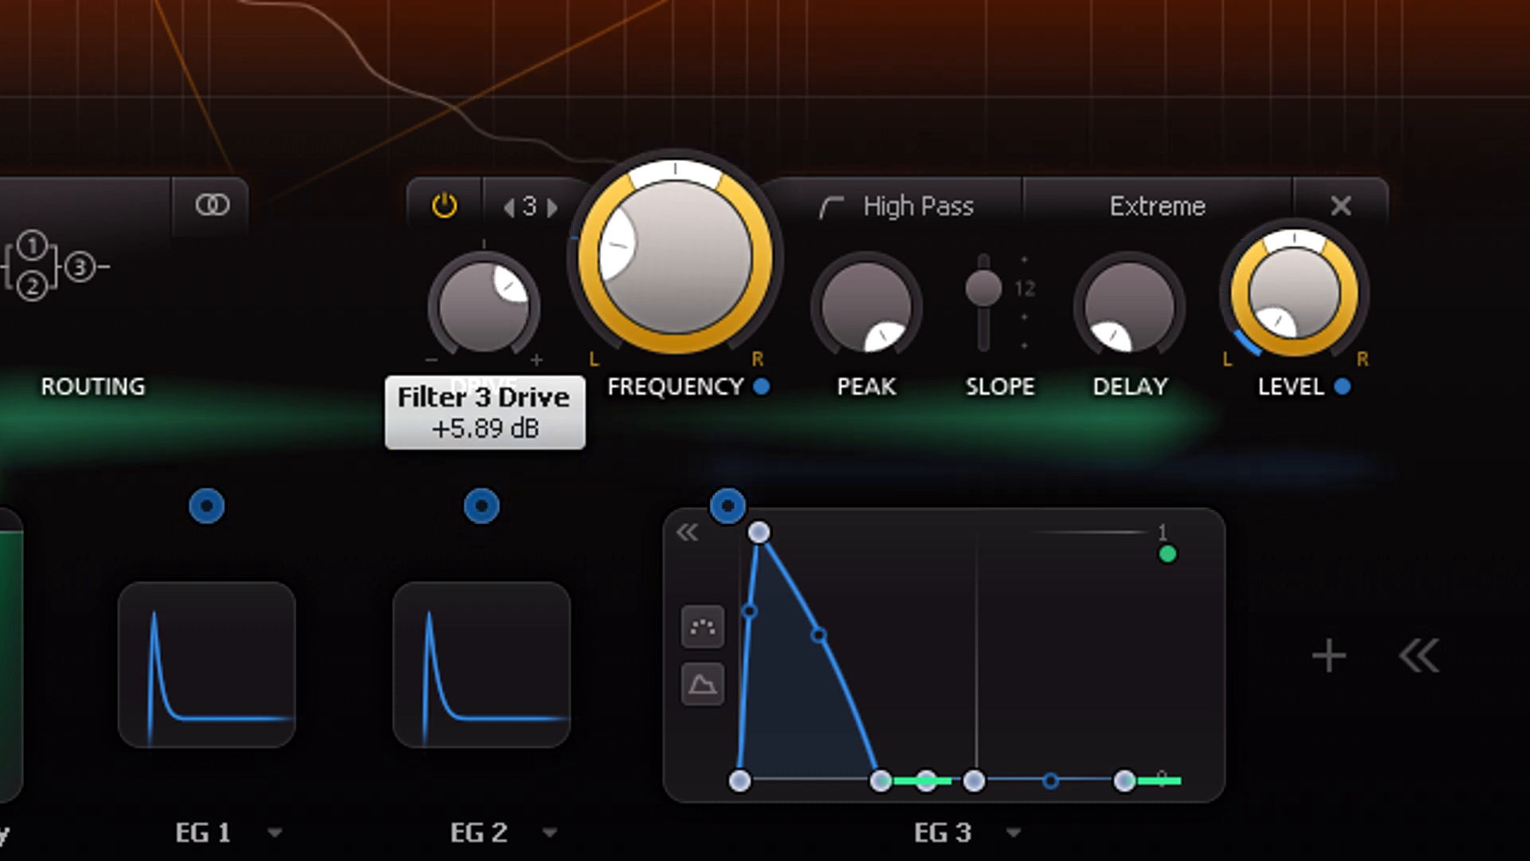
drag(484, 304, 478, 322)
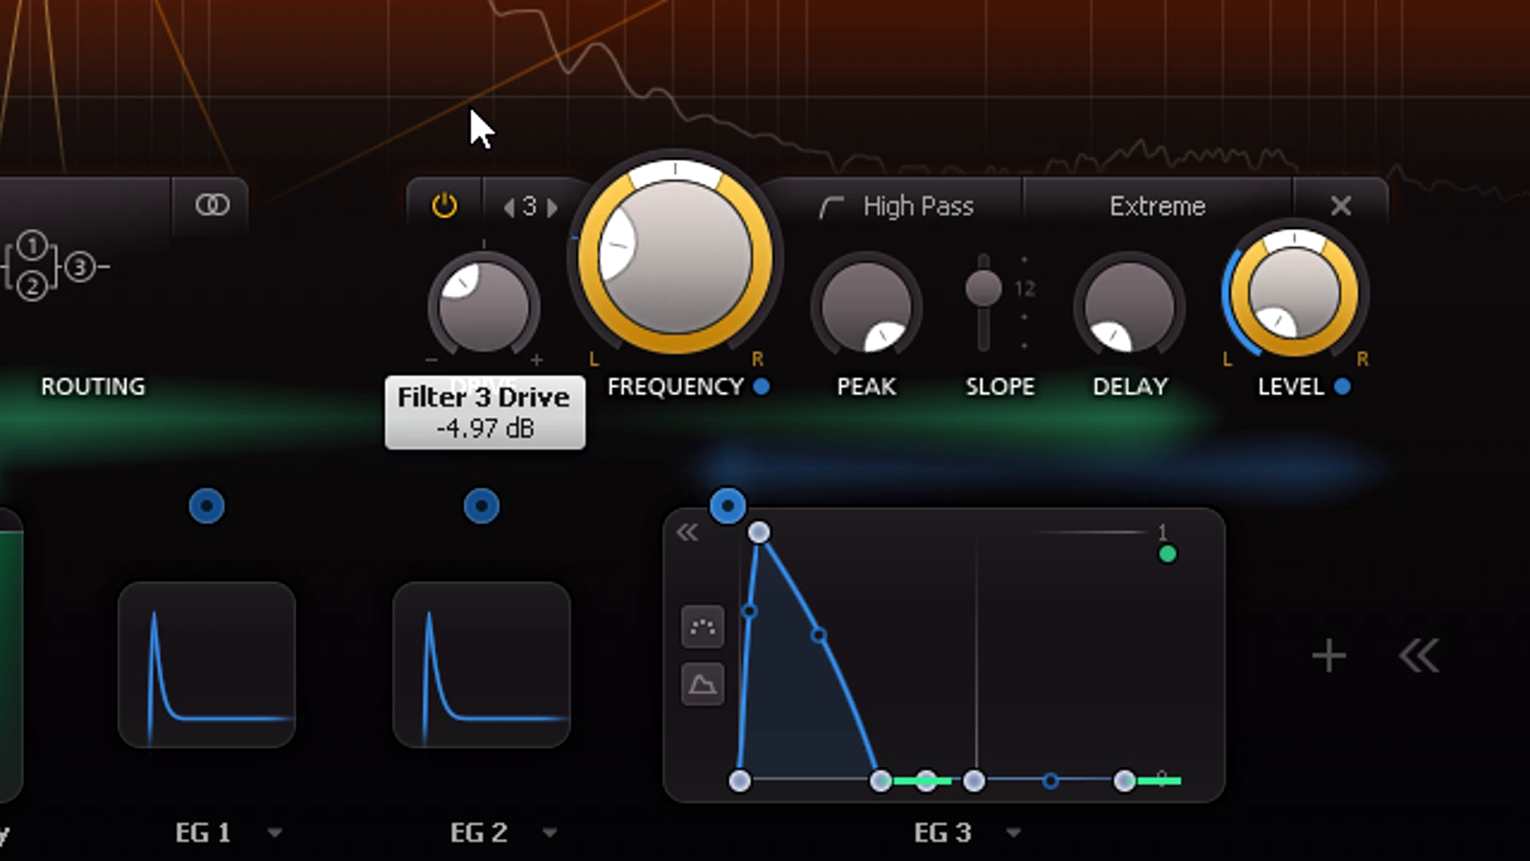
mouse_move(1196, 244)
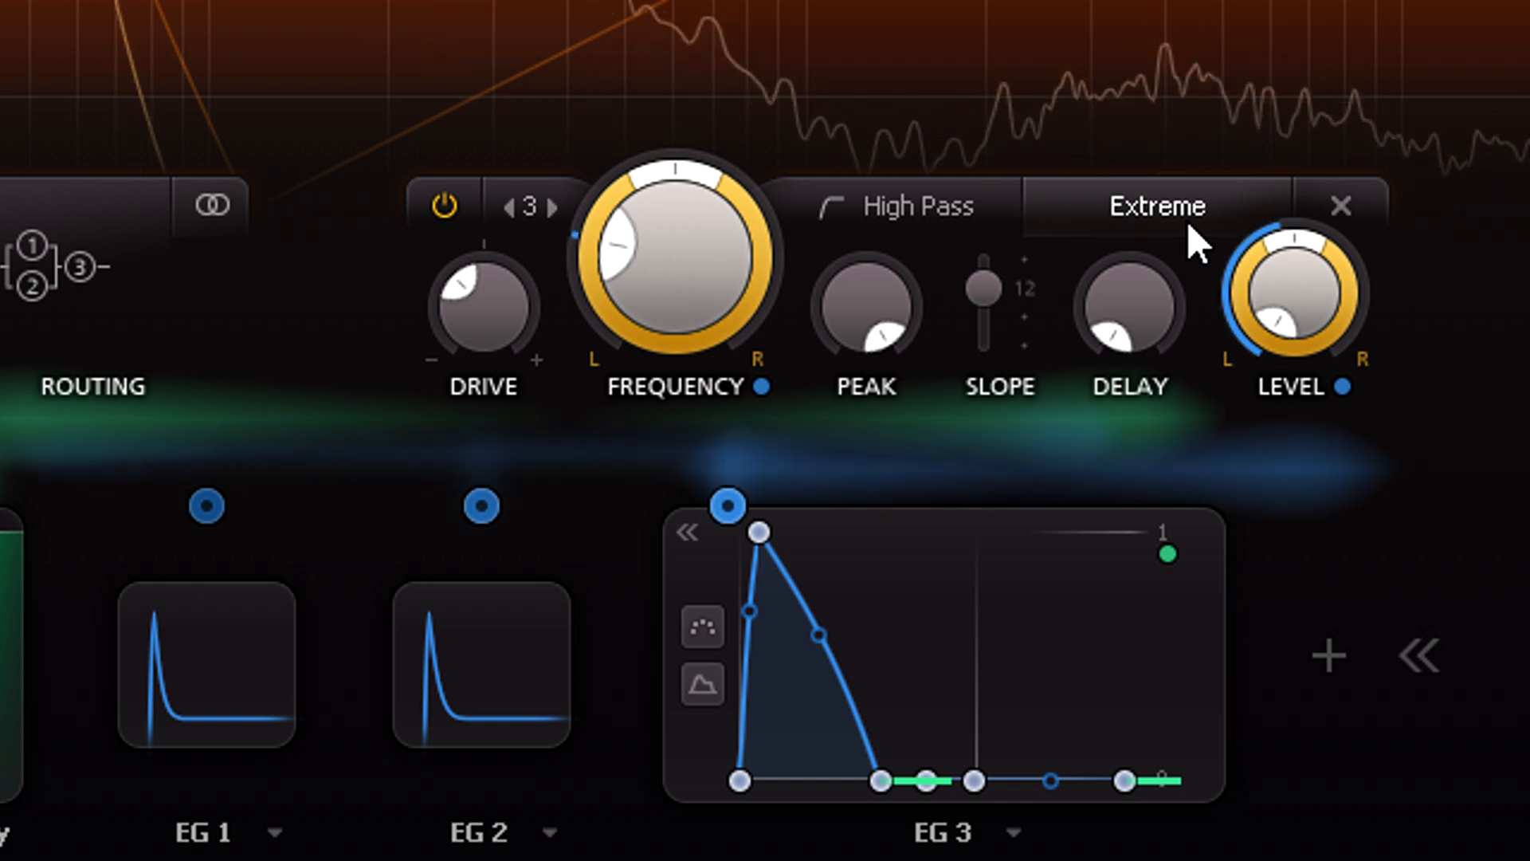
Change filter 3's distortion style from Extreme to Hard.
click(1158, 205)
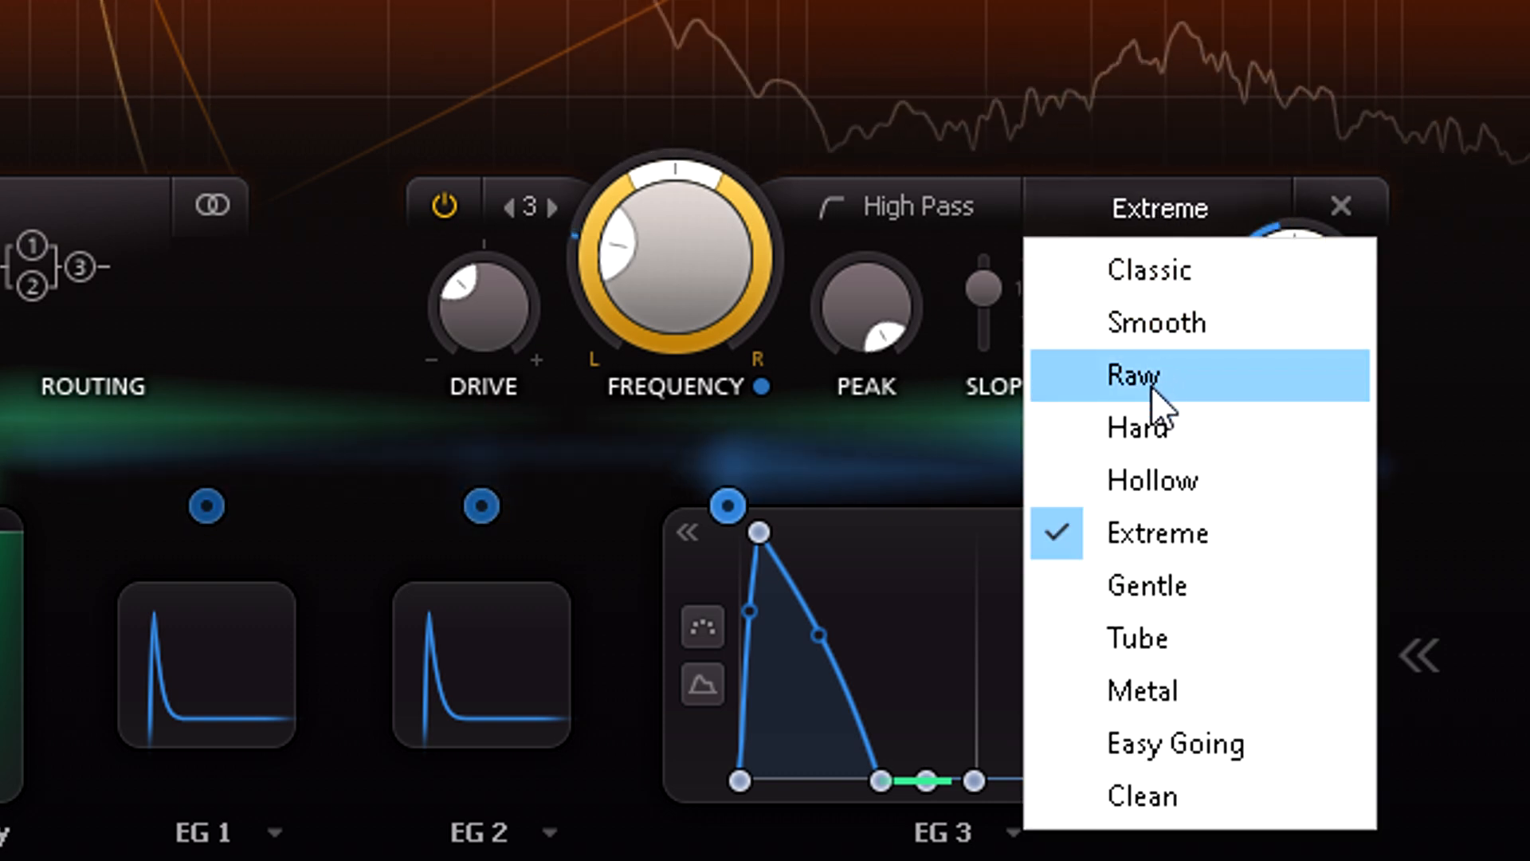
click(1132, 377)
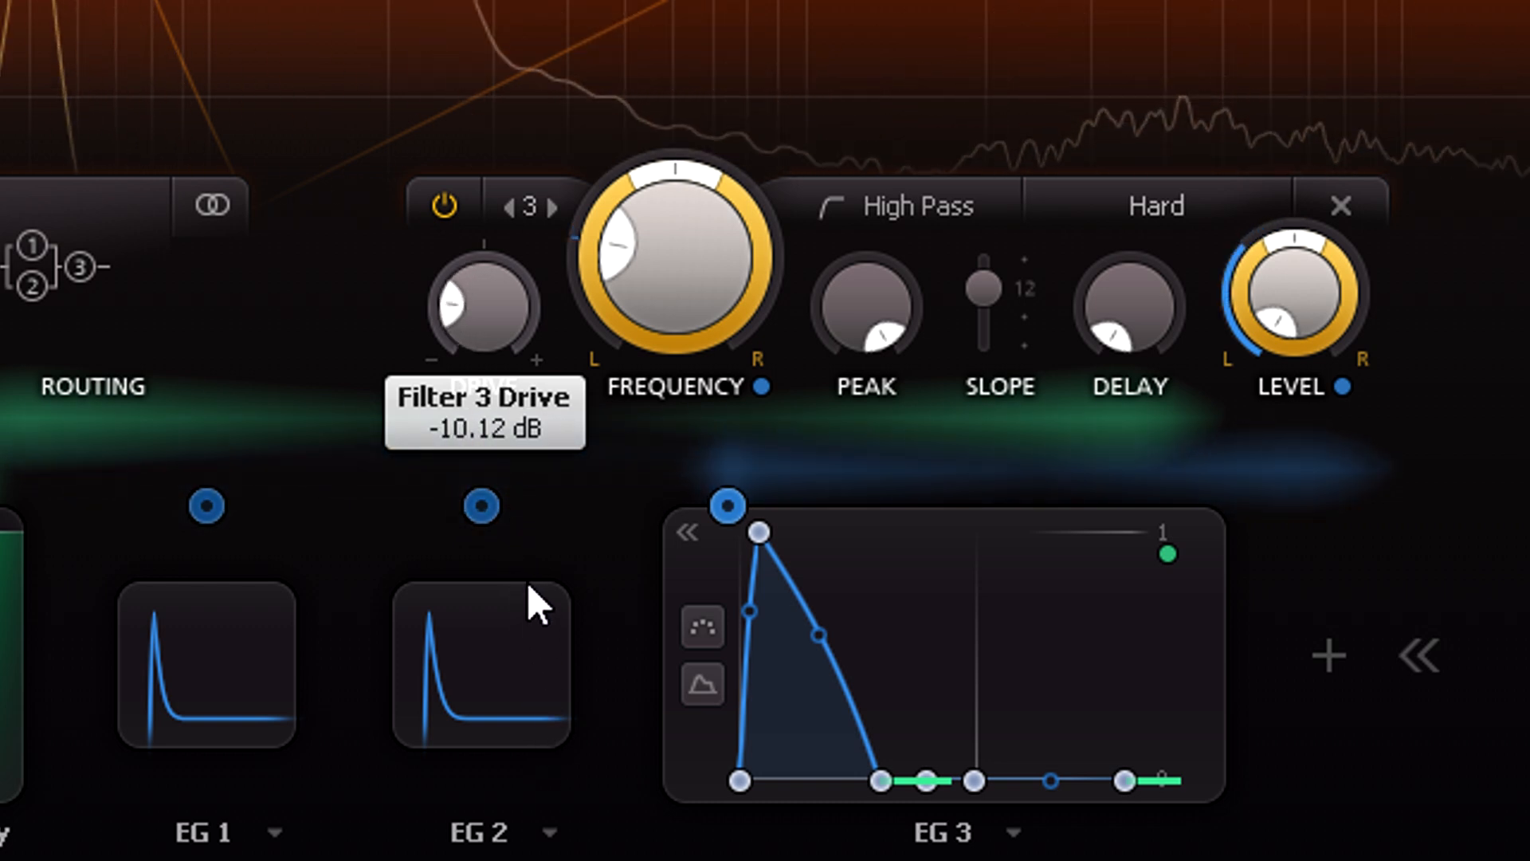
mouse_move(989, 288)
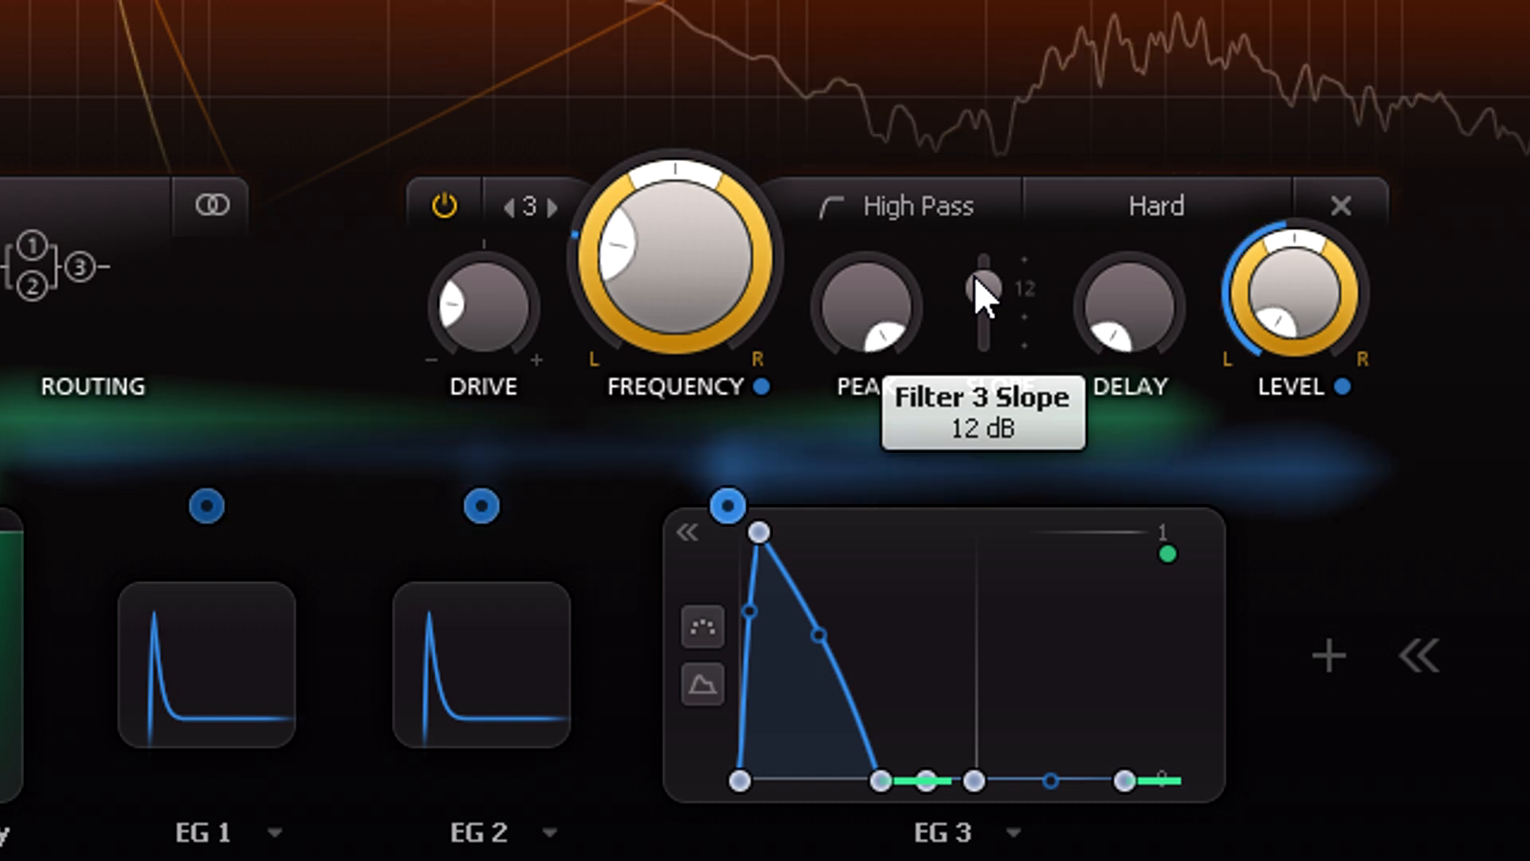
mouse_move(1021, 307)
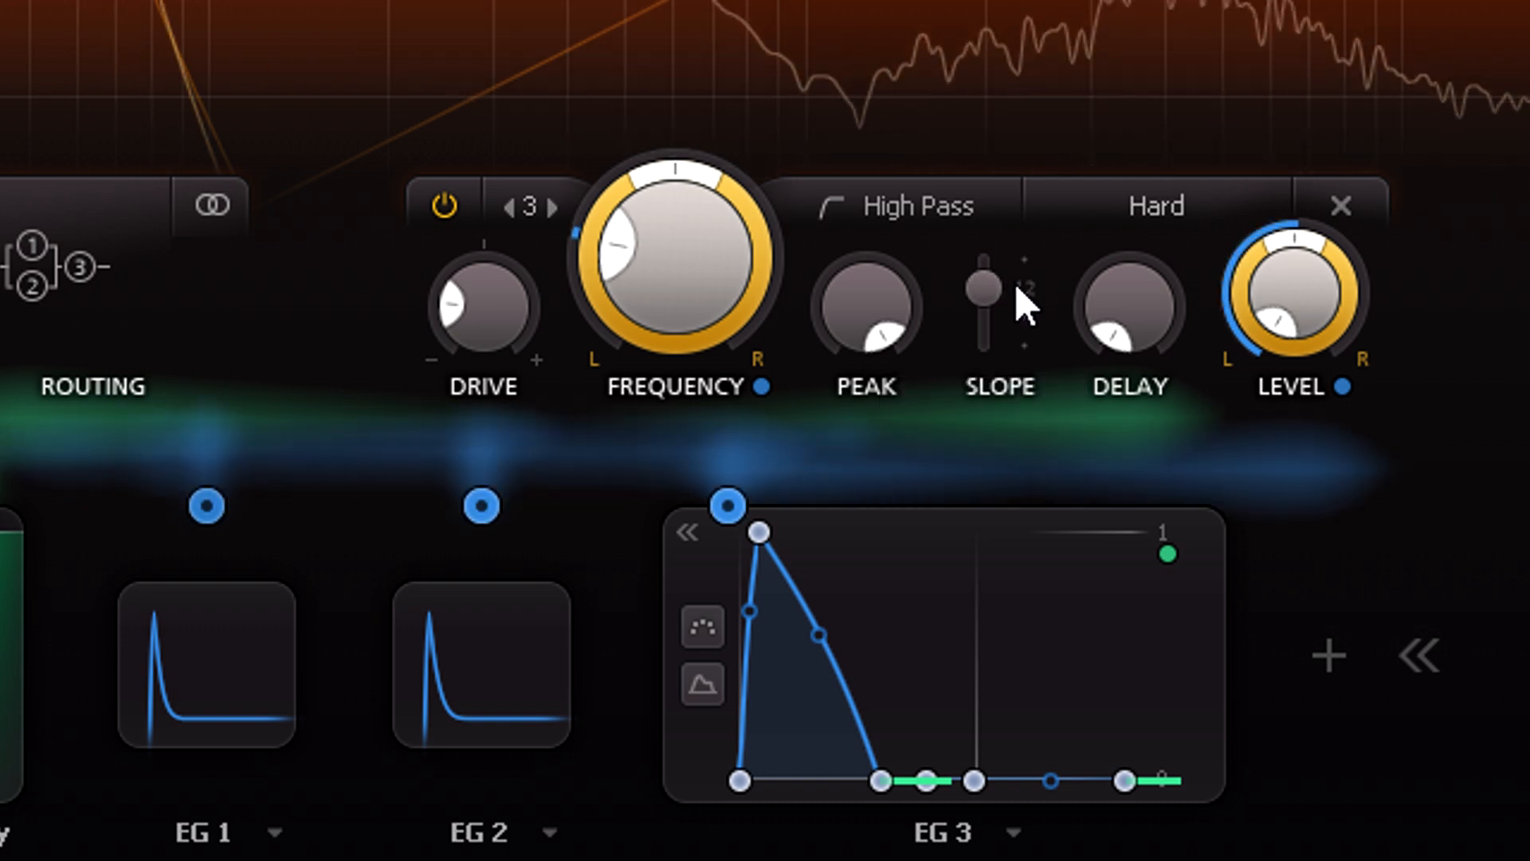
Return filter 3's distortion style to Metal.
click(1158, 205)
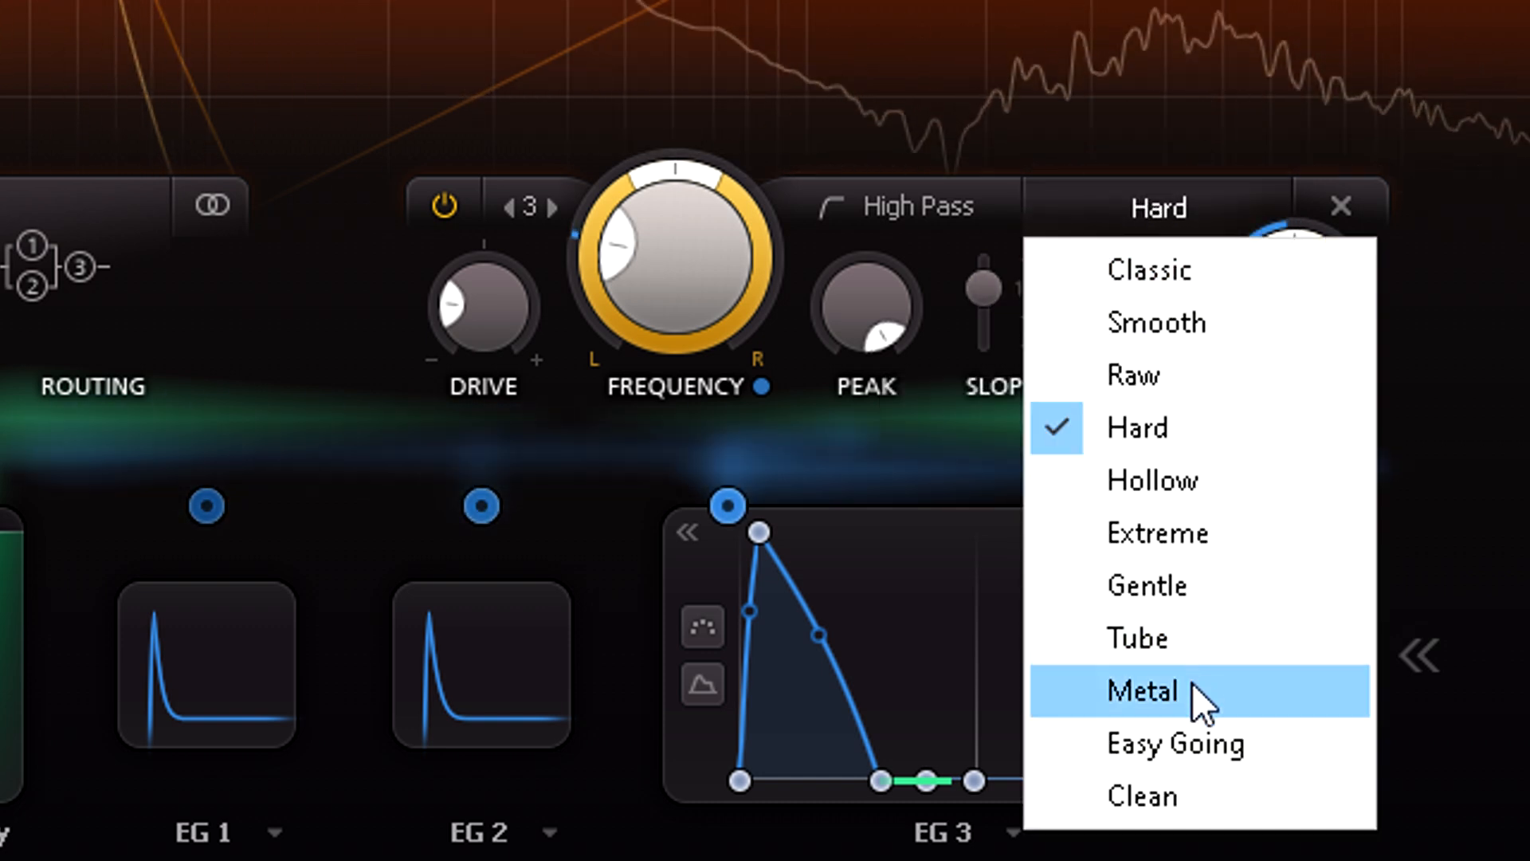
click(1144, 690)
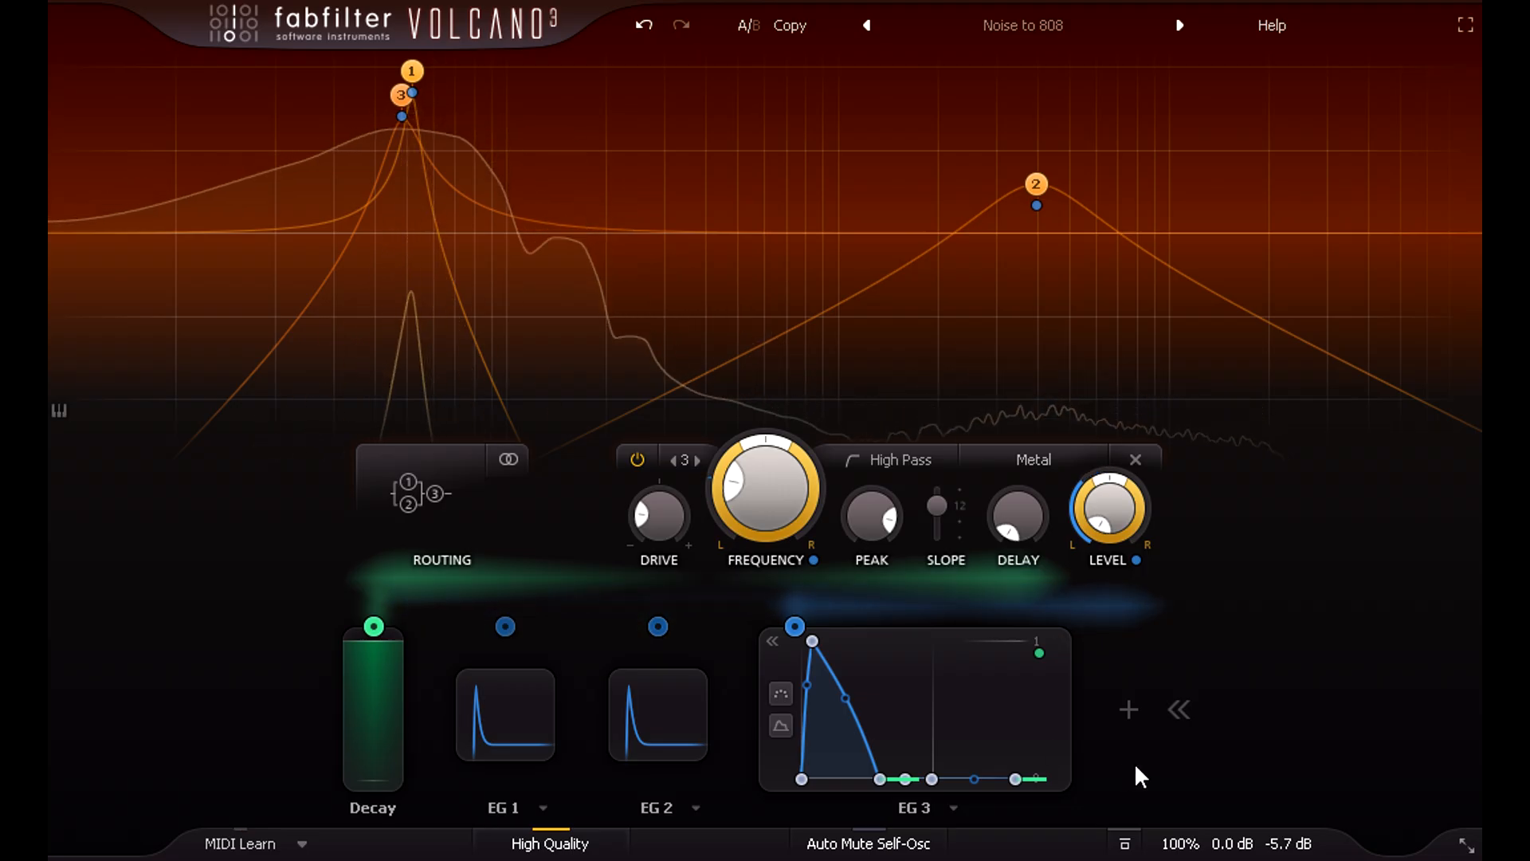
Bypass filter 3 and bring filter 2's Hard-style band-pass into the panel.
click(636, 459)
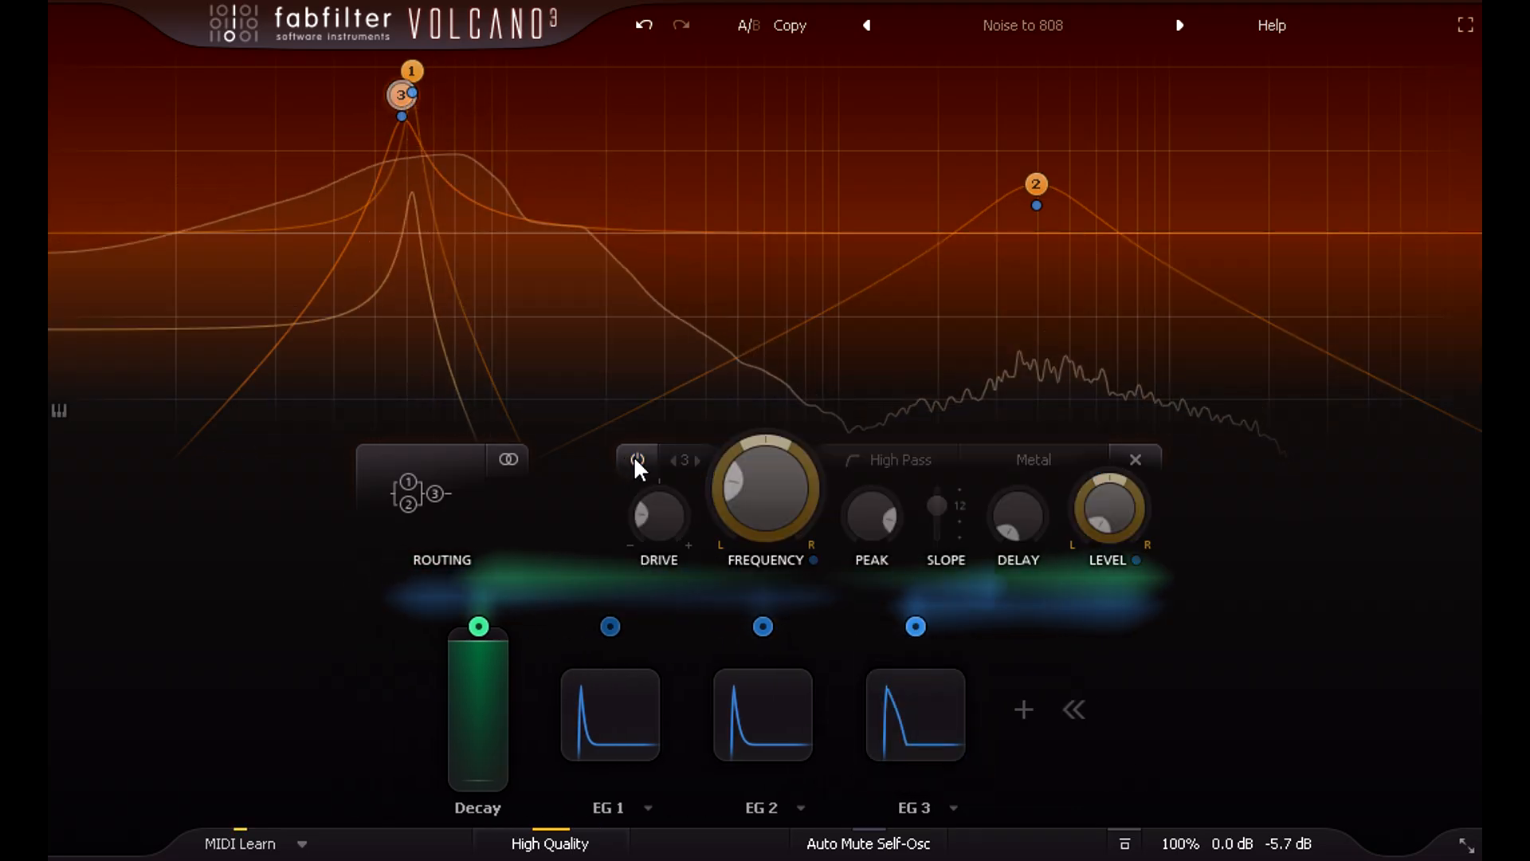
click(636, 460)
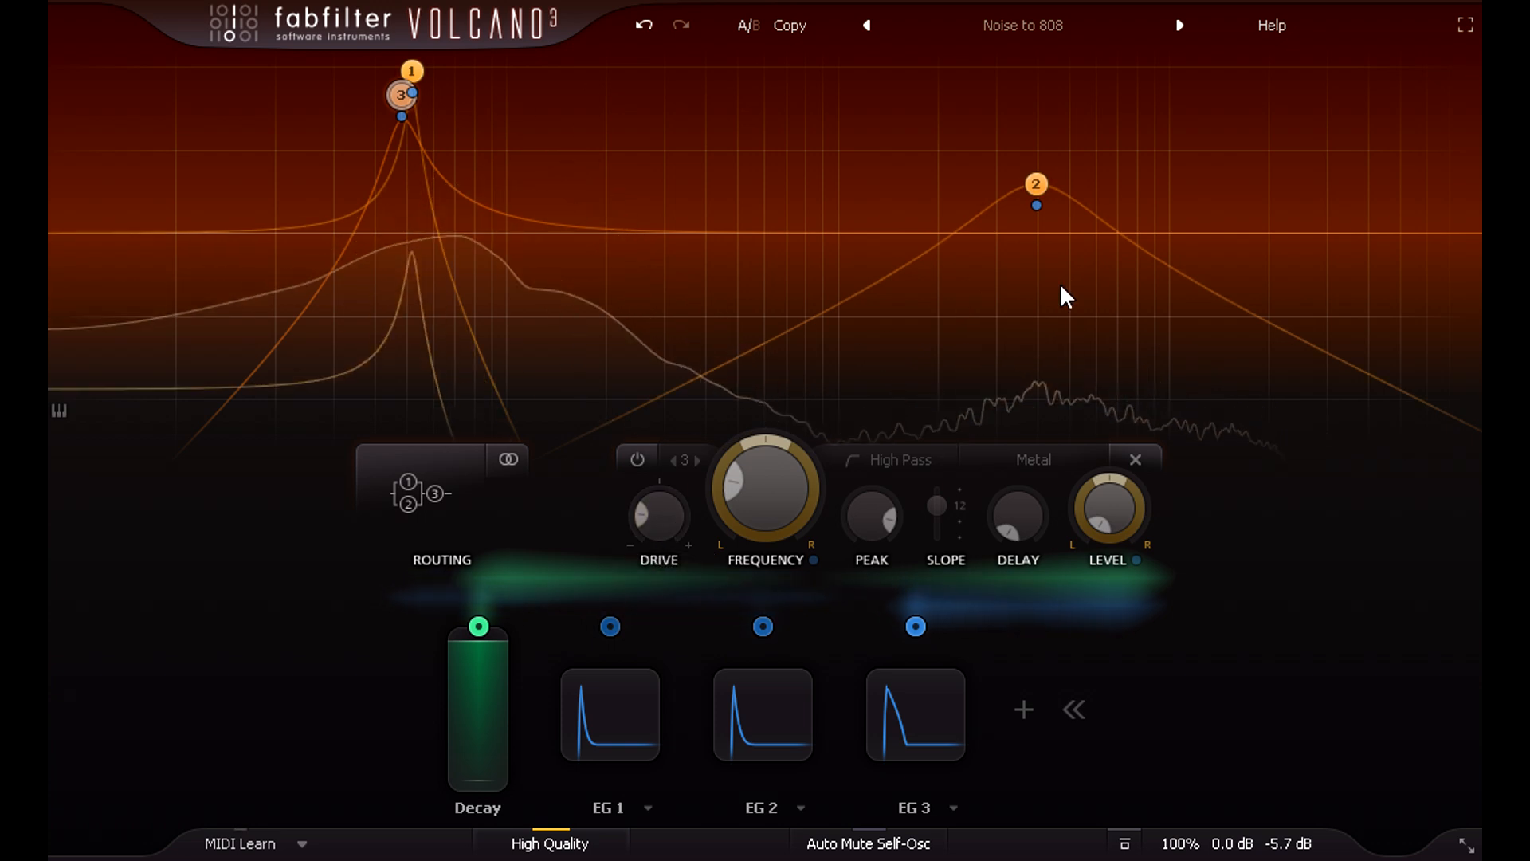
click(1036, 184)
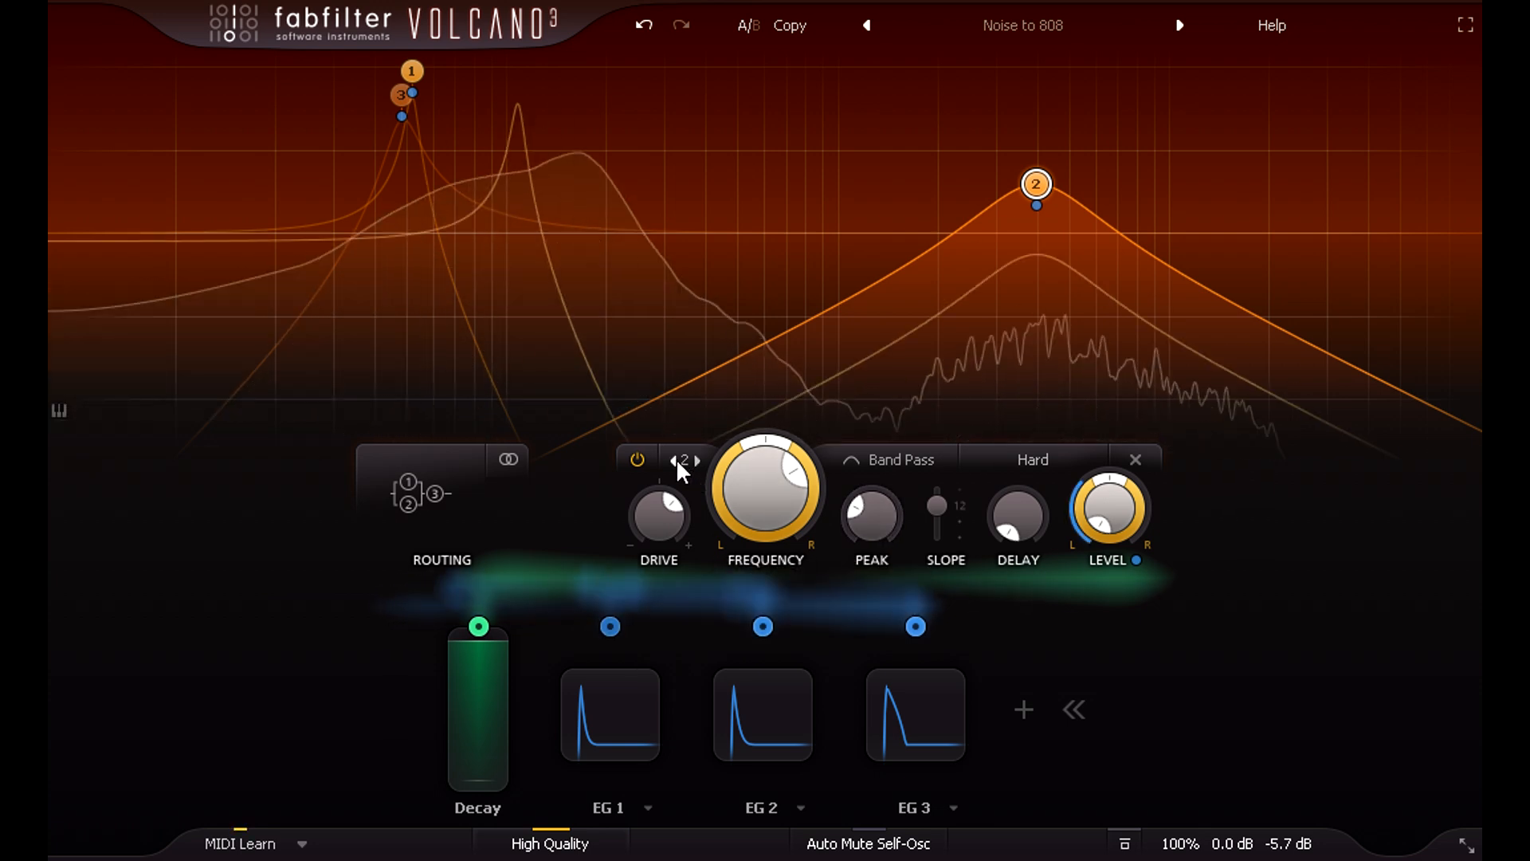
Step through the filter selector to reach the panel where EG 1's 0.200 sec decay is inspected.
click(674, 459)
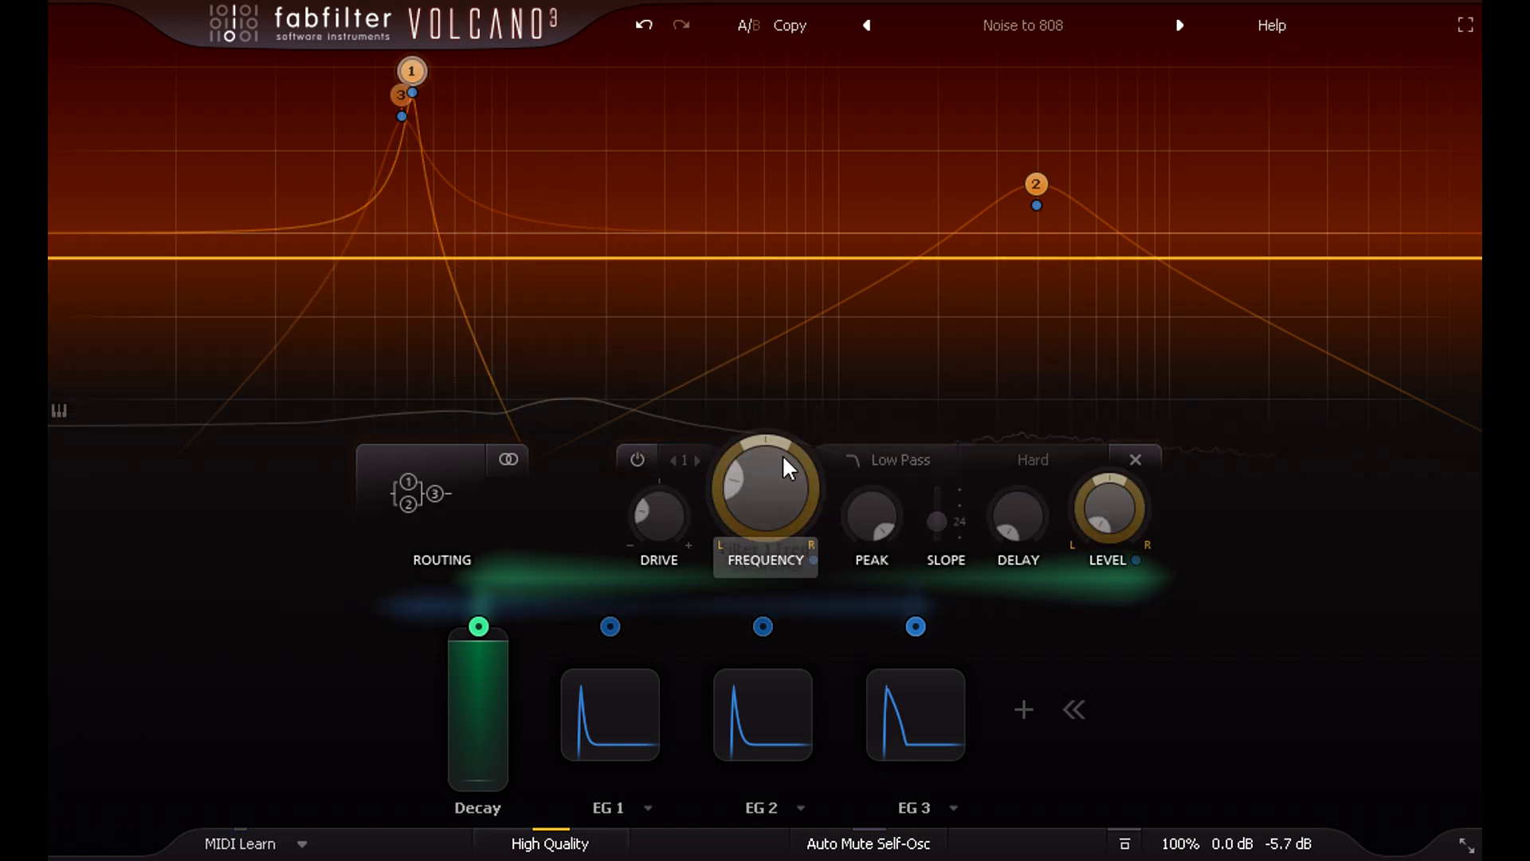
click(696, 459)
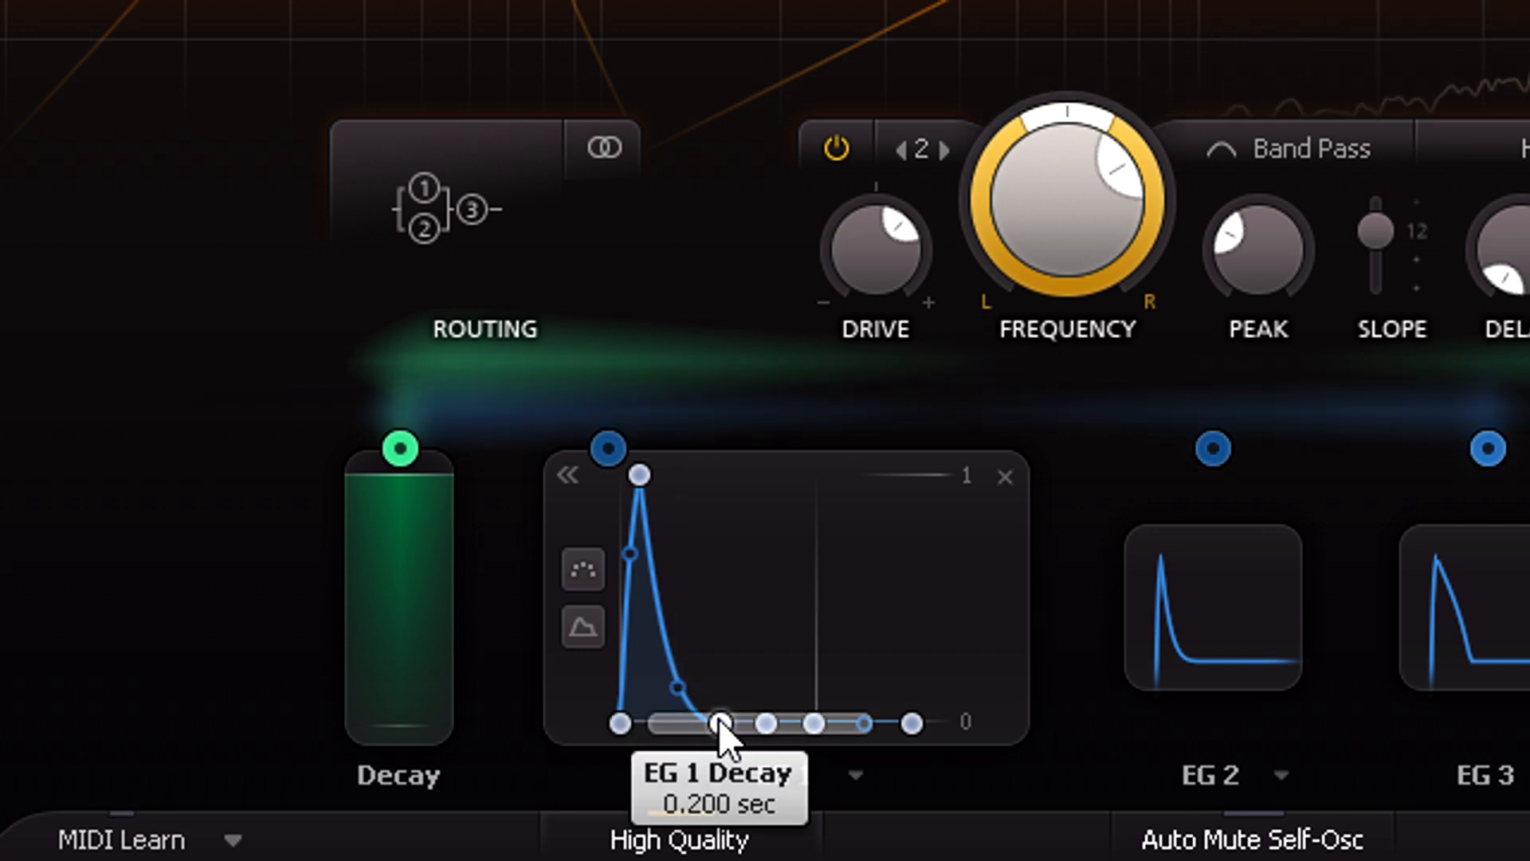
mouse_move(866, 727)
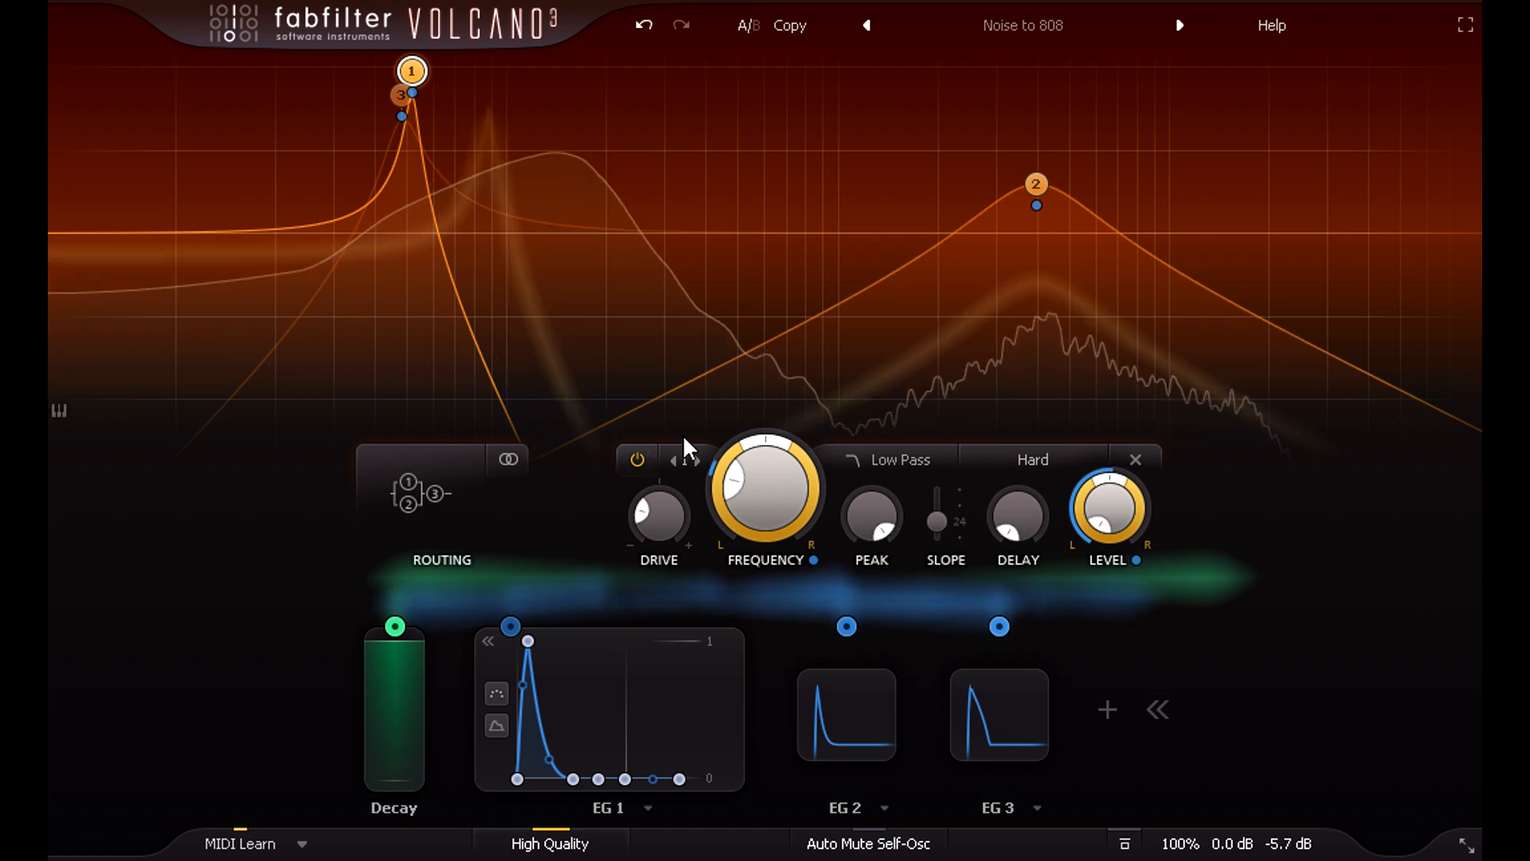
Step between filter 1's low-pass and filter 2's band-pass, ending on the 48.093 Hz Metal filter details.
click(695, 459)
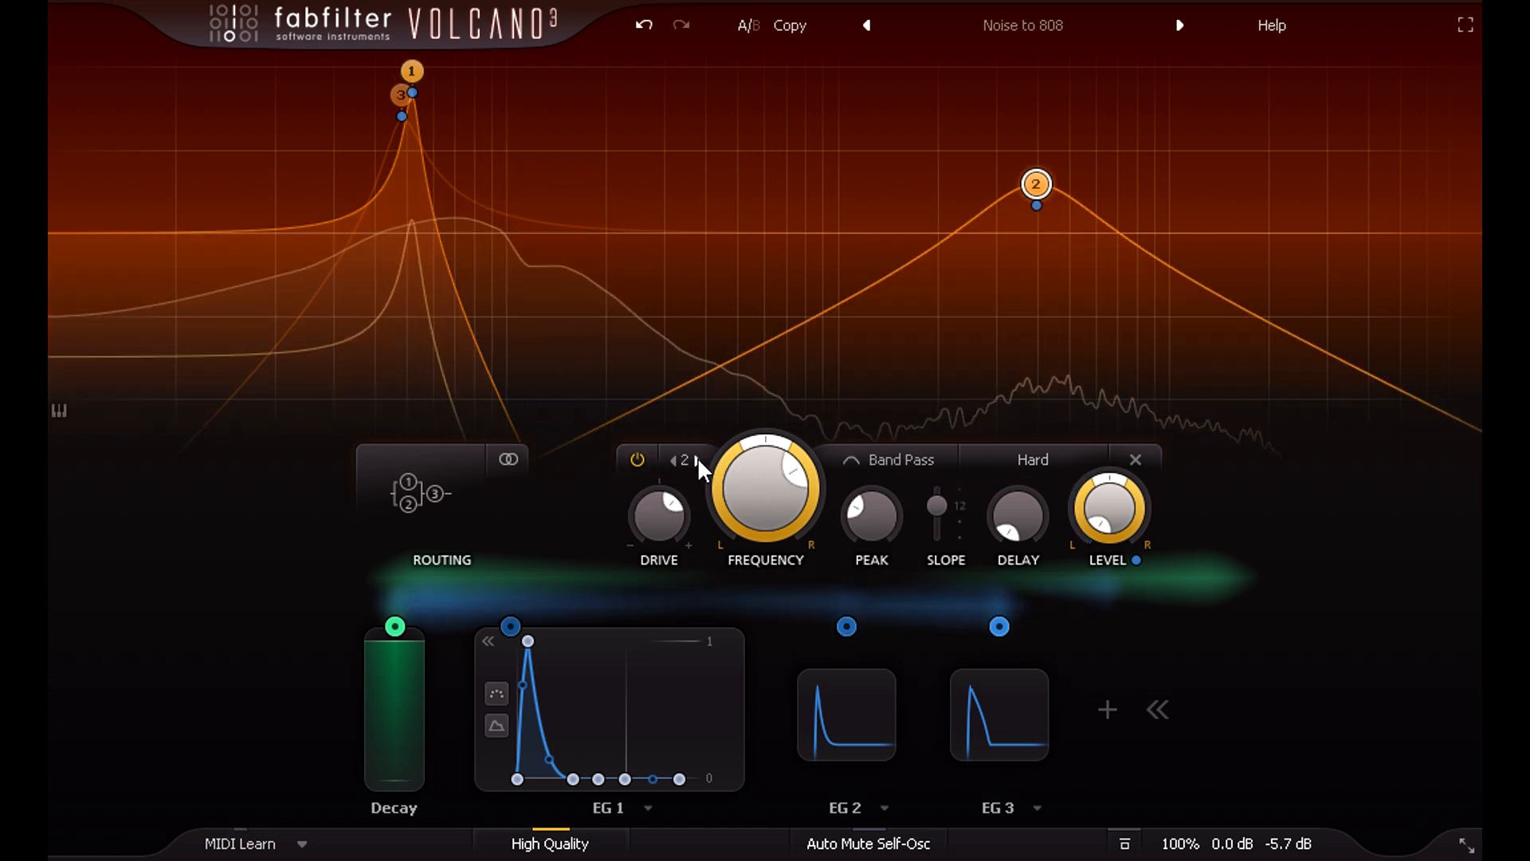
click(637, 459)
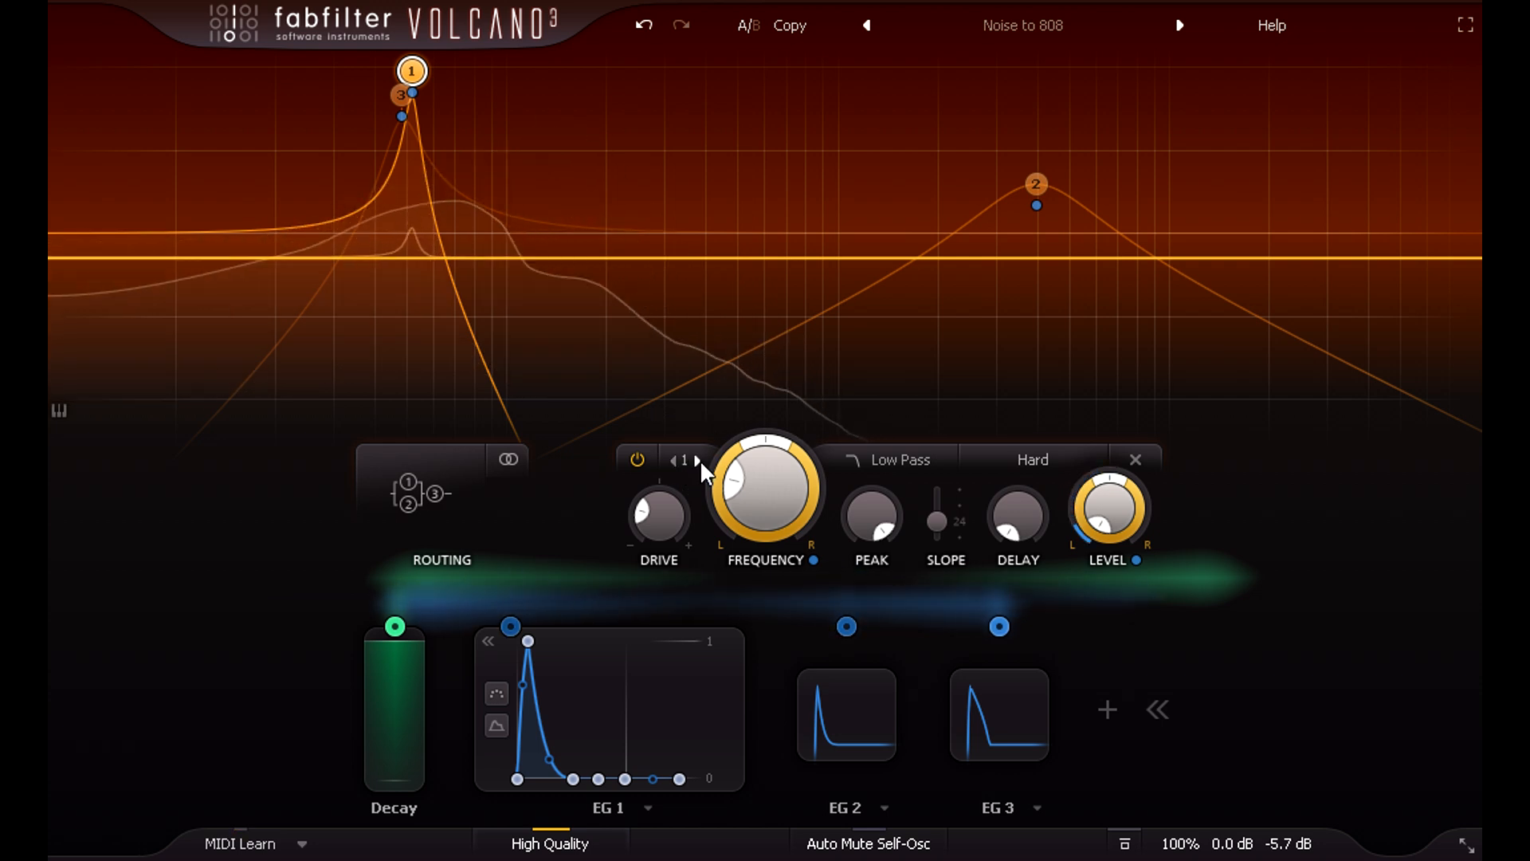
click(698, 459)
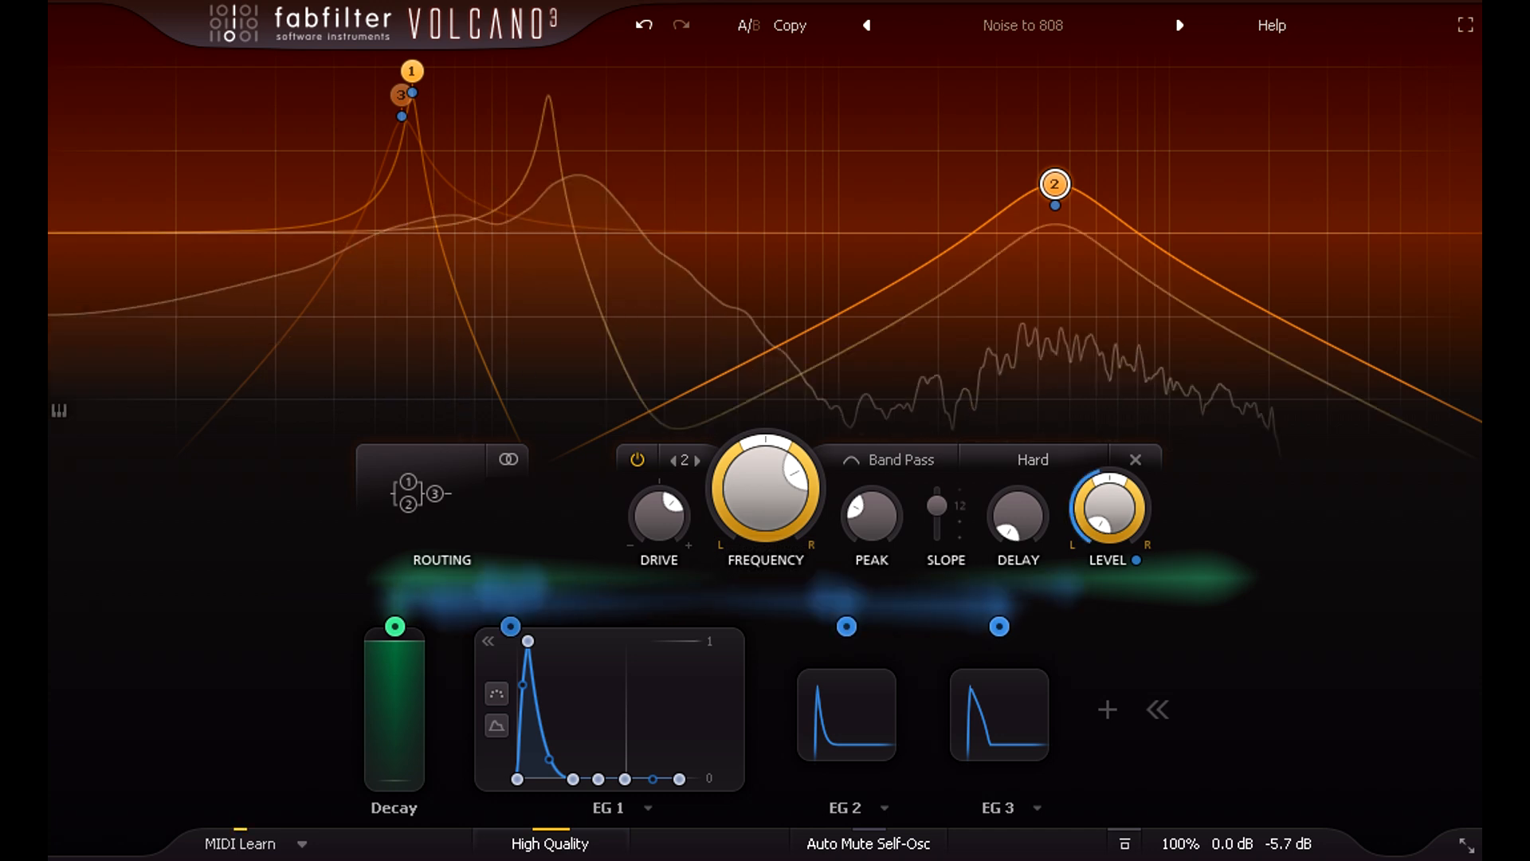
click(636, 459)
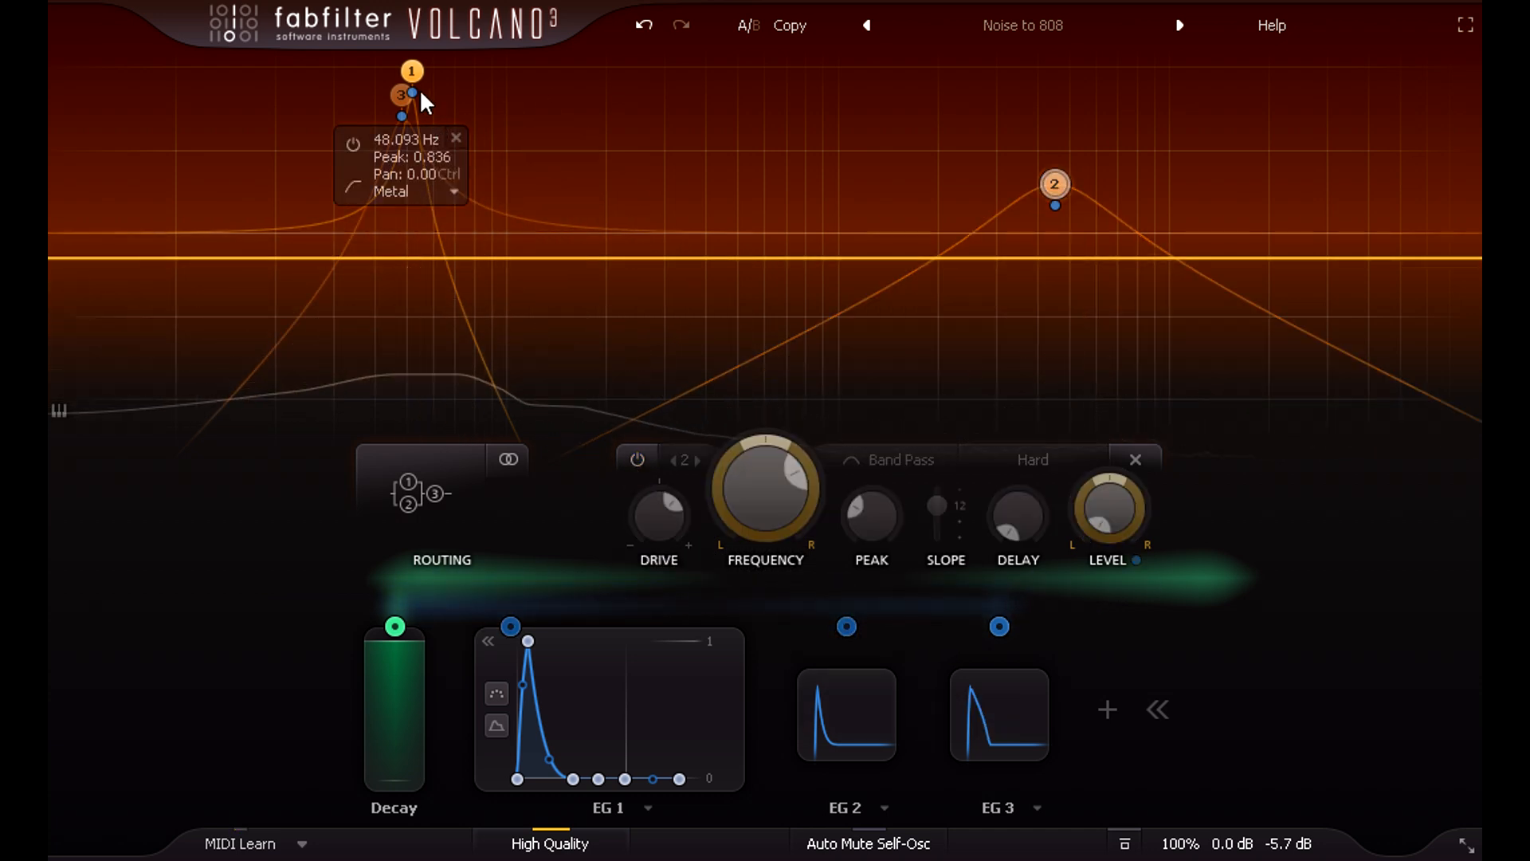
Nudge filter 1's node around 52 Hz in the display to adjust its peak frequency.
drag(400, 94, 411, 72)
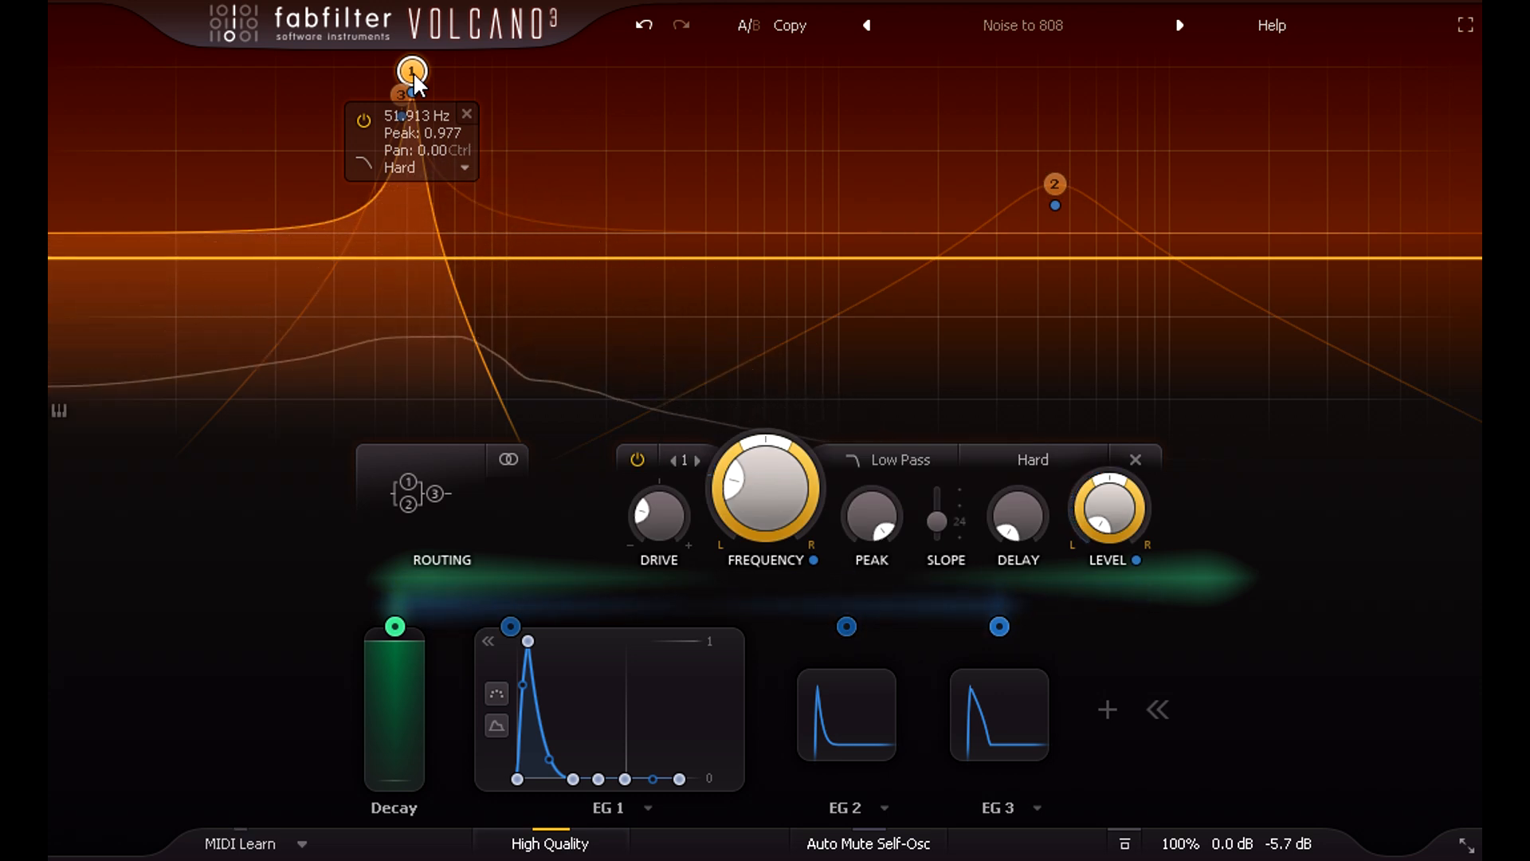
drag(413, 72, 410, 97)
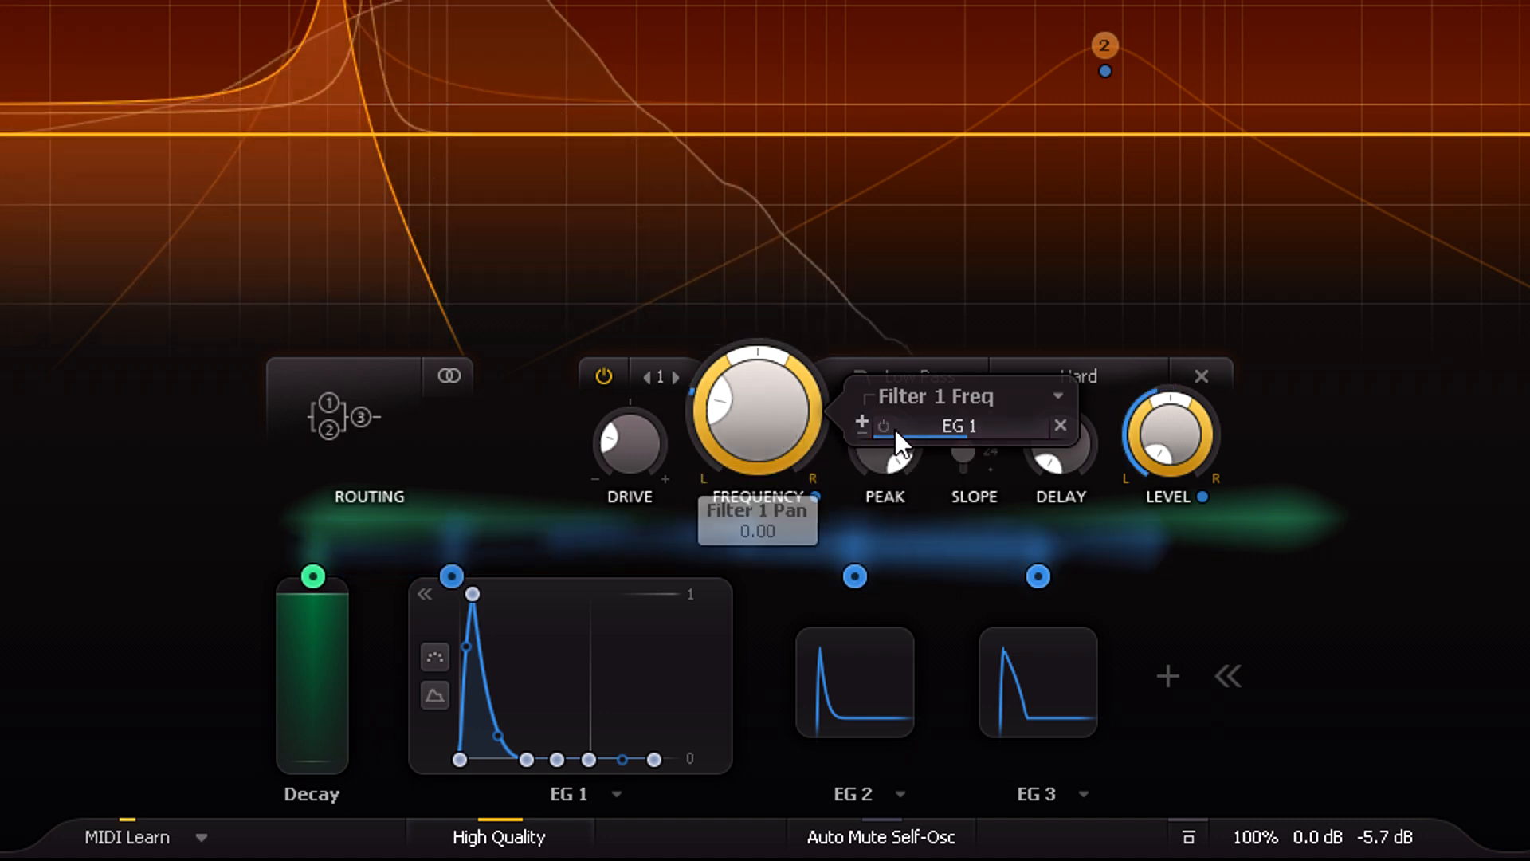
Review EG 1's routing to Filter 1 frequency, dismiss it, and expand envelope EG 2.
click(885, 424)
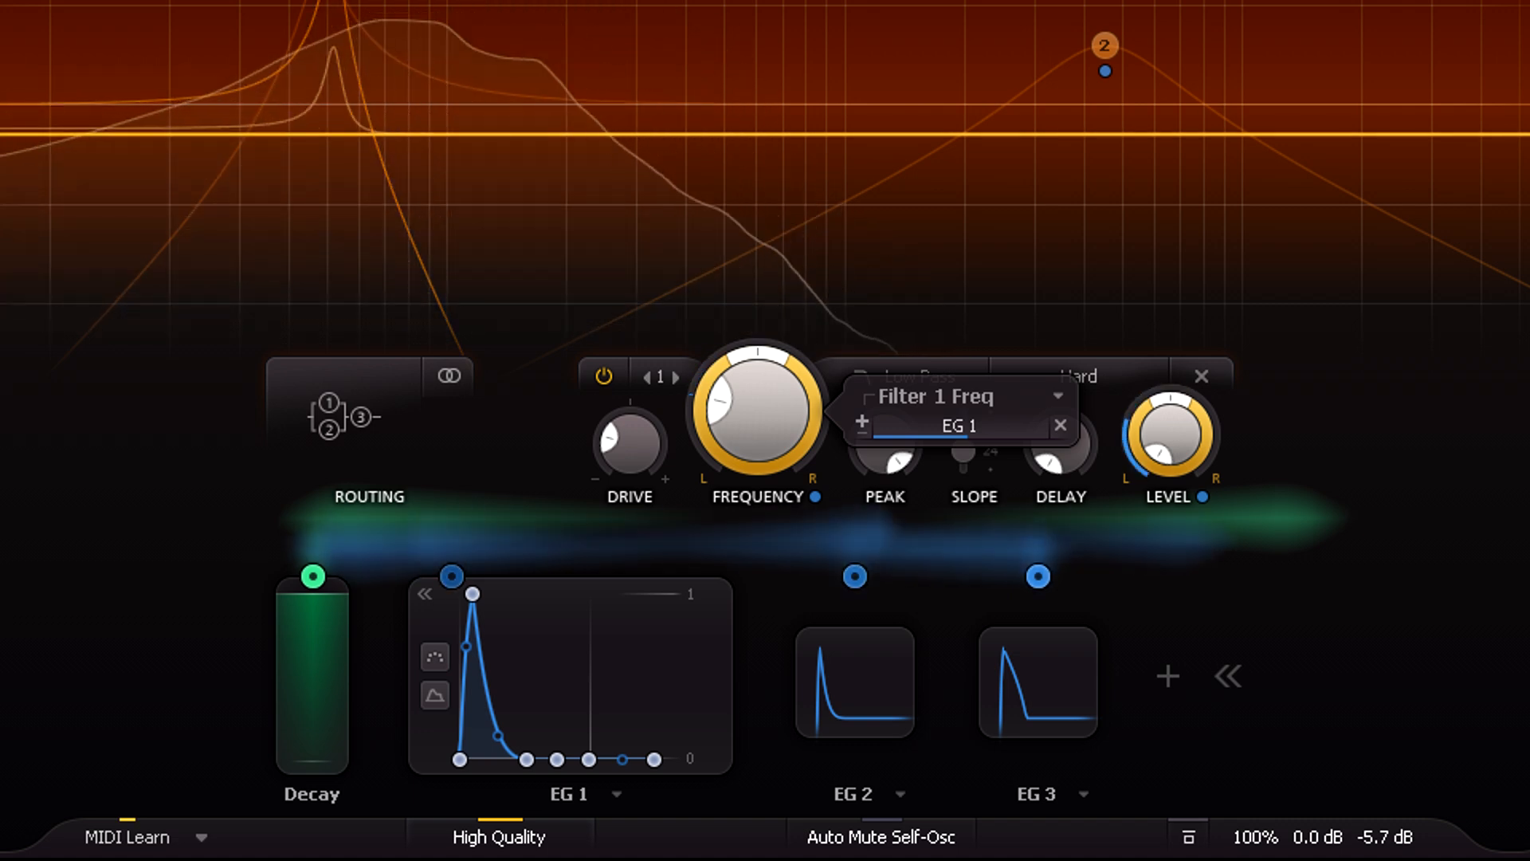
click(884, 424)
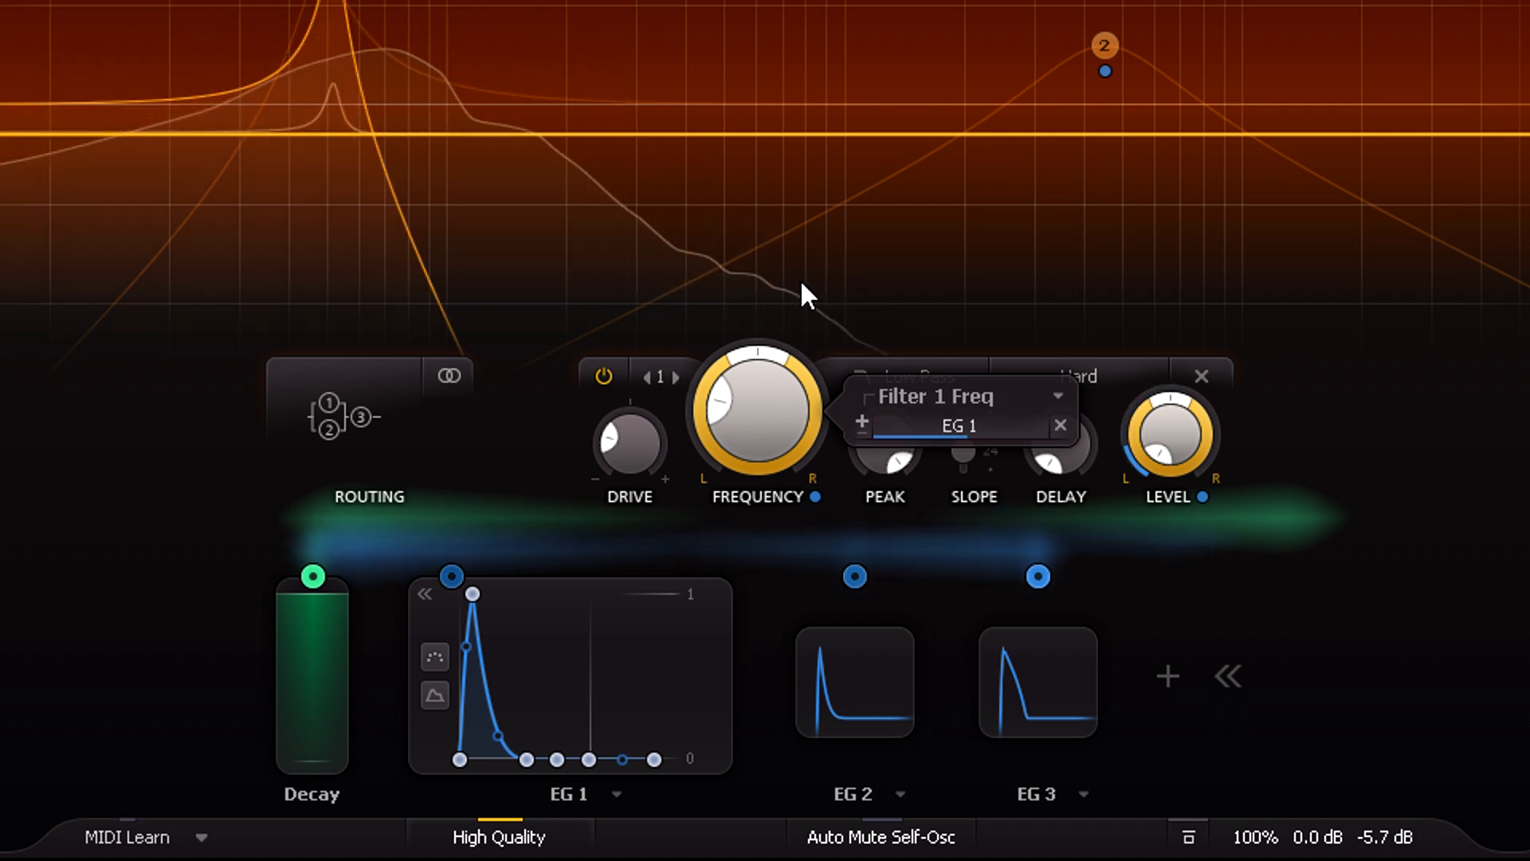
mouse_move(556, 732)
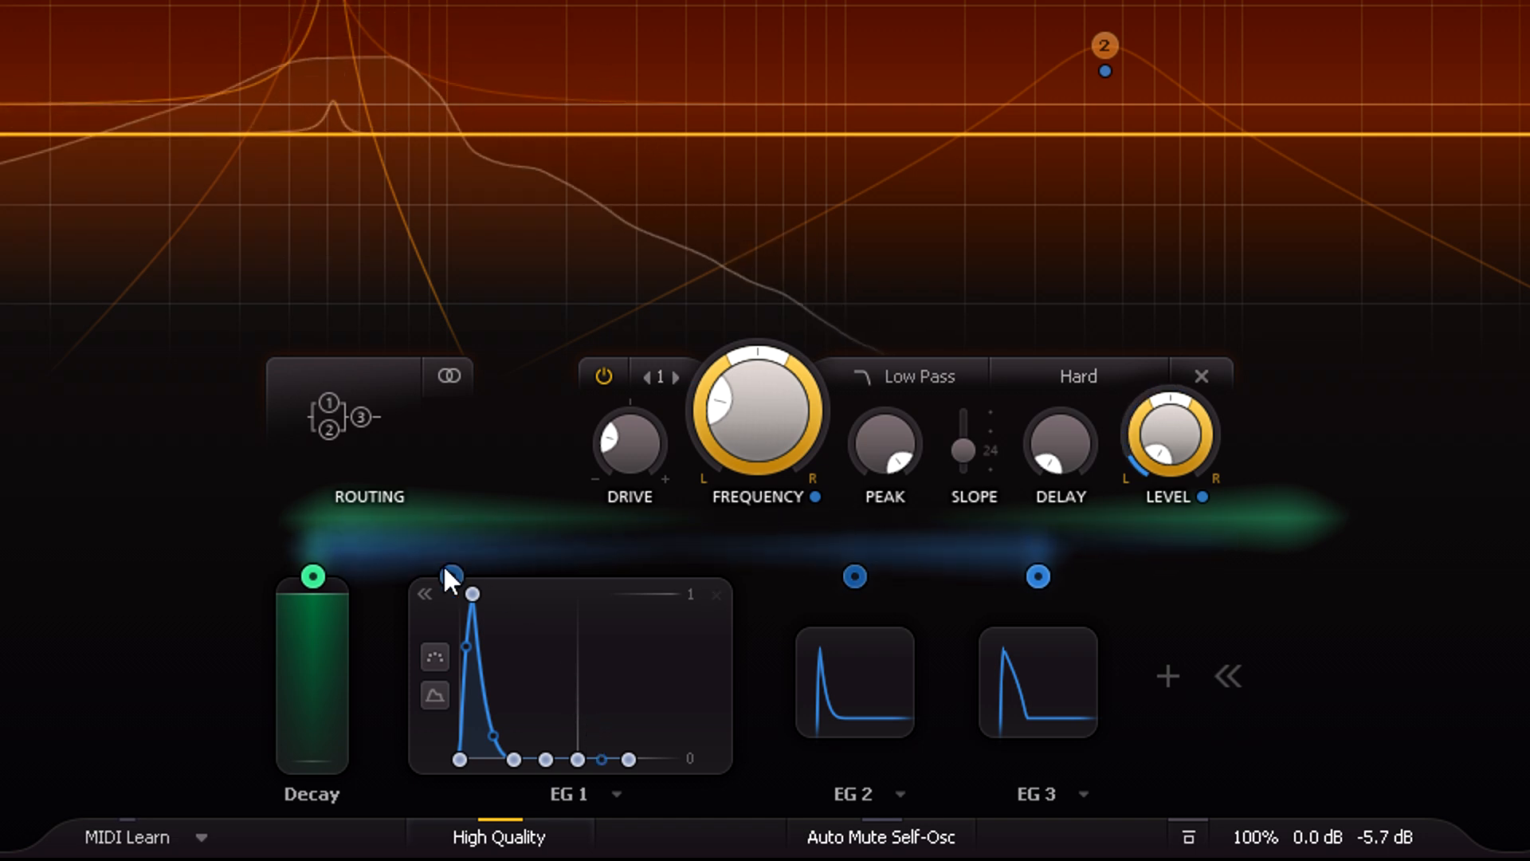
click(451, 571)
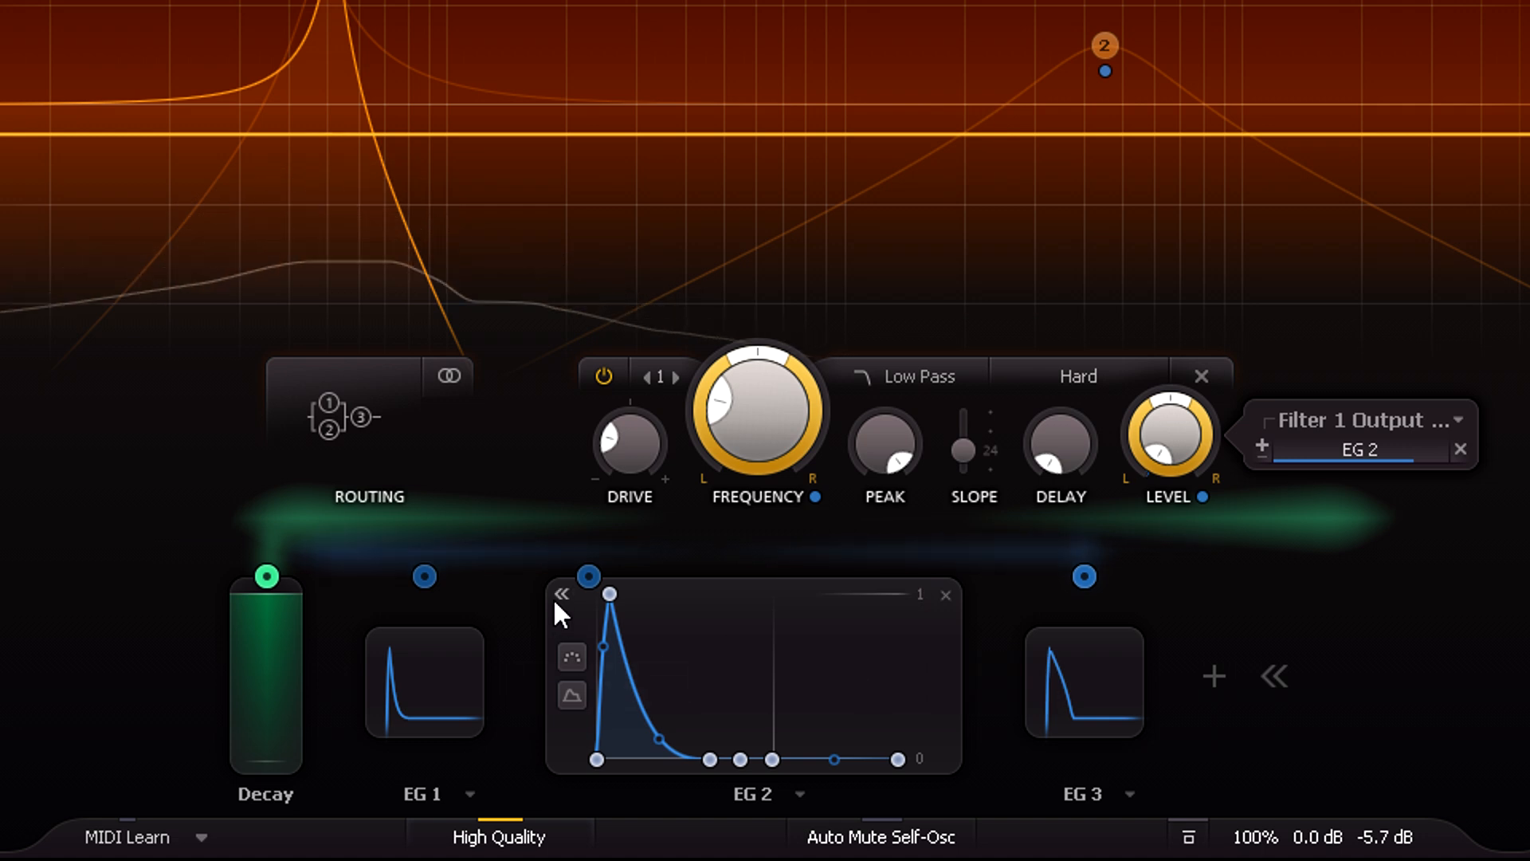
Close EG 2's Filter 1 Output modulation details and select filter 2's band-pass settings.
click(588, 576)
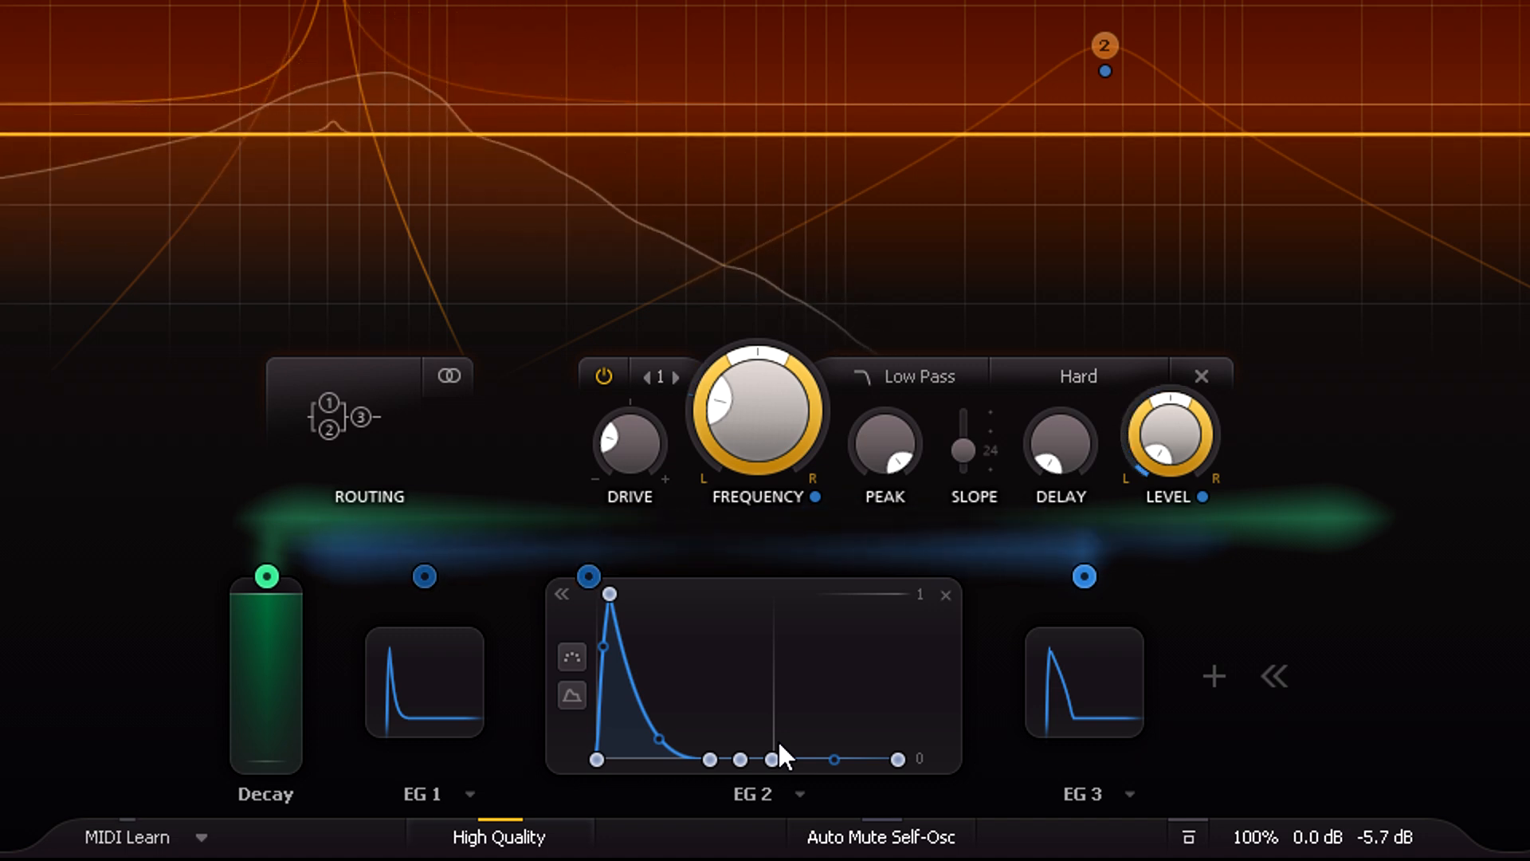
click(677, 376)
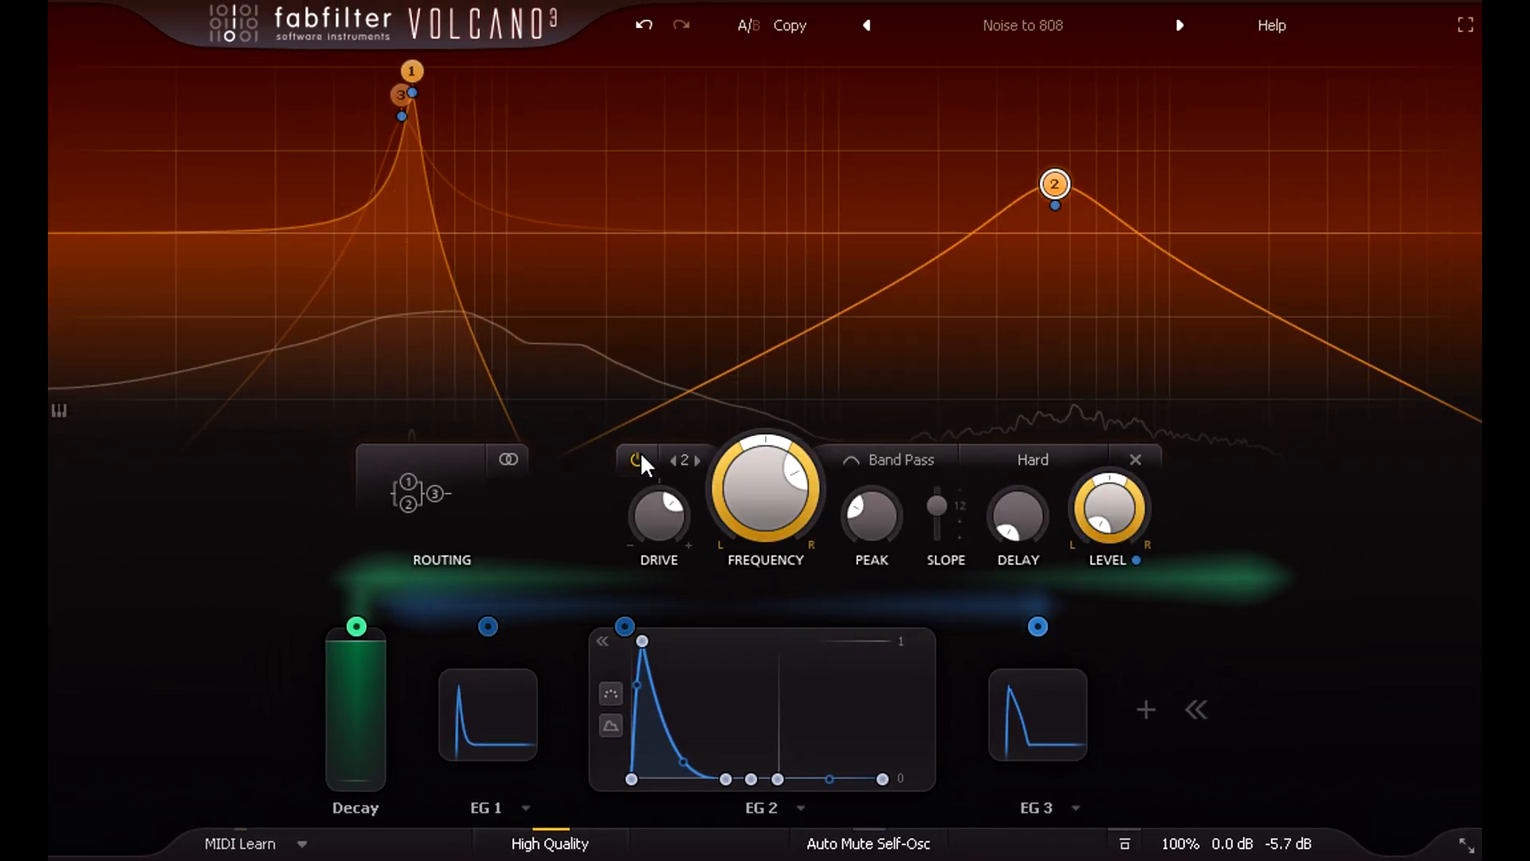
Select filter 3's high-pass Metal settings and toggle its power back on.
click(697, 459)
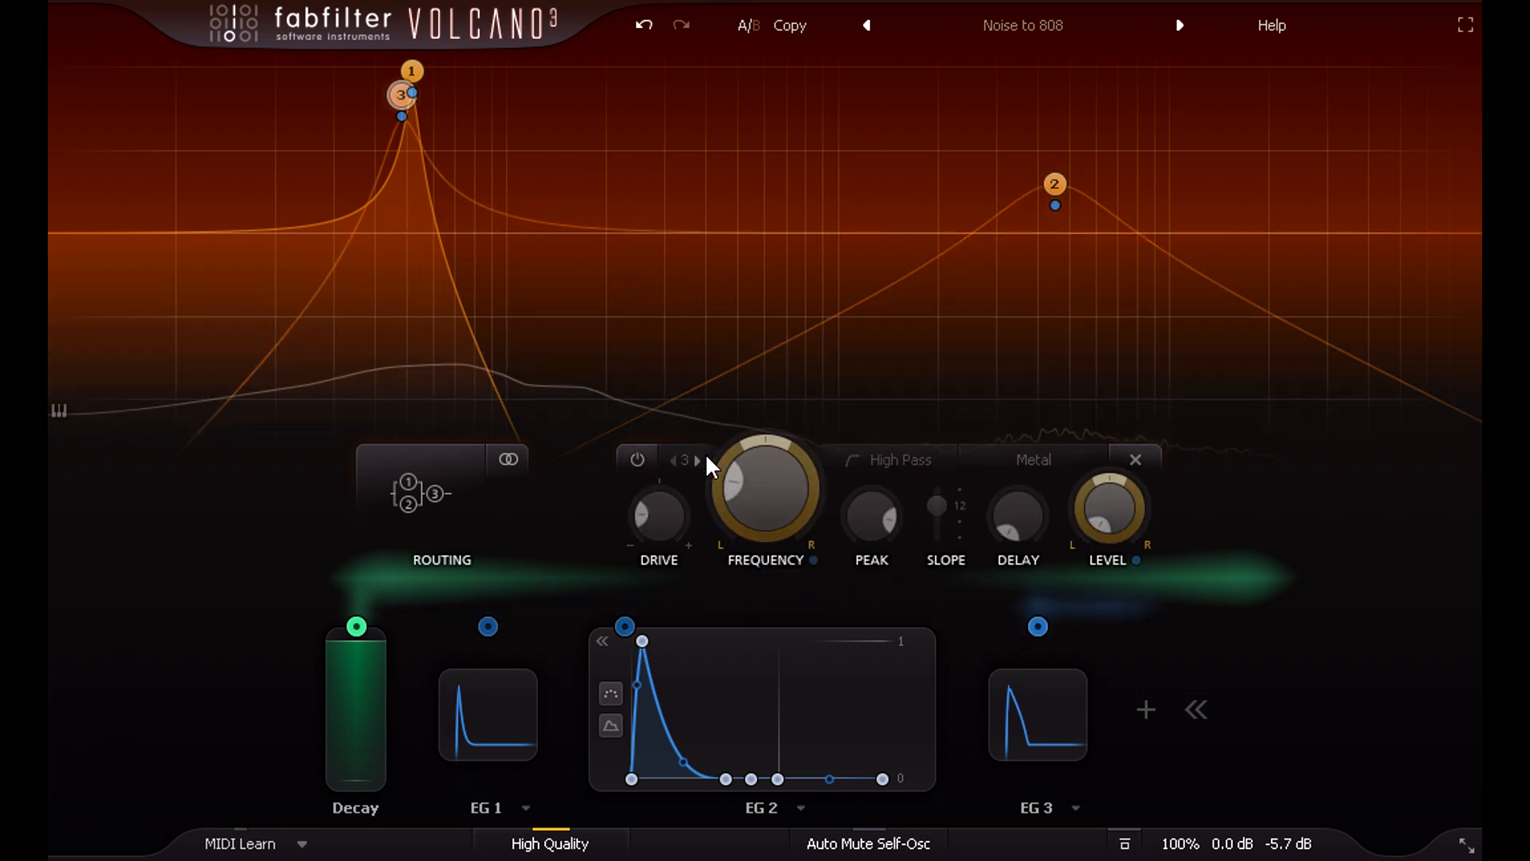
click(636, 459)
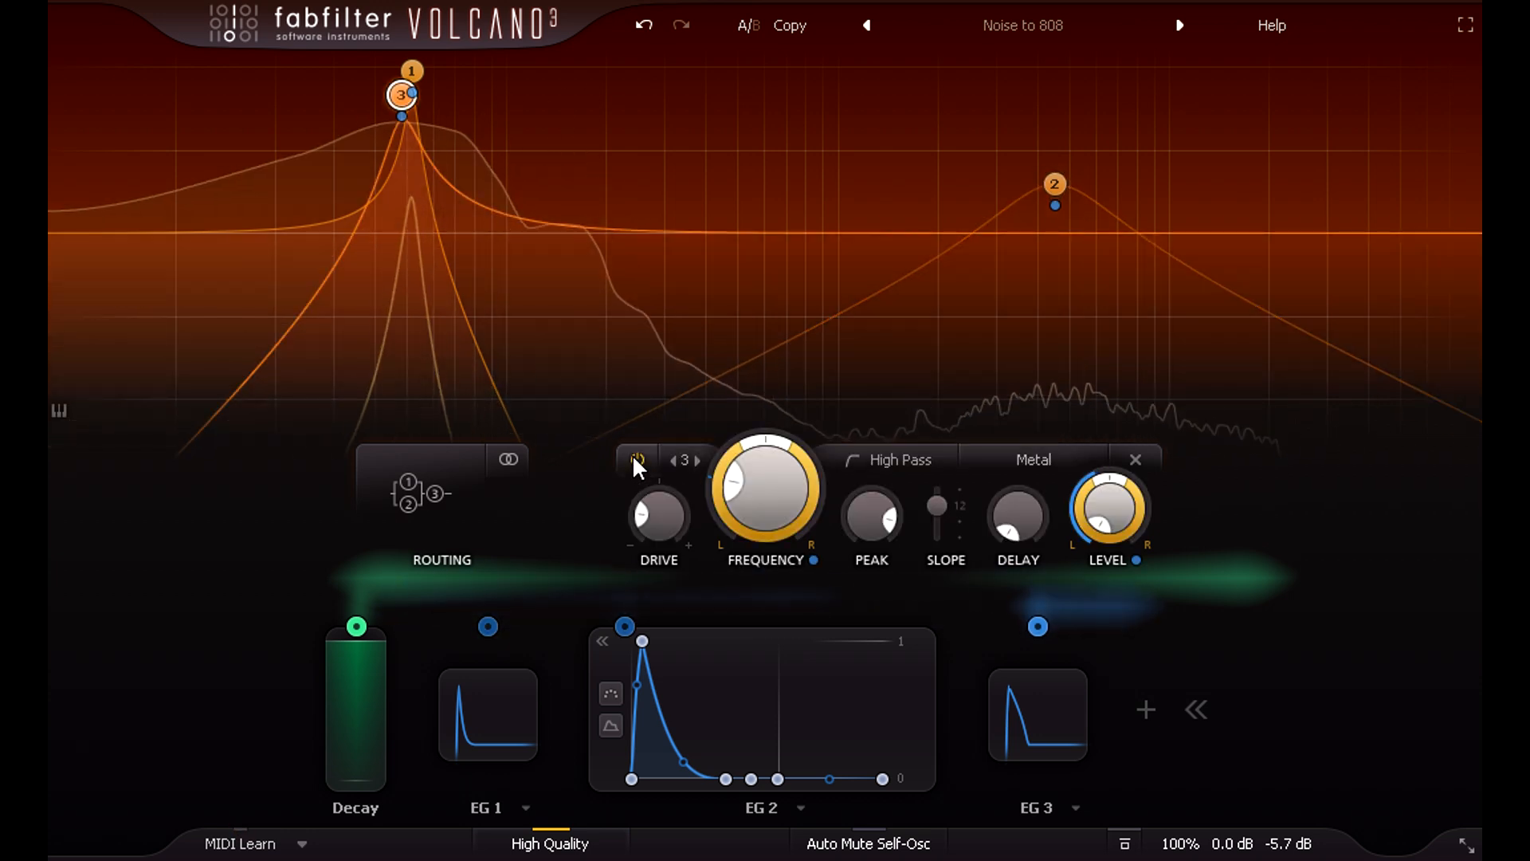
click(636, 459)
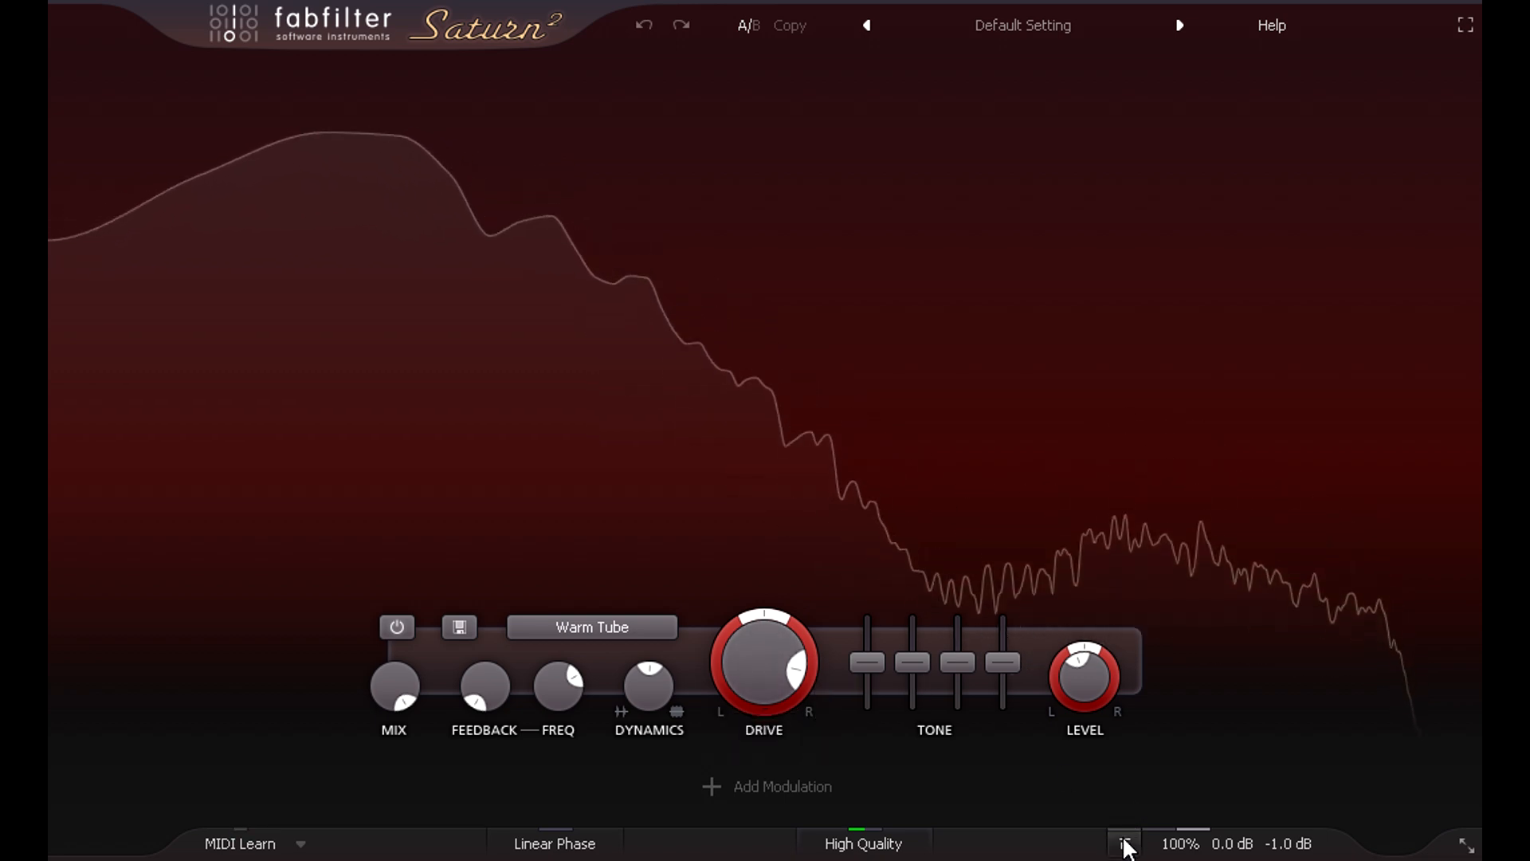
click(1124, 842)
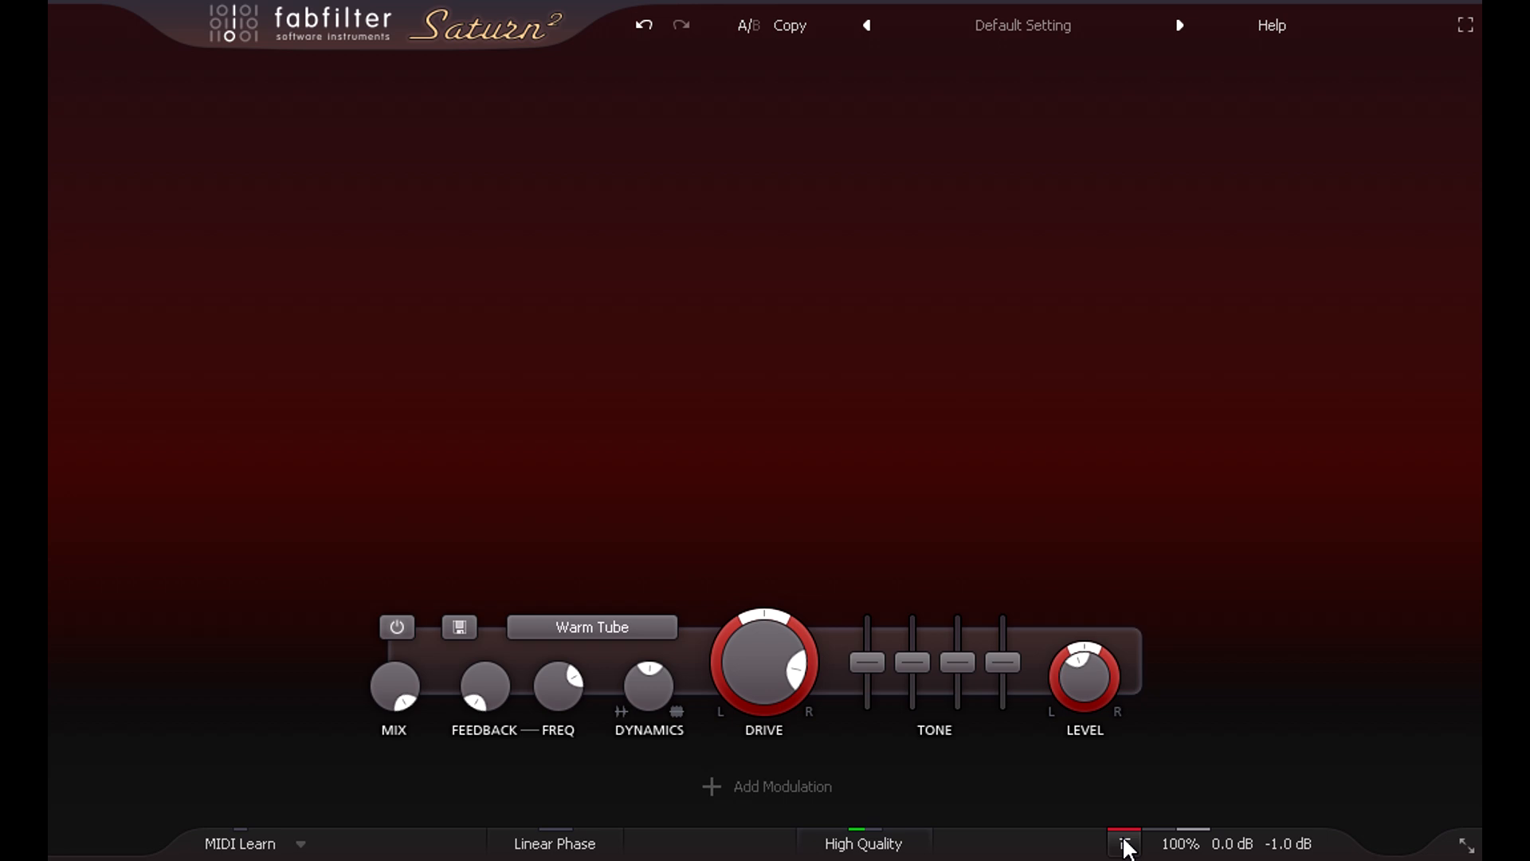
click(1124, 843)
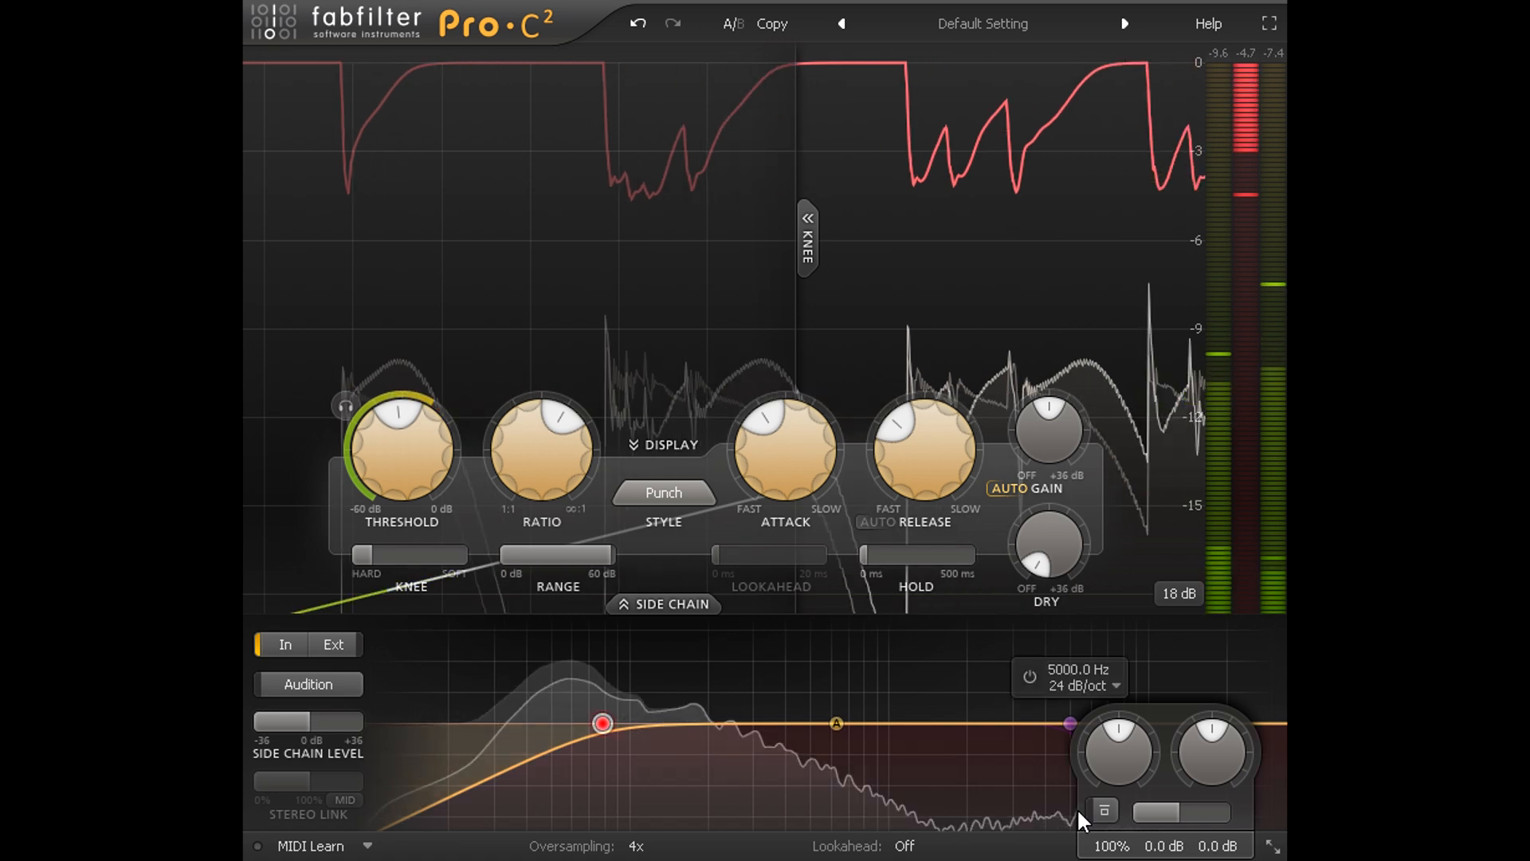
click(1103, 810)
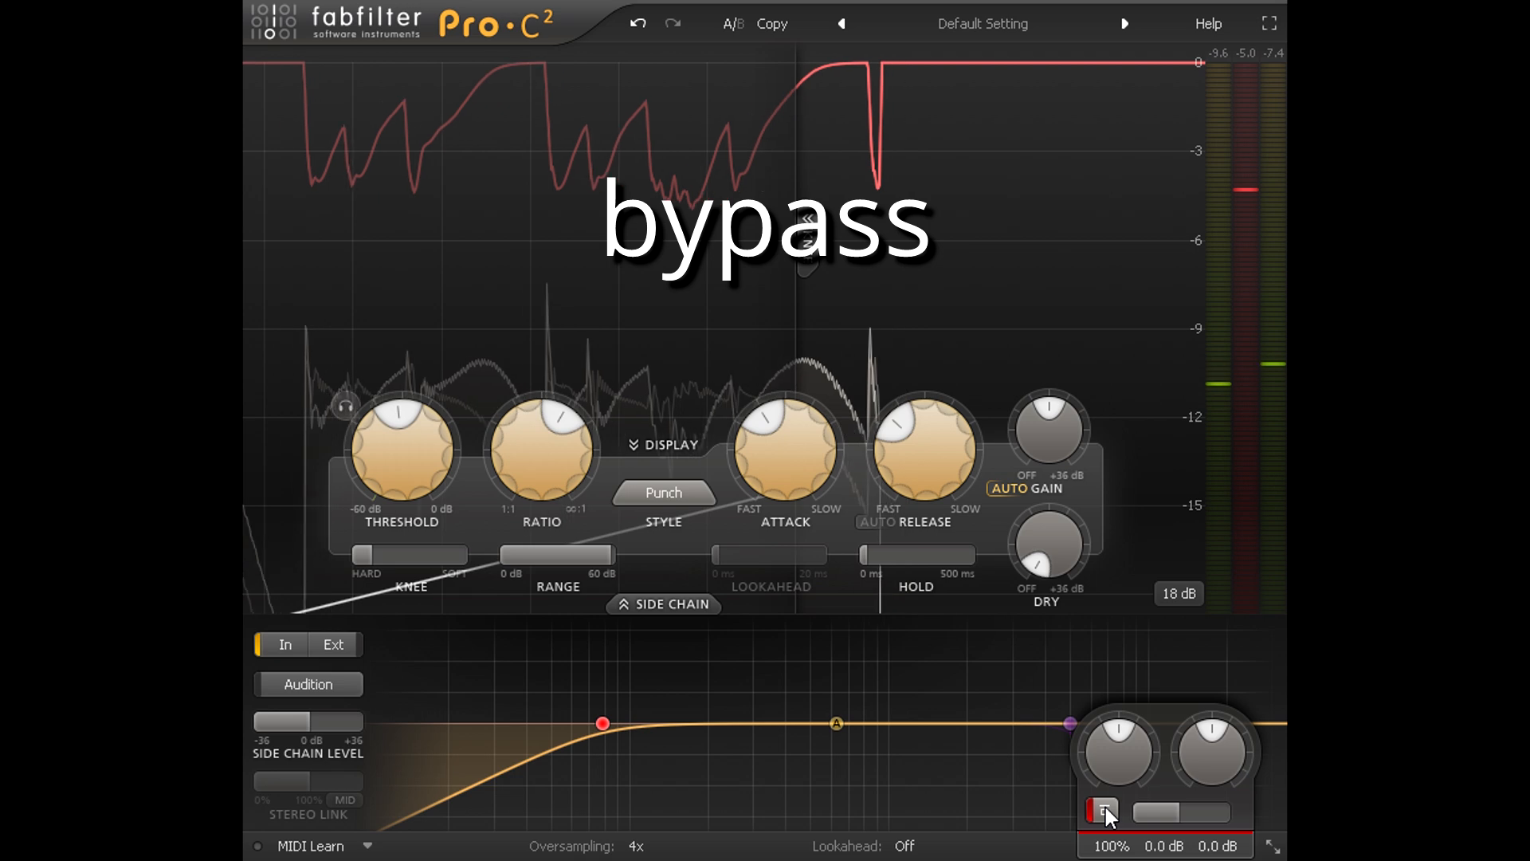
click(1101, 811)
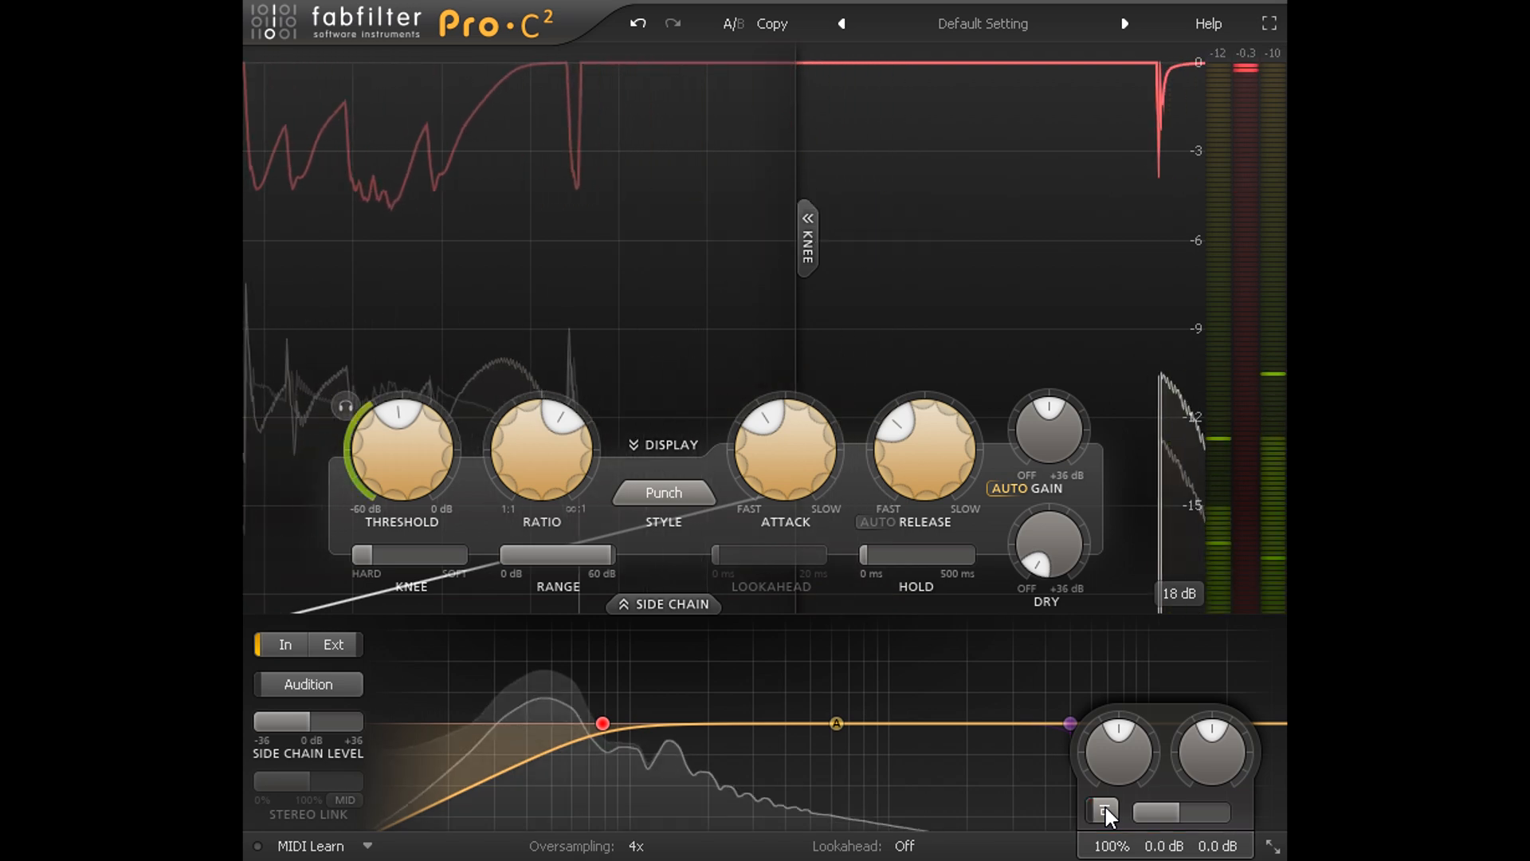